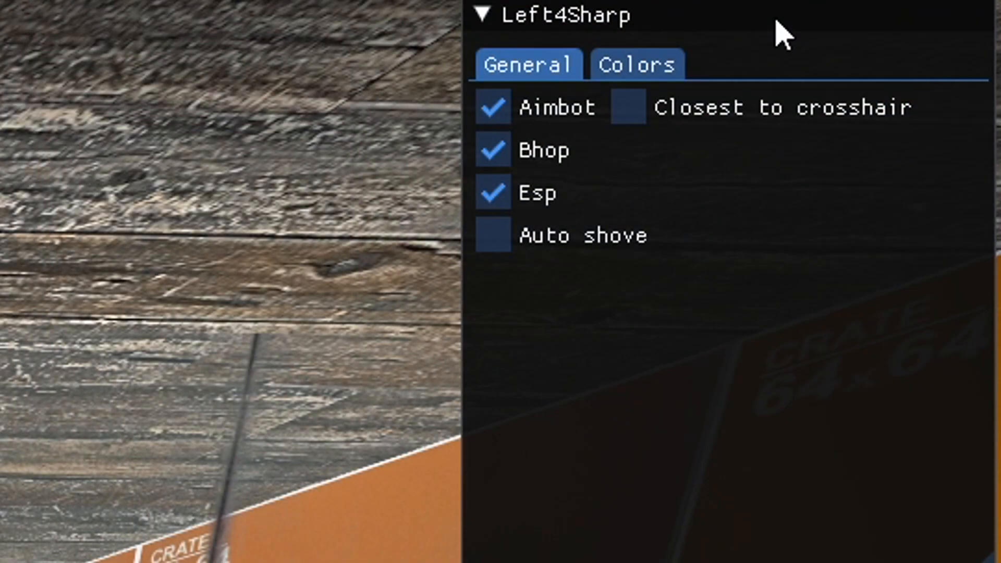
{"action": "mouse_move", "coordinate": [839, 172]}
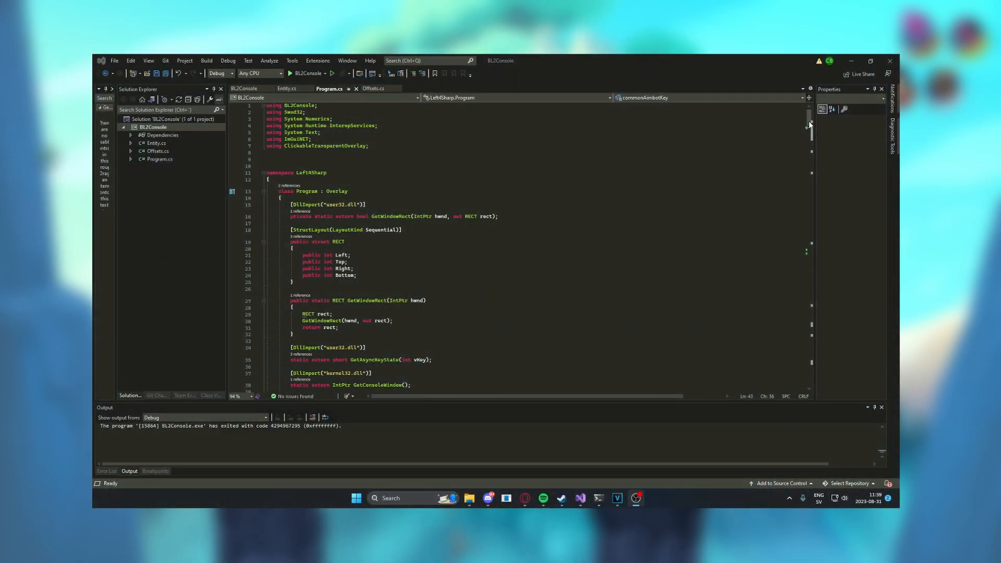
Bring up Left 4 Dead 2's Properties from the library and review its -insecure -console launch options
{"action": "scroll", "scroll_direction": "down", "scroll_amount": 3}
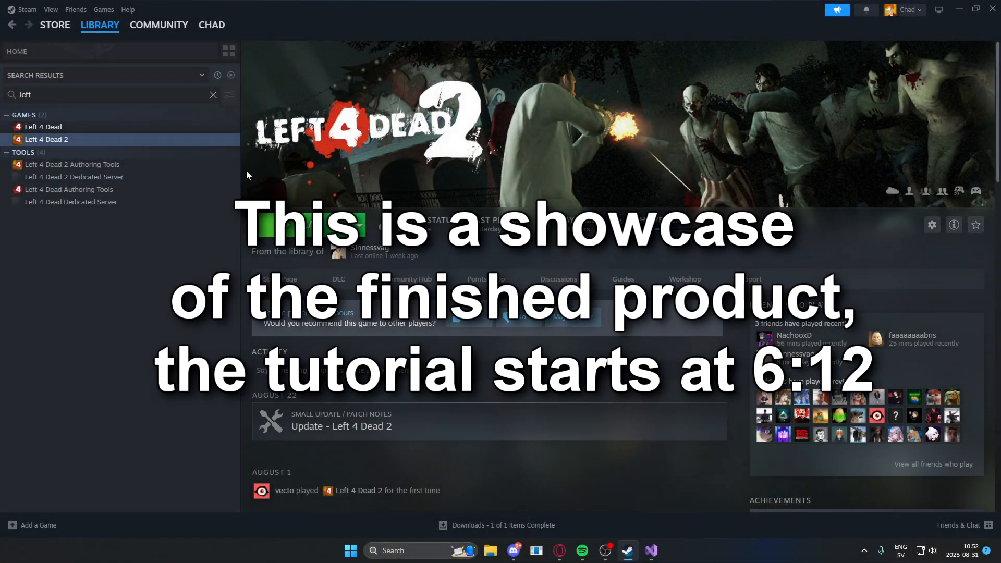
{"action": "right_click", "coordinate": [46, 139]}
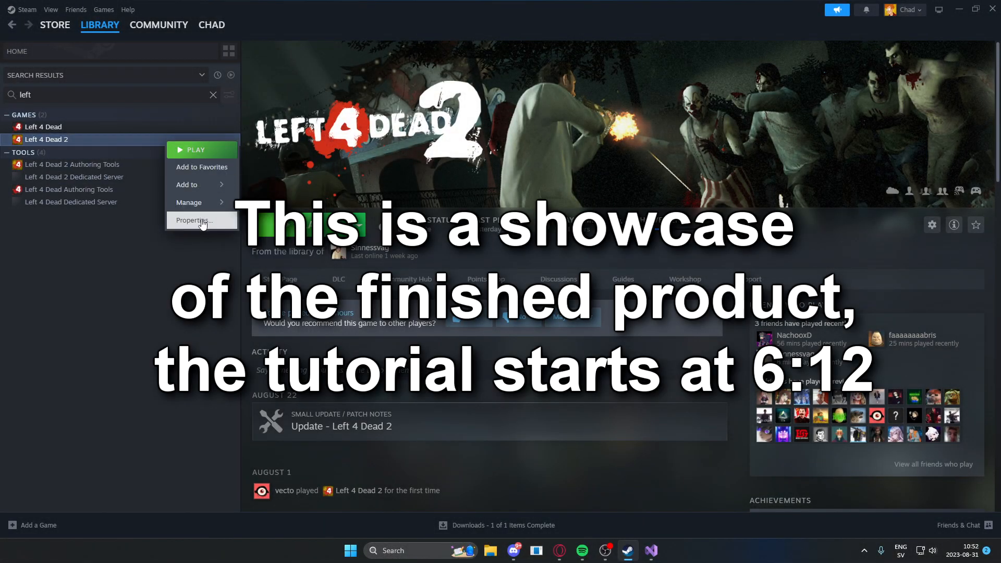
{"action": "left_click", "coordinate": [192, 220]}
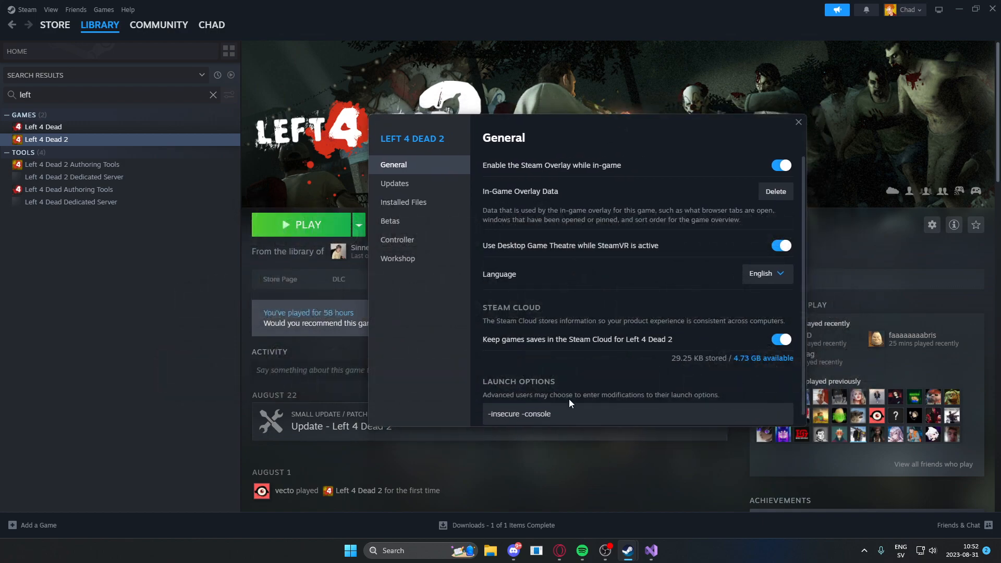
{"action": "double_click", "coordinate": [503, 414]}
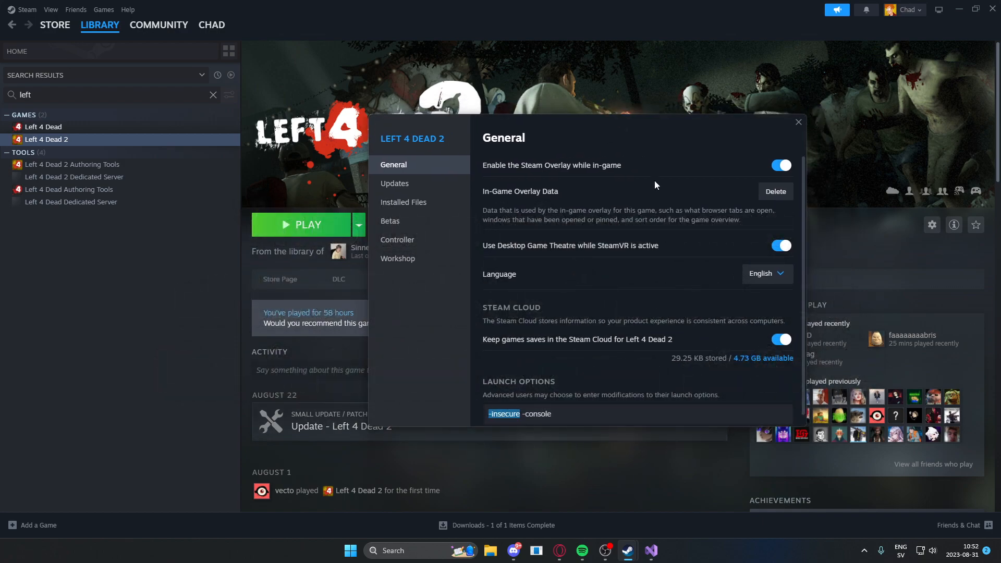
{"action": "left_click", "coordinate": [300, 225]}
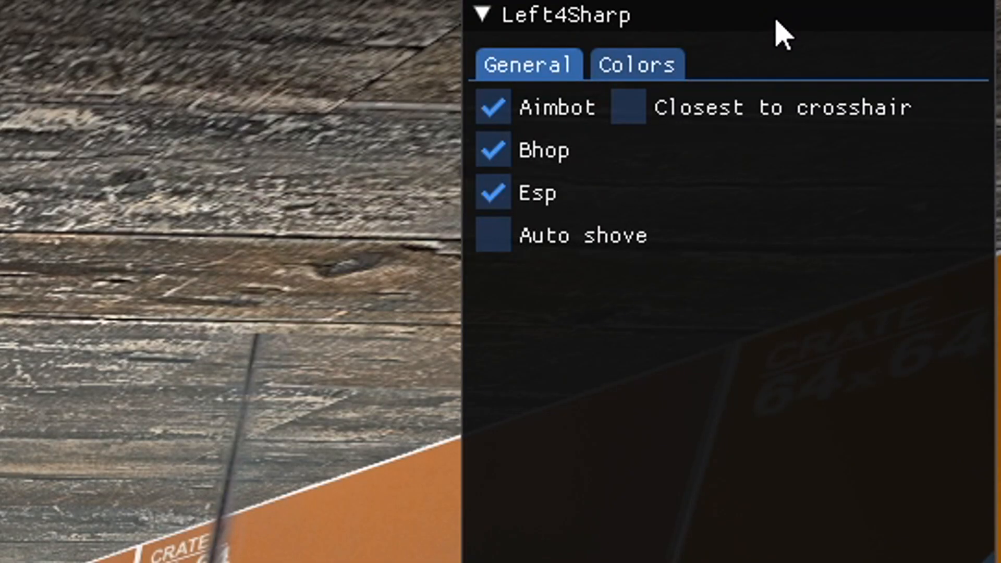
{"action": "mouse_move", "coordinate": [843, 160]}
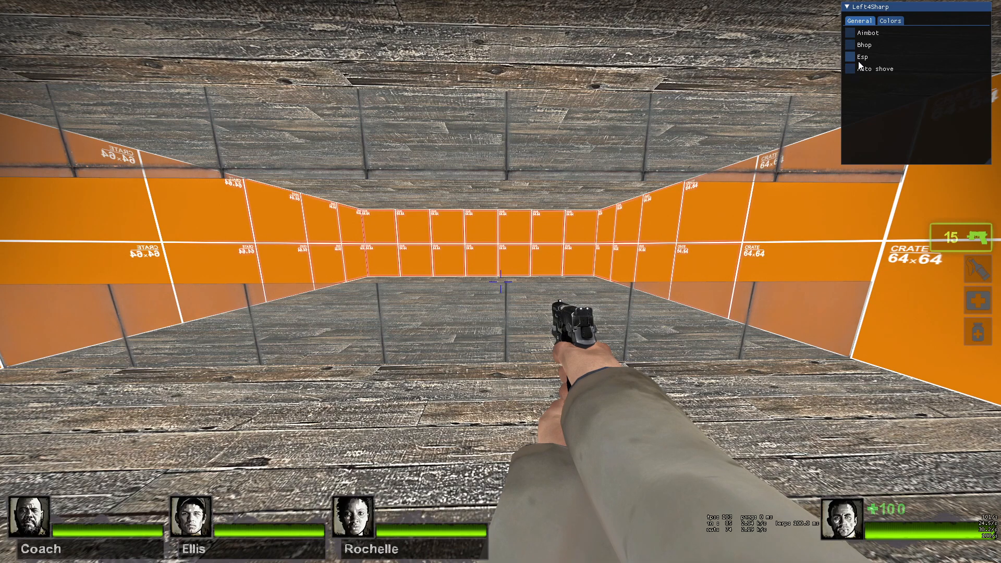
Enable Aimbot, Bhop, Esp and Auto shove in the General tab, toggling Only special infected on then off
{"action": "left_click", "coordinate": [850, 33]}
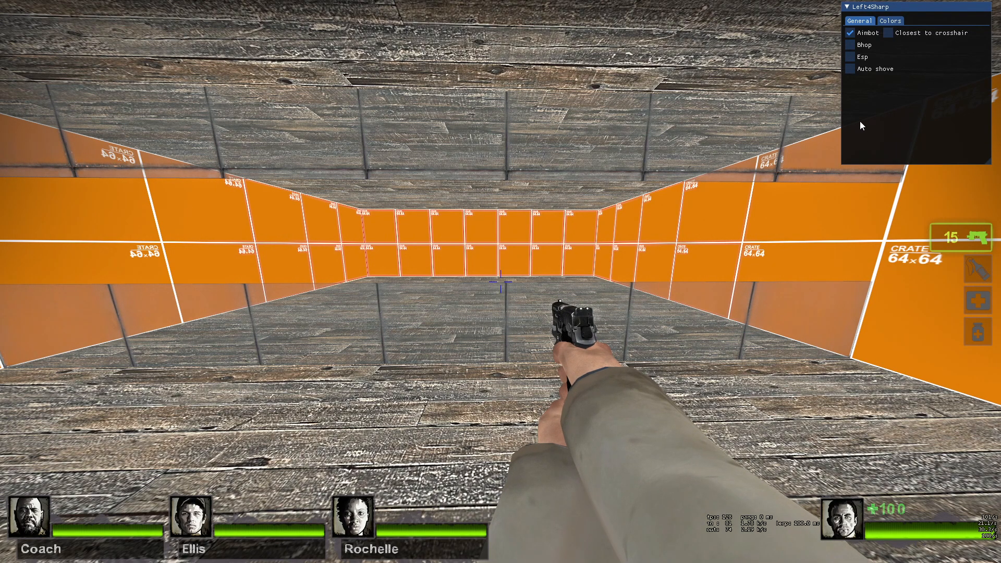
{"action": "left_click", "coordinate": [851, 44]}
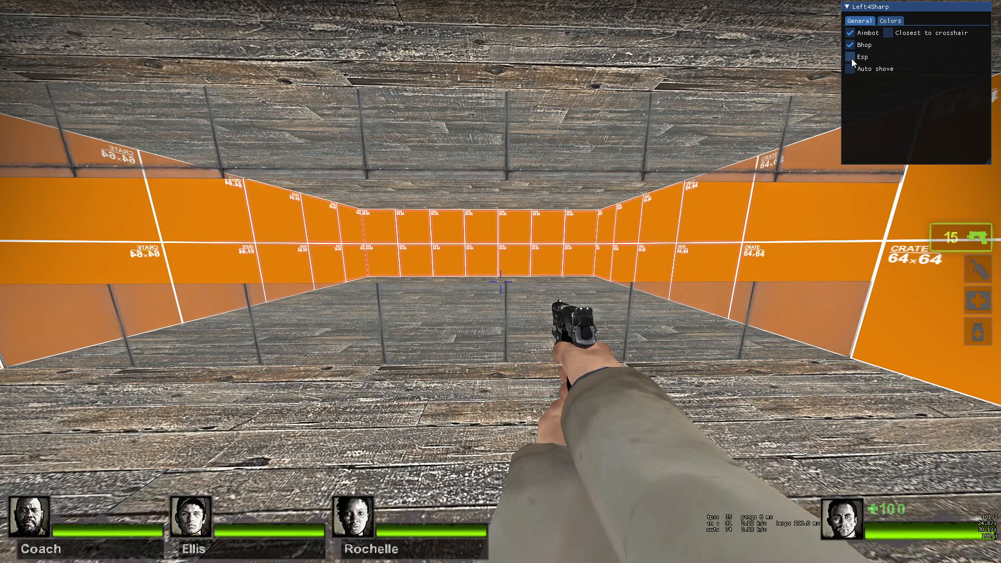
{"action": "left_click", "coordinate": [852, 57]}
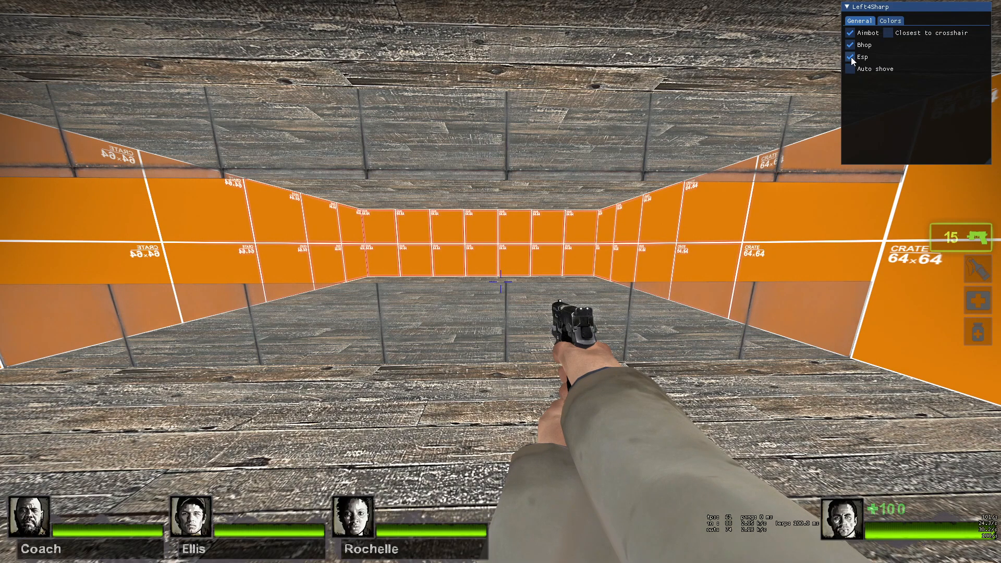
{"action": "left_click", "coordinate": [852, 69]}
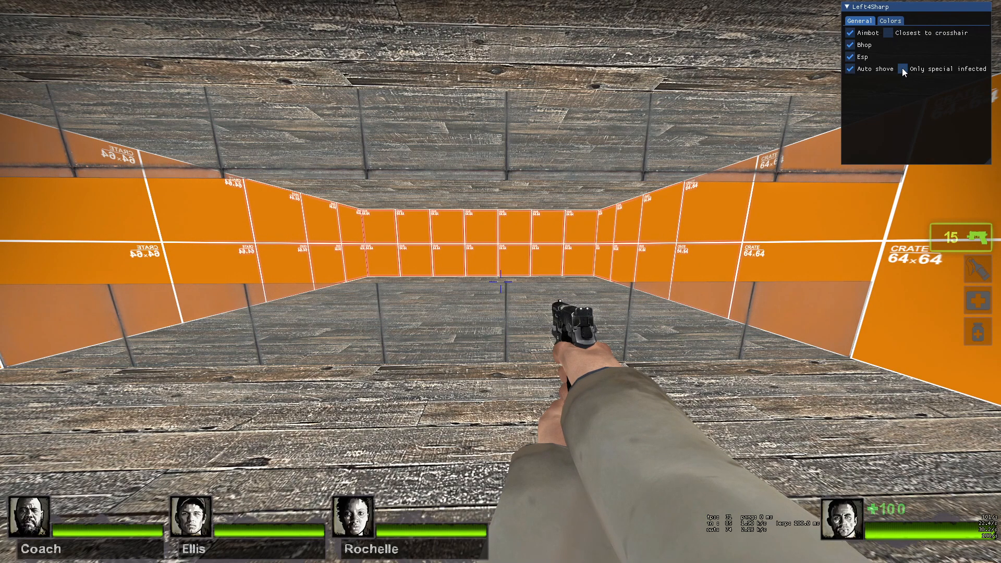
{"action": "left_click", "coordinate": [903, 69]}
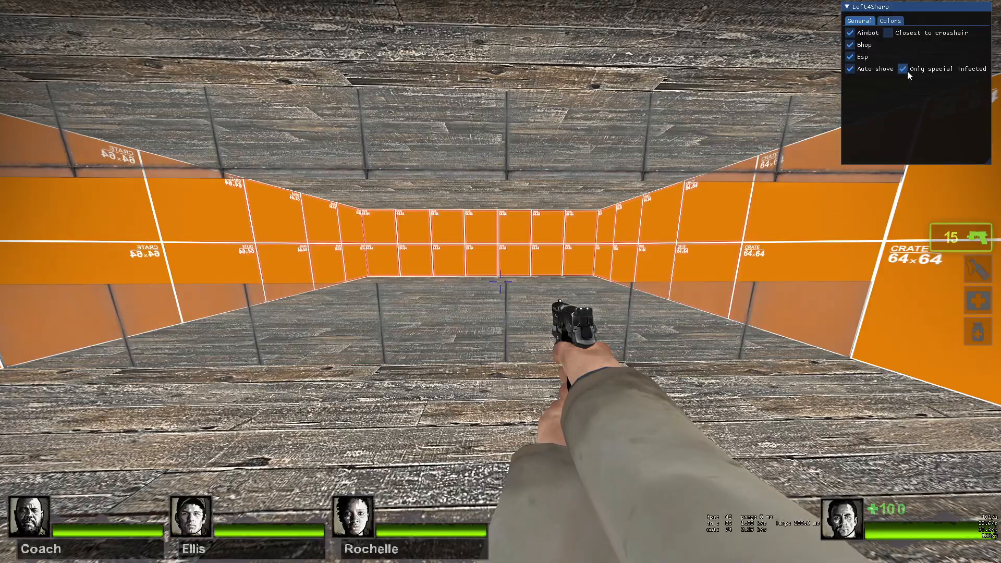
{"action": "left_click", "coordinate": [903, 68]}
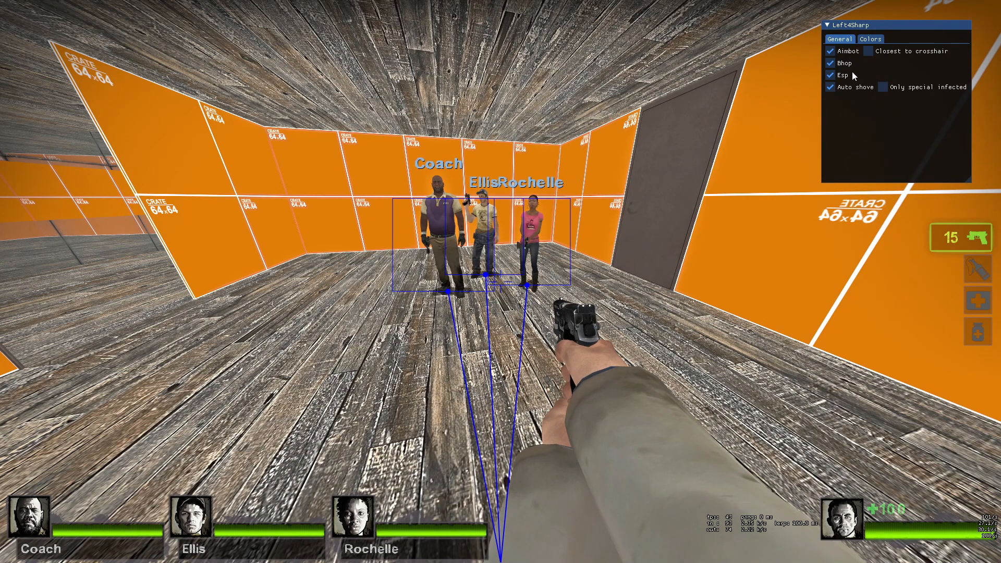
In the Colors tab, toggle the Survivor Box and Survivor Dot options off and back on
{"action": "left_click", "coordinate": [870, 38]}
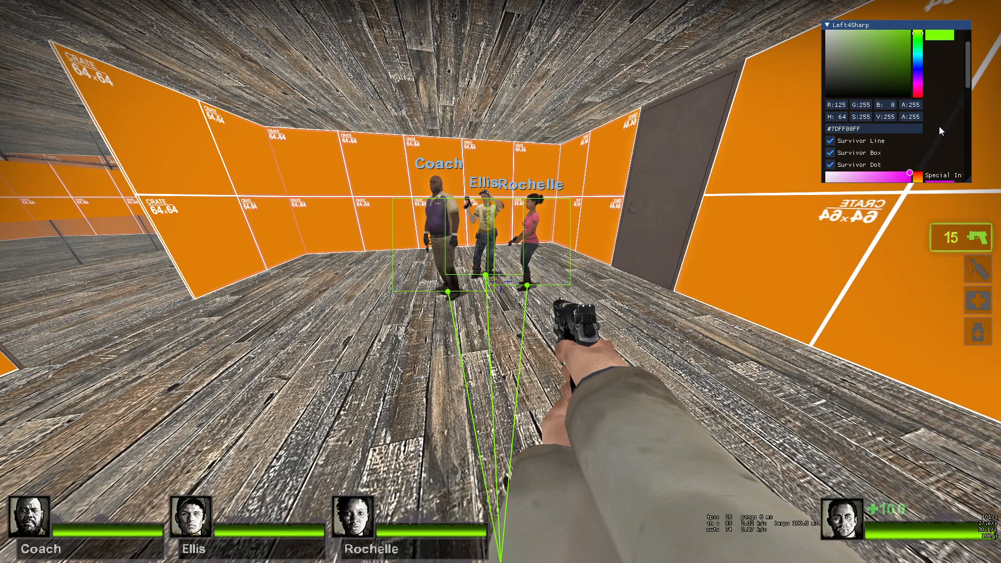
{"action": "left_click", "coordinate": [829, 153]}
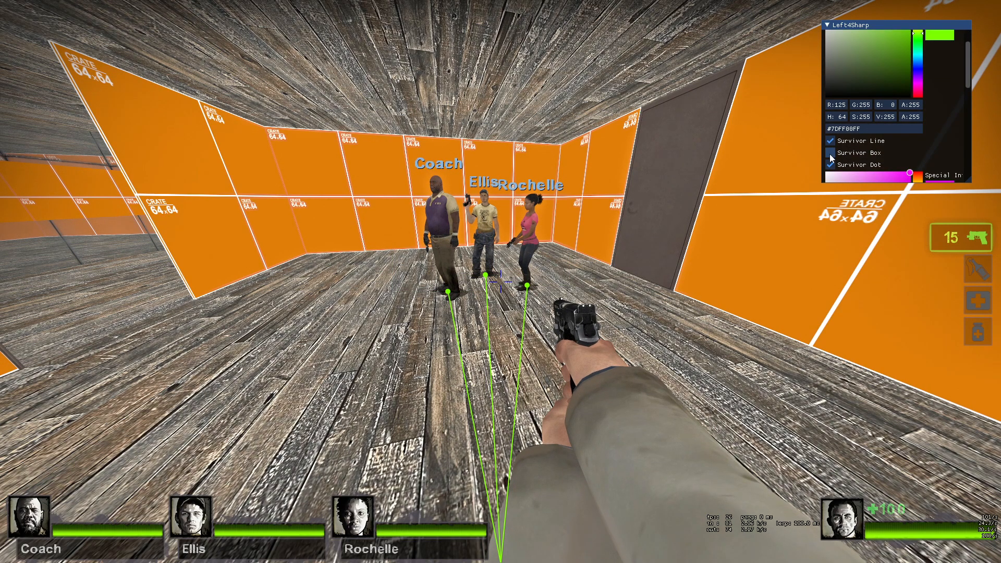
{"action": "left_click", "coordinate": [829, 153]}
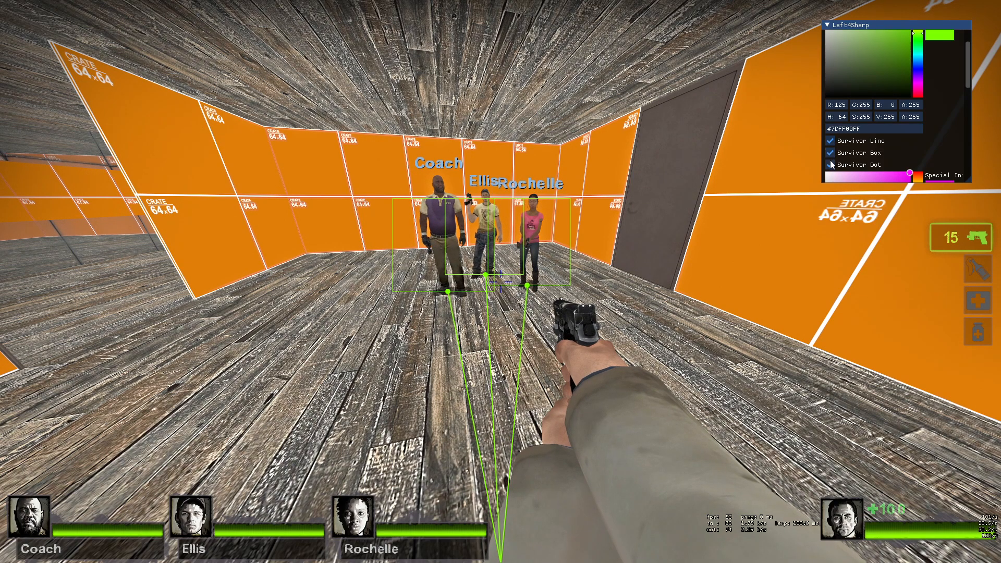
{"action": "left_click", "coordinate": [833, 165]}
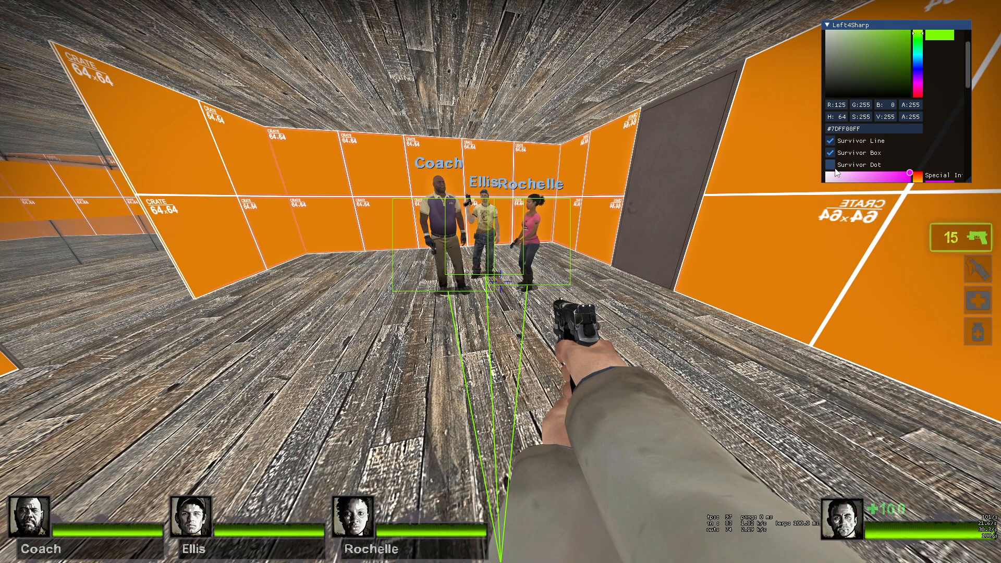
{"action": "left_click", "coordinate": [831, 164]}
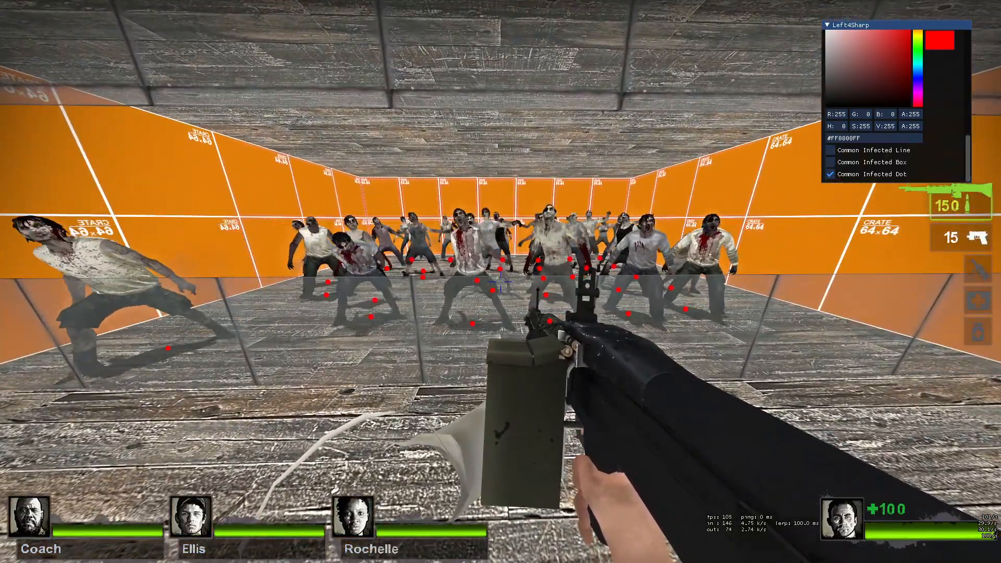
Back in the General tab, enable Closest to crosshair aimbot targeting
{"action": "left_click", "coordinate": [853, 27]}
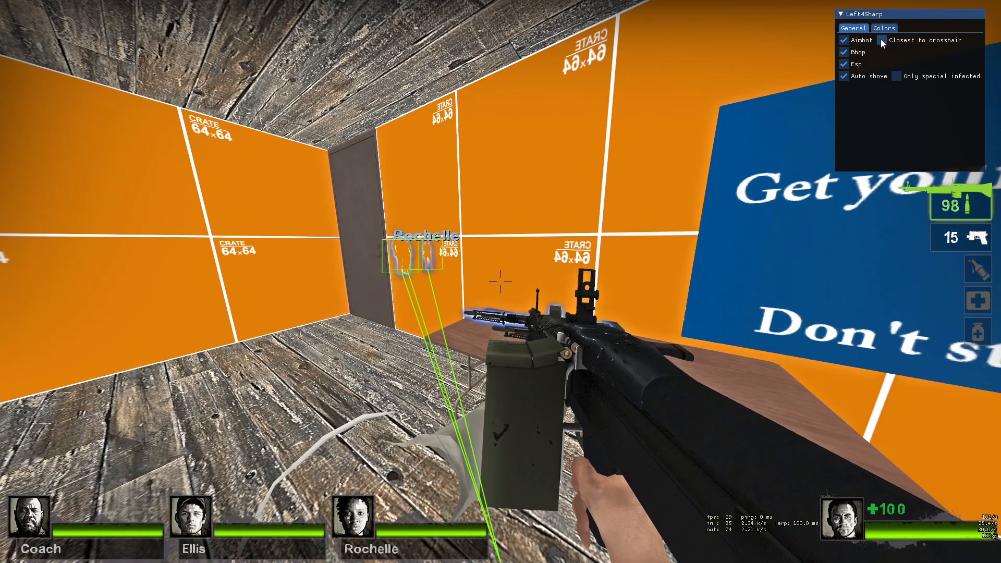
{"action": "left_click", "coordinate": [882, 41]}
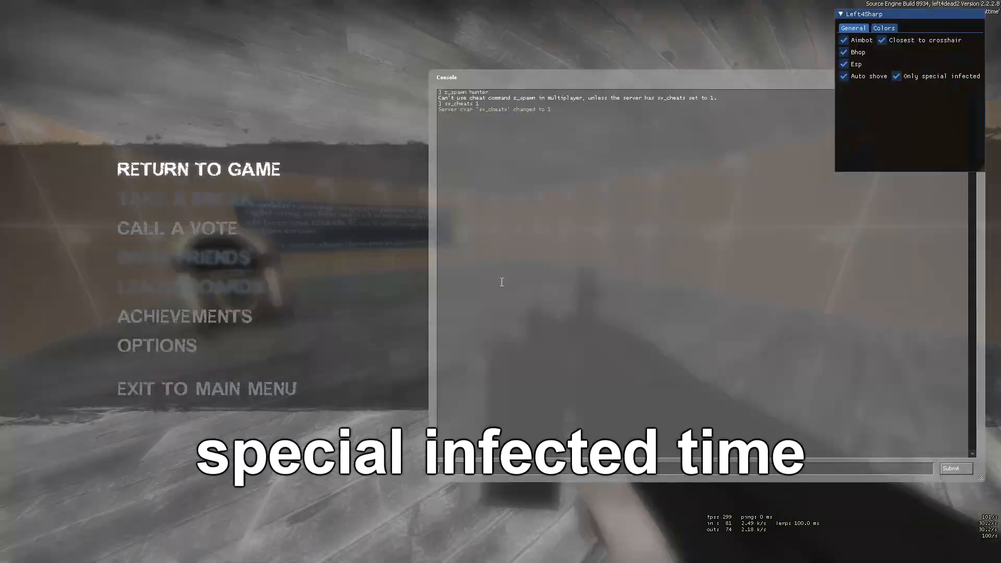
Run sv_cheats 1 and z_spawn hunter in the console, toggling Only special infected off and on again
{"action": "left_click", "coordinate": [198, 169]}
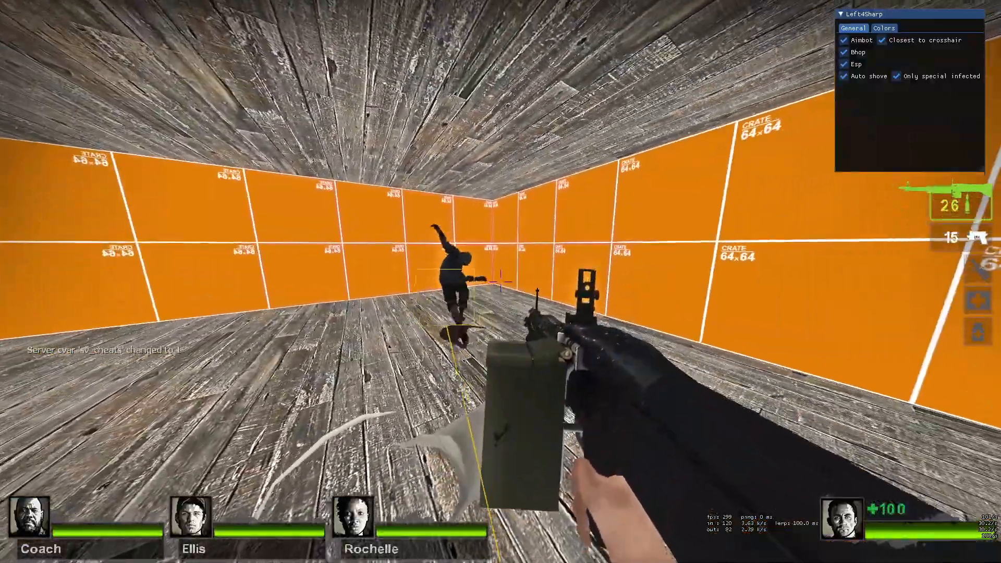
{"action": "left_click", "coordinate": [501, 282]}
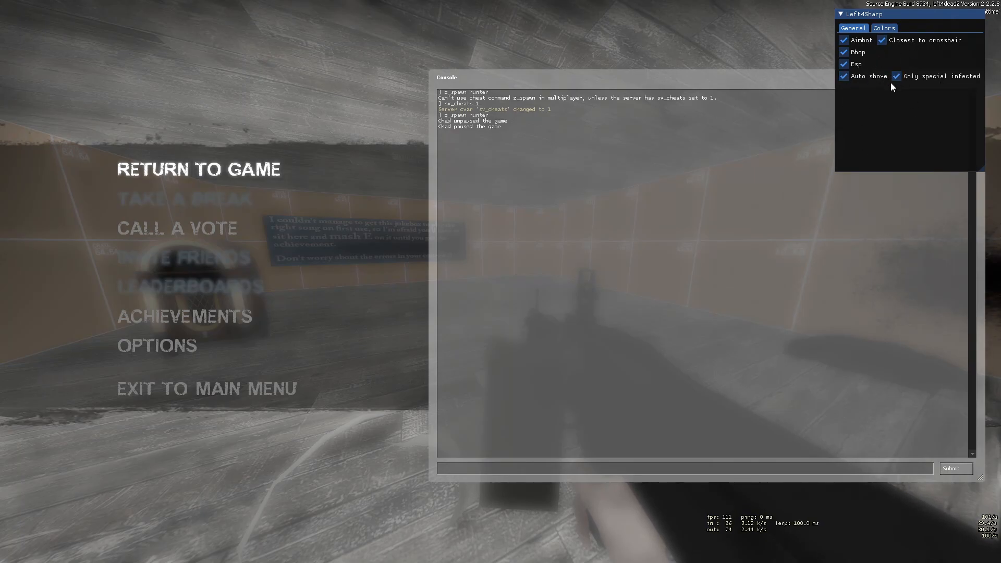
{"action": "left_click", "coordinate": [897, 76]}
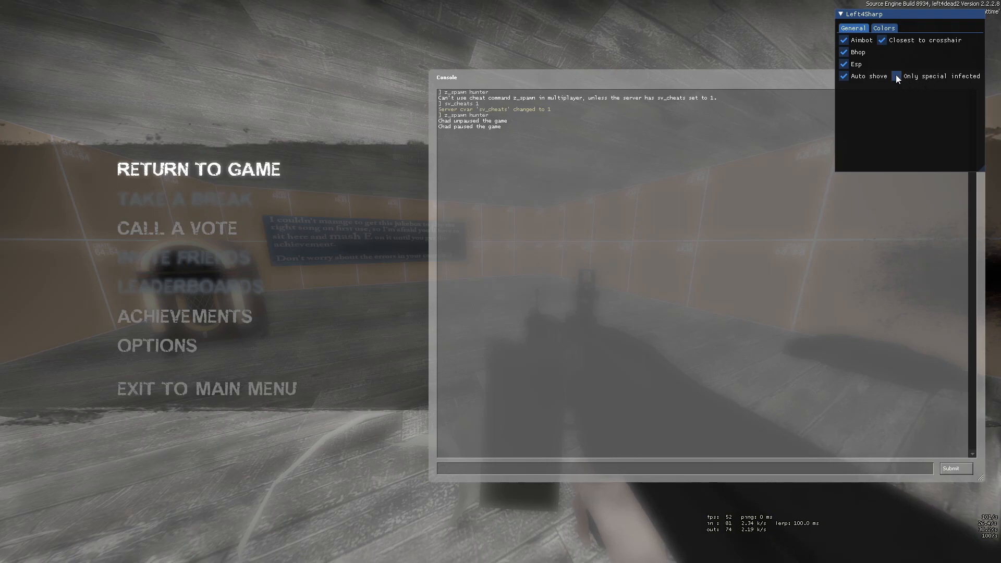
{"action": "left_click", "coordinate": [897, 77]}
{"action": "type", "text": "z_spawn hunter"}
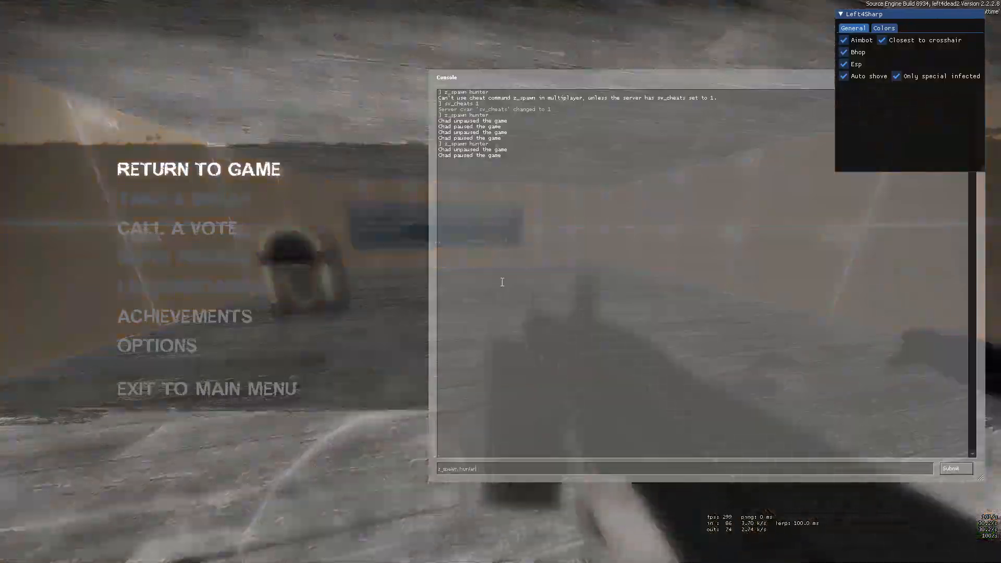
{"action": "left_click", "coordinate": [198, 169]}
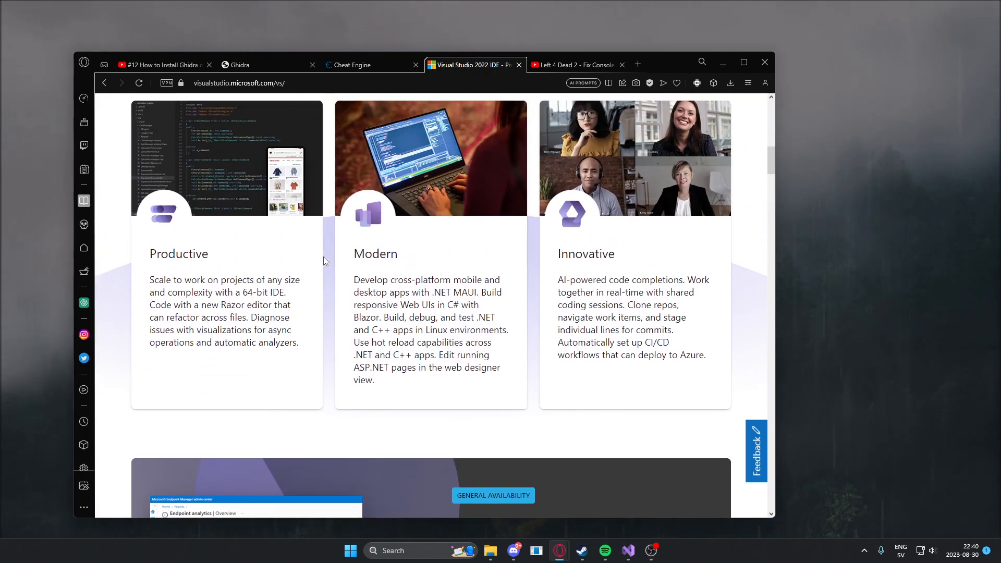
Scroll the Visual Studio 2022 product page to the feature cards section
{"action": "scroll", "scroll_direction": "up", "scroll_amount": 3}
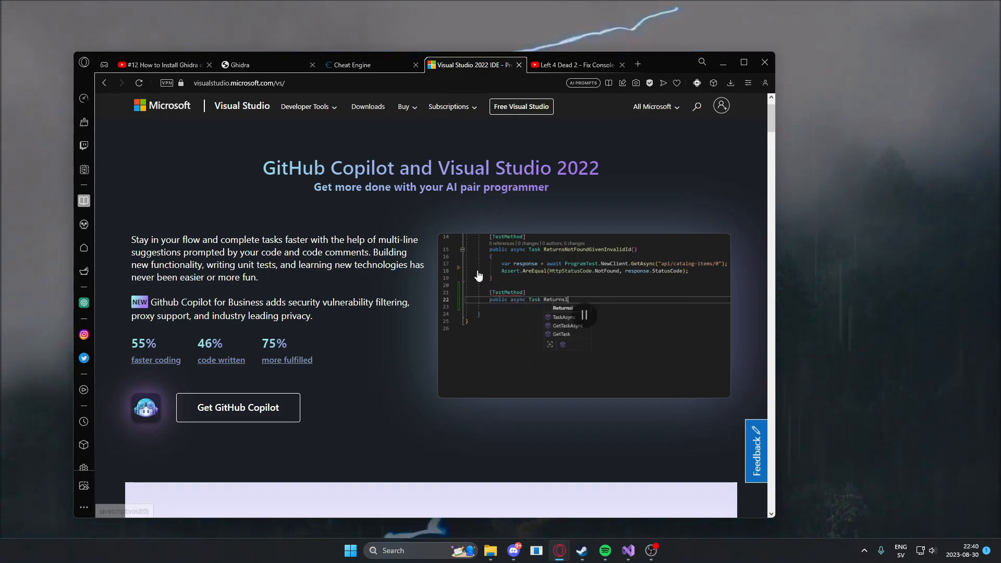
{"action": "scroll", "scroll_direction": "down", "scroll_amount": 3}
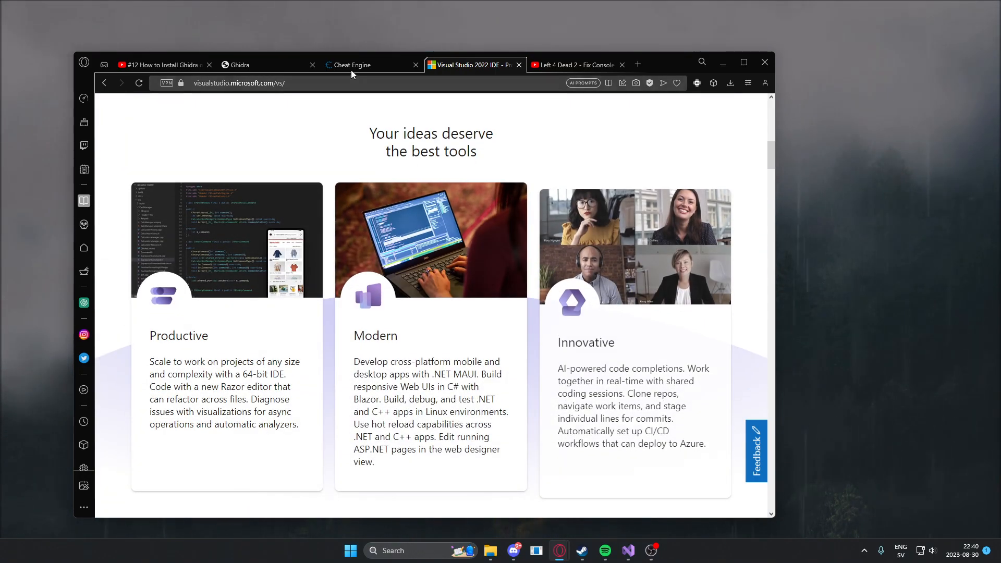
Switch to the Cheat Engine tab and select the cheatengine.org address
{"action": "left_click", "coordinate": [354, 65]}
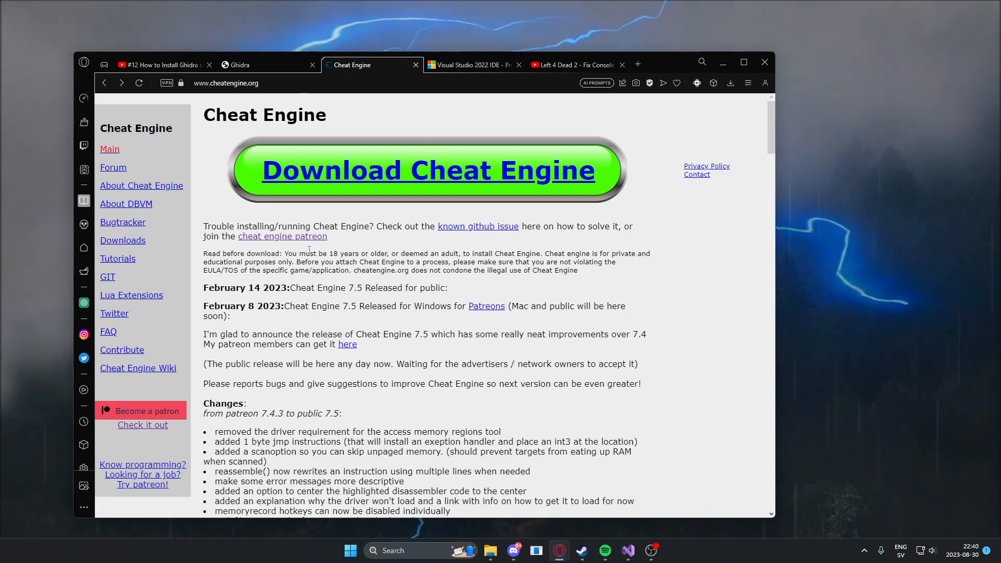
{"action": "left_click", "coordinate": [225, 84]}
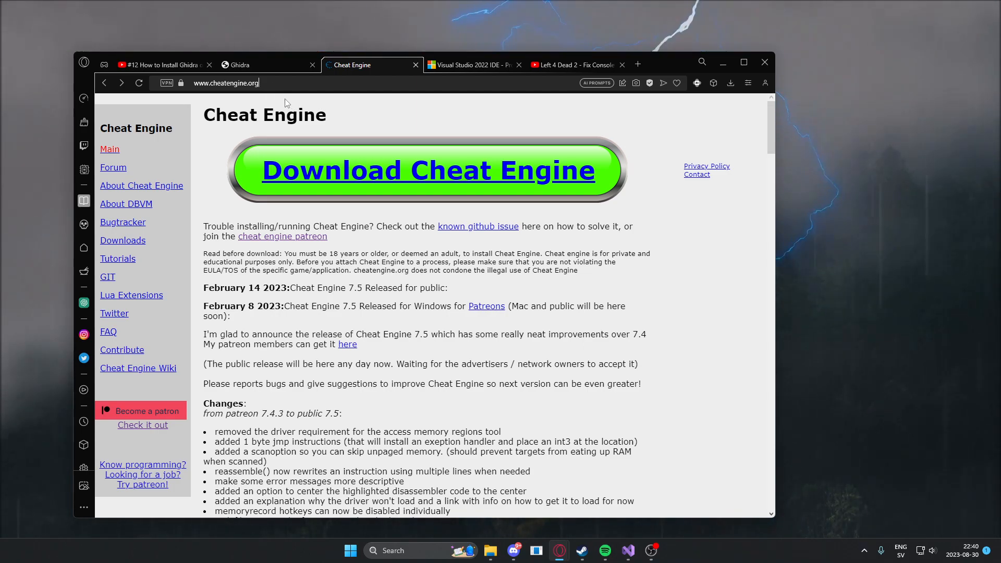
{"action": "left_click", "coordinate": [226, 84]}
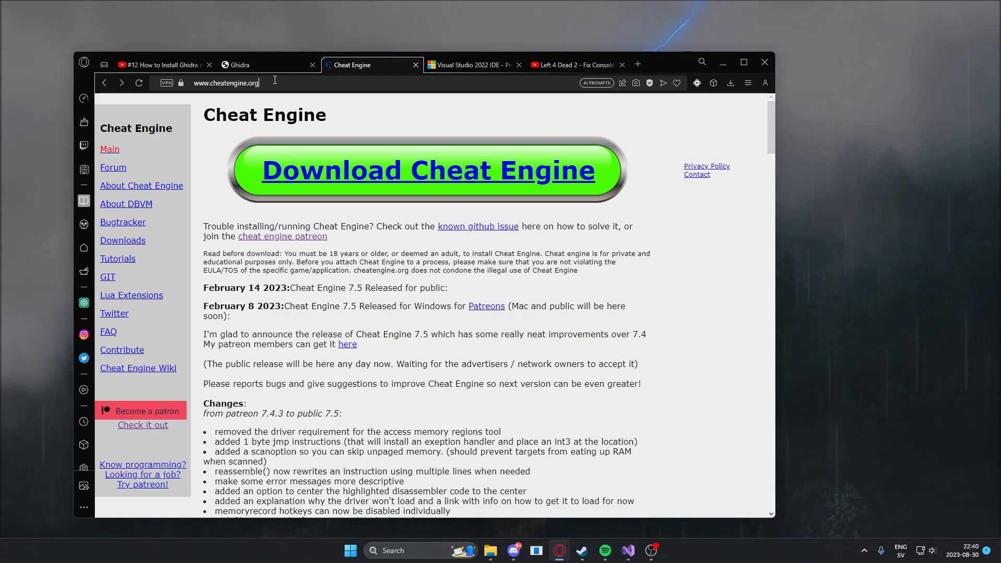
From the Ghidra tab open the IDA Free page in a new tab, then return to the Ghidra homepage
{"action": "left_click", "coordinate": [268, 65]}
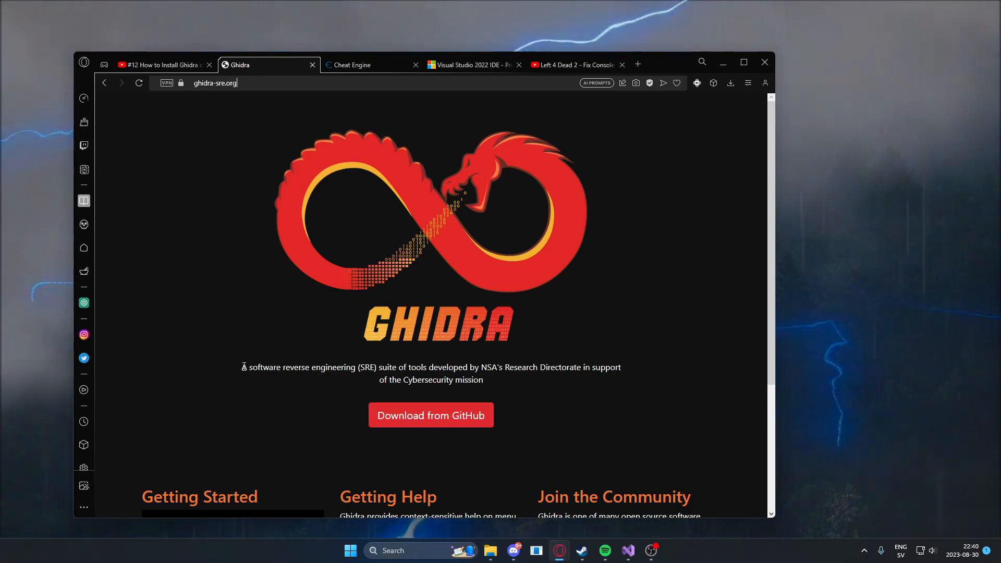
{"action": "scroll", "scroll_direction": "down", "scroll_amount": 3}
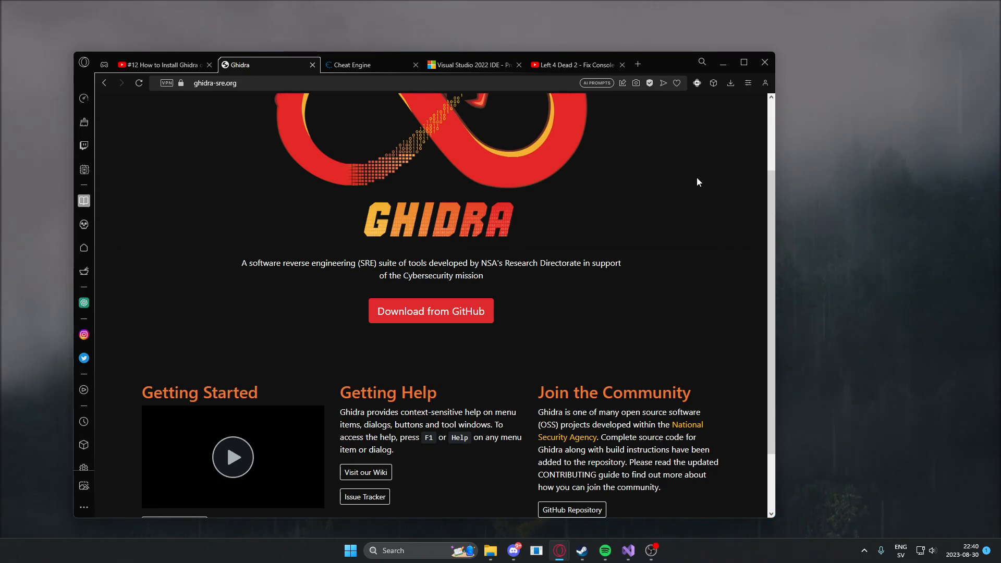
{"action": "mouse_move", "coordinate": [588, 190]}
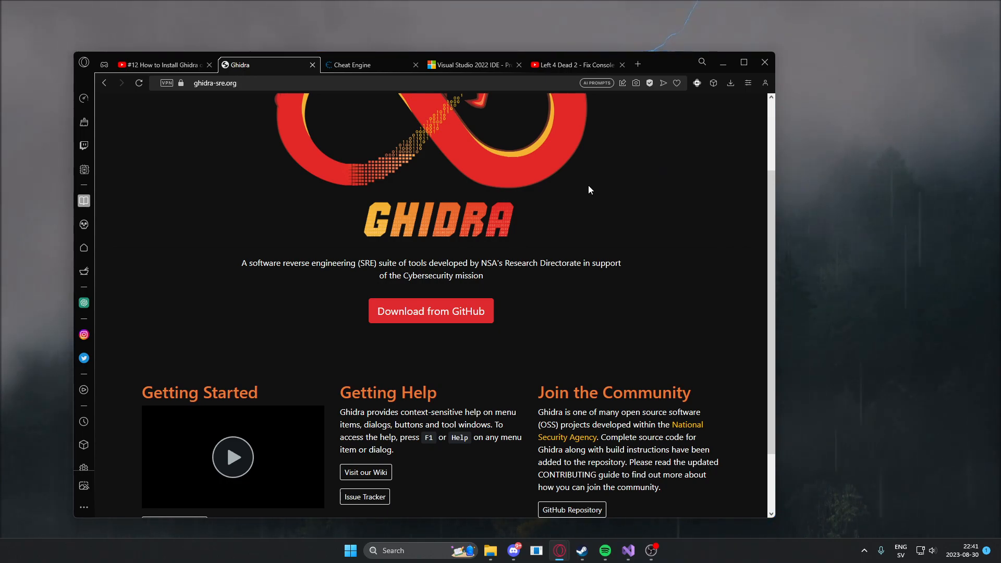
{"action": "mouse_move", "coordinate": [681, 77]}
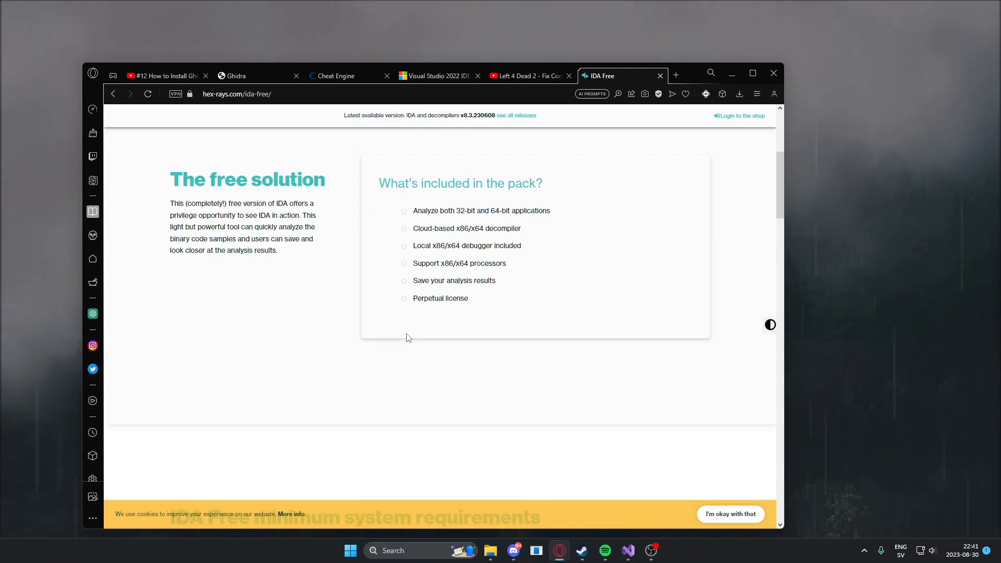
{"action": "scroll", "scroll_direction": "up", "scroll_amount": 3}
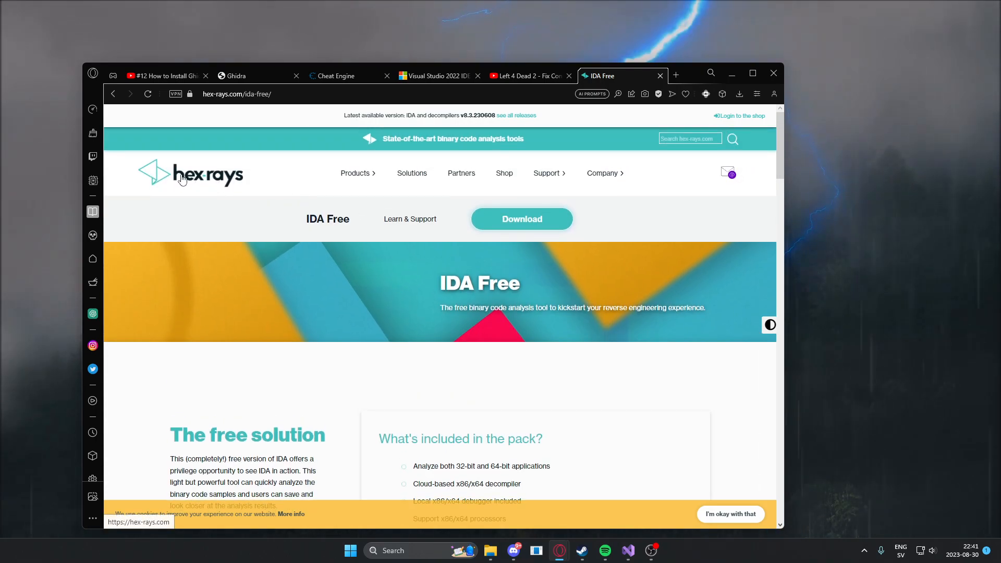
{"action": "left_click", "coordinate": [252, 75]}
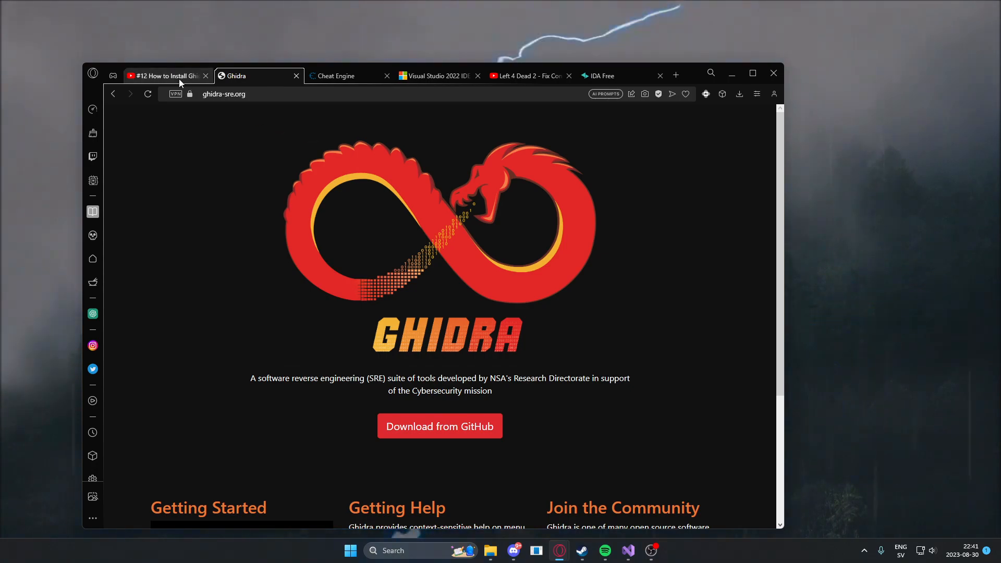
{"action": "left_click", "coordinate": [165, 75]}
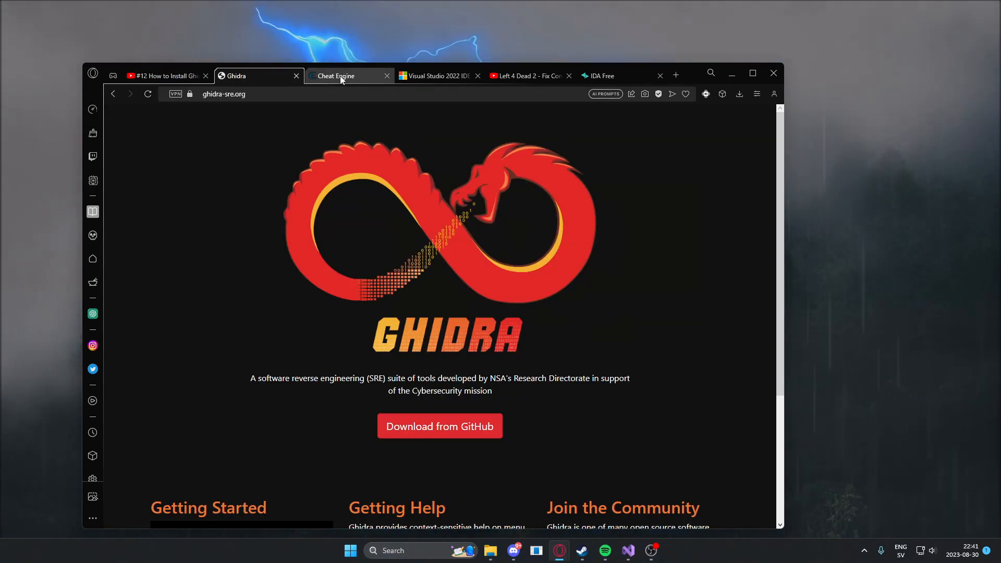
Return via the Cheat Engine tab to Steam and bring up Left 4 Dead 2's actions menu
{"action": "left_click", "coordinate": [604, 76]}
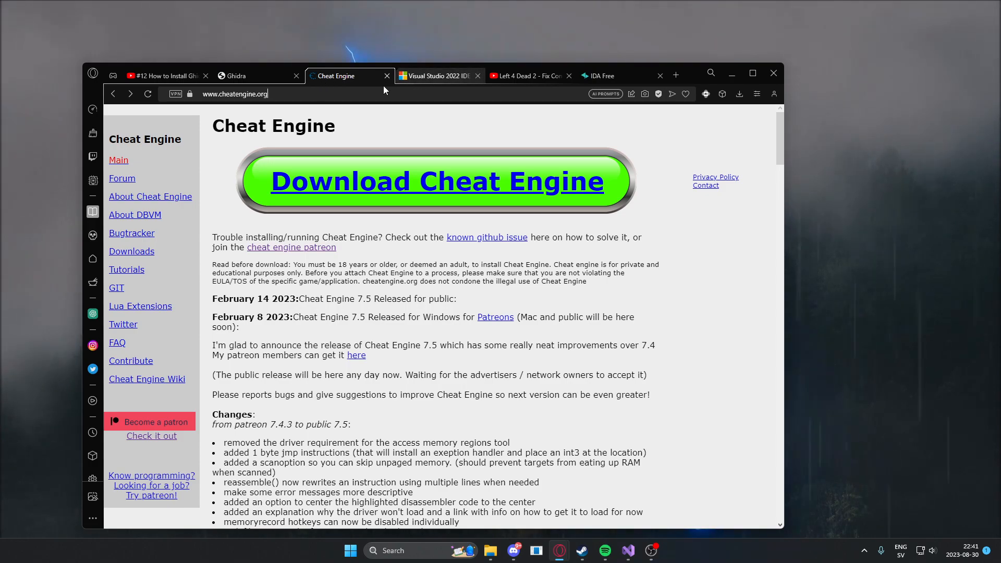
{"action": "mouse_move", "coordinate": [457, 90]}
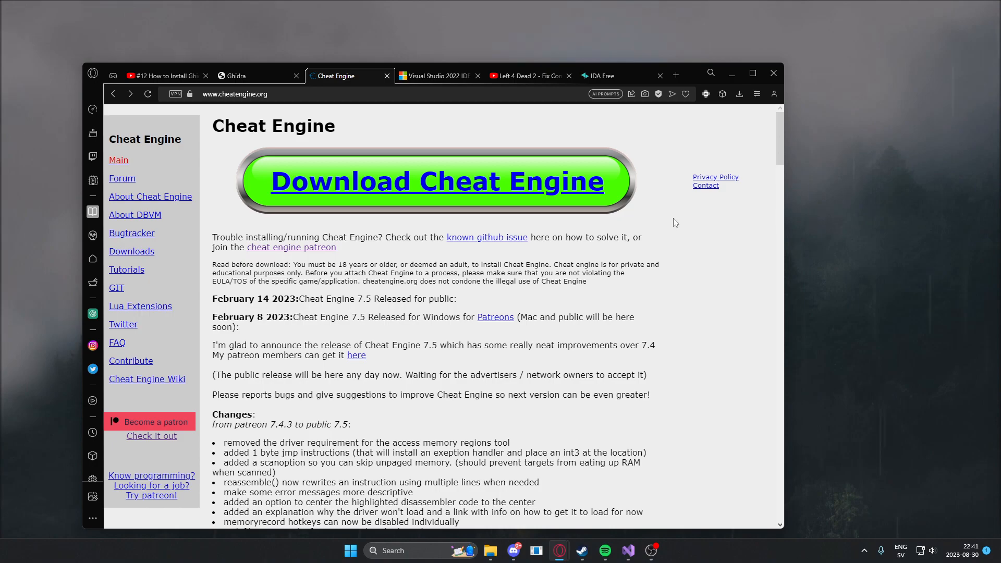
{"action": "mouse_move", "coordinate": [569, 504]}
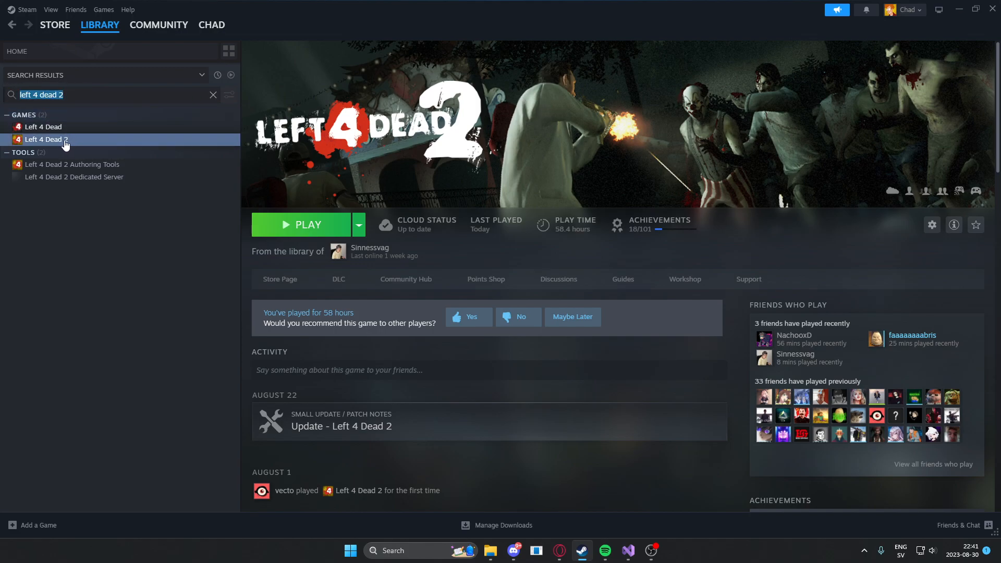
{"action": "right_click", "coordinate": [43, 139]}
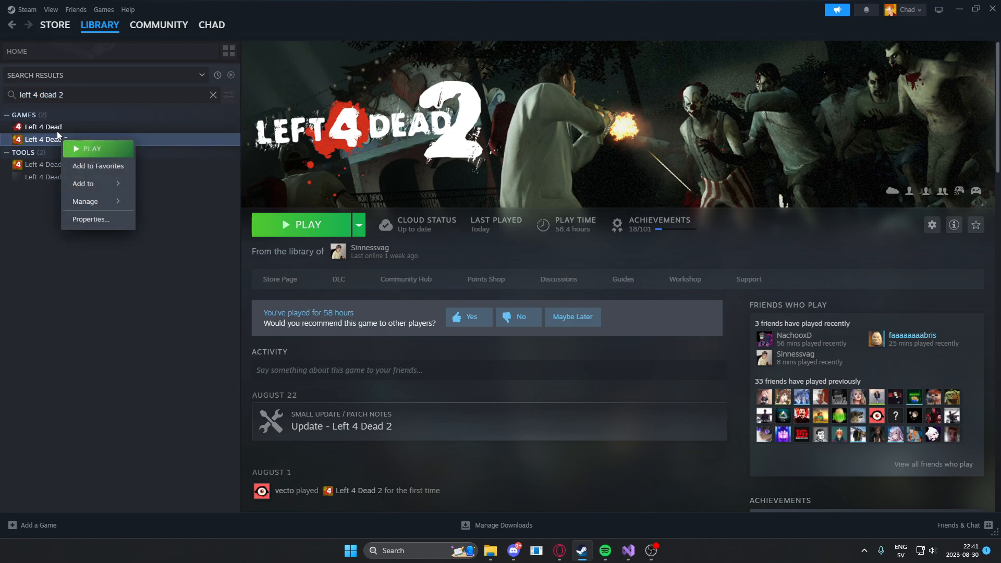
{"action": "mouse_move", "coordinate": [89, 219]}
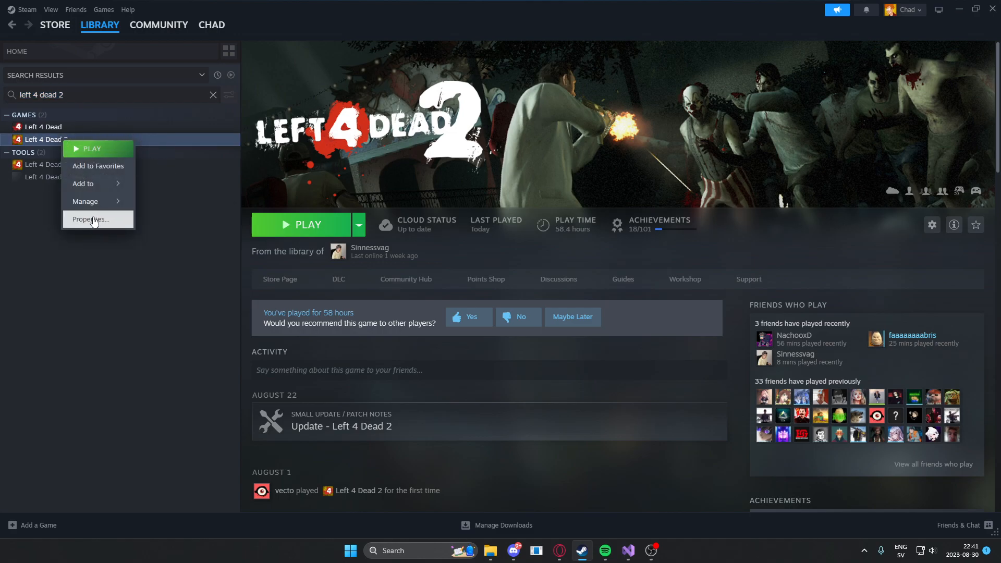
{"action": "left_click", "coordinate": [91, 219]}
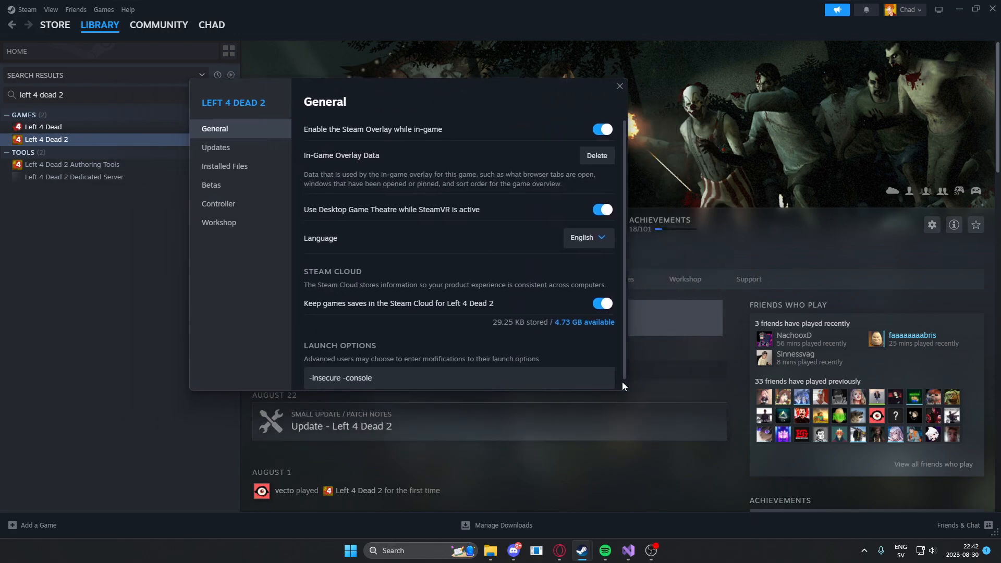
{"action": "scroll", "scroll_direction": "down", "scroll_amount": 3}
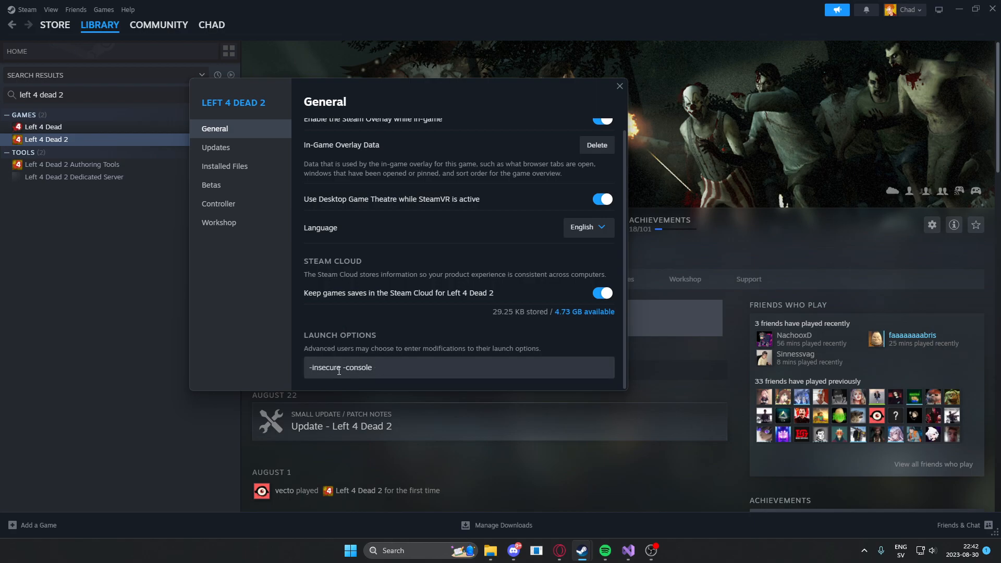
{"action": "double_click", "coordinate": [325, 367]}
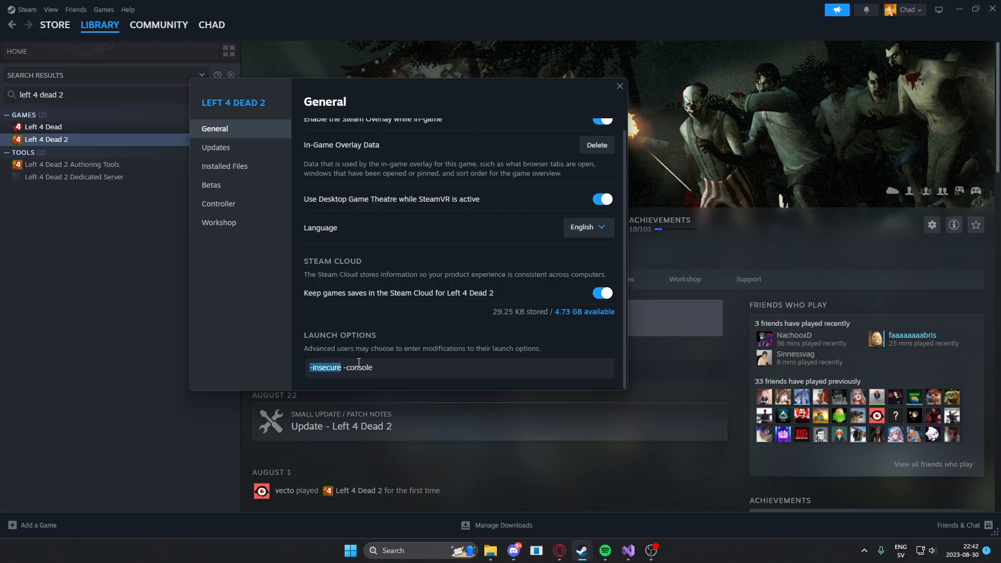
{"action": "mouse_move", "coordinate": [376, 359]}
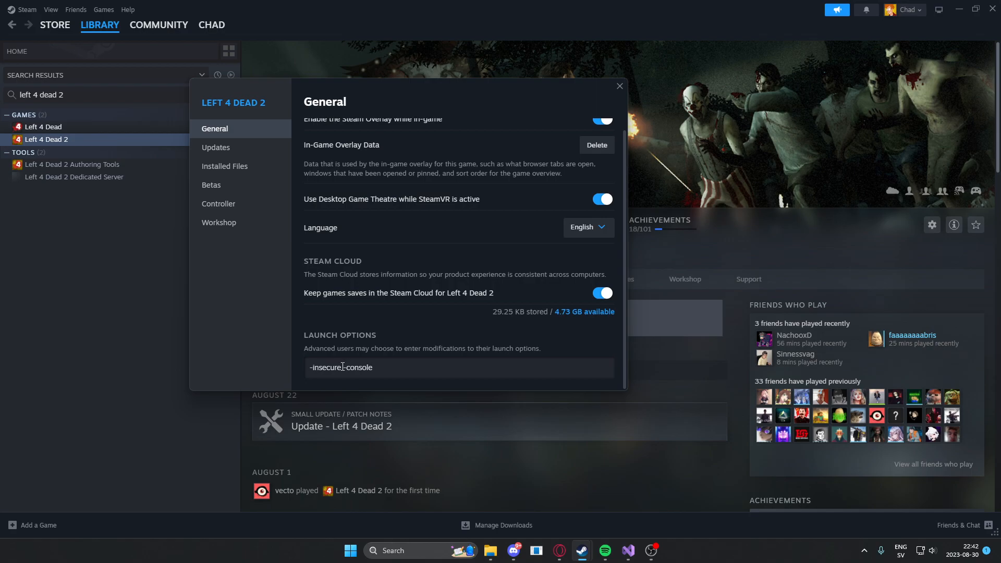
{"action": "double_click", "coordinate": [325, 367]}
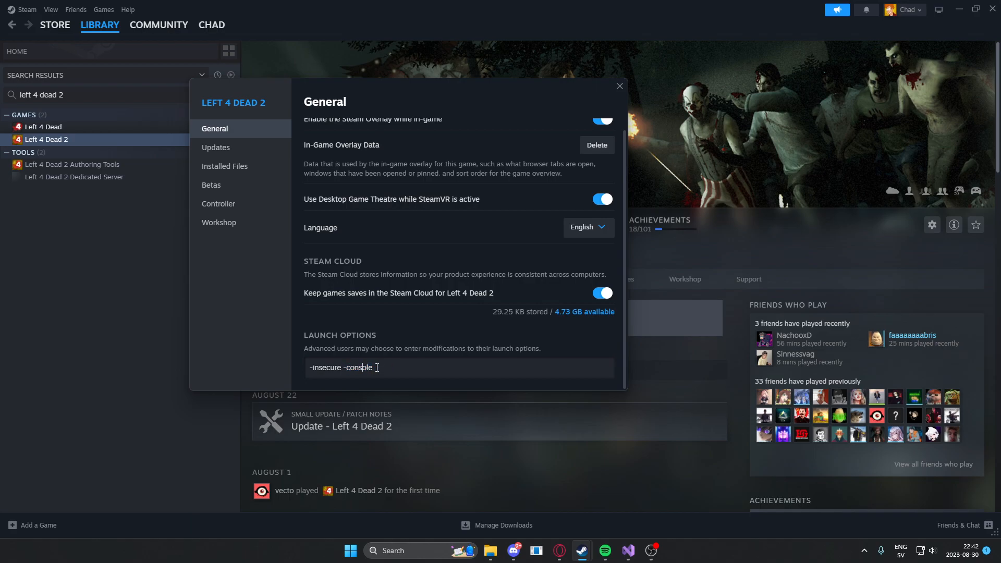
{"action": "double_click", "coordinate": [358, 367]}
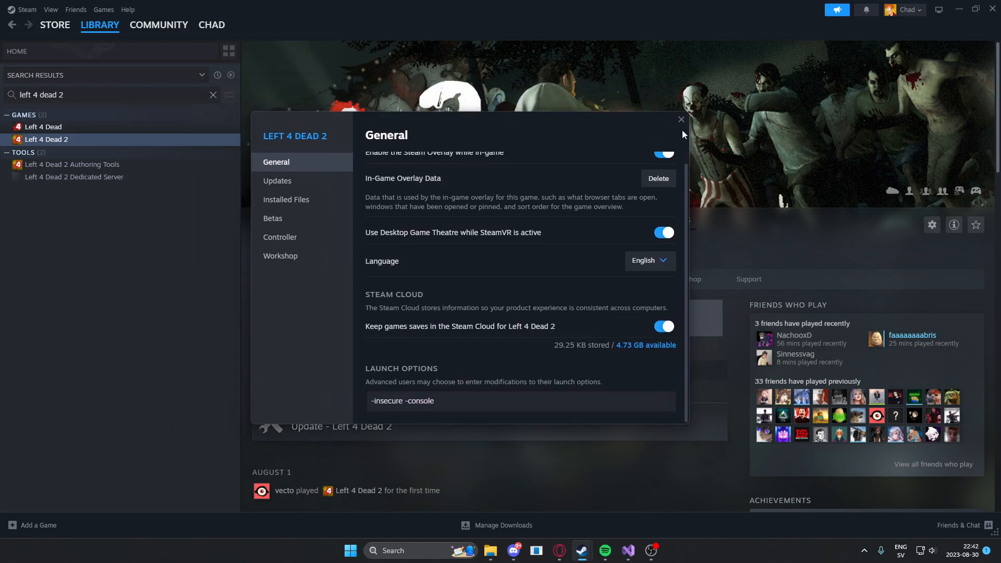
{"action": "mouse_move", "coordinate": [681, 120]}
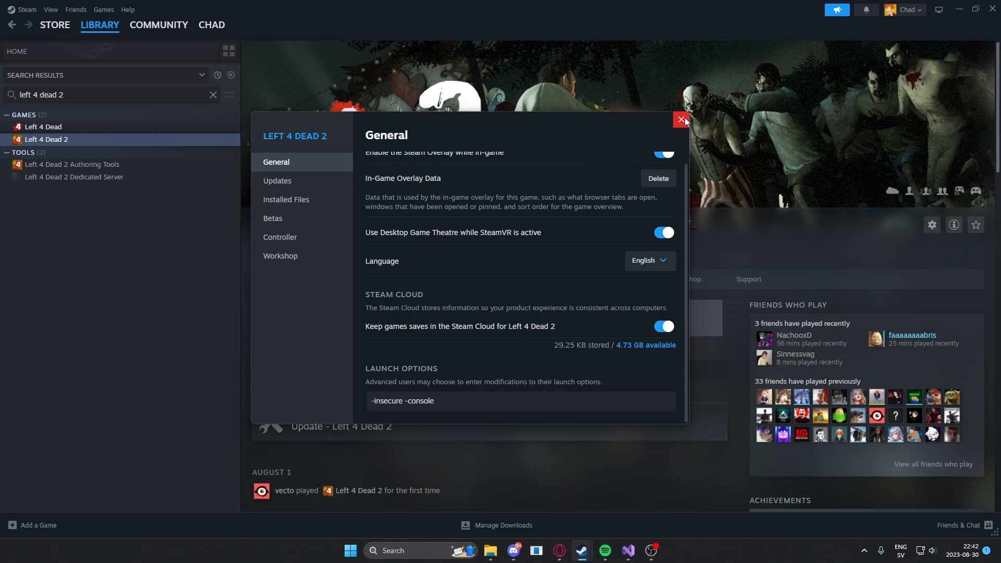
{"action": "left_click", "coordinate": [682, 120]}
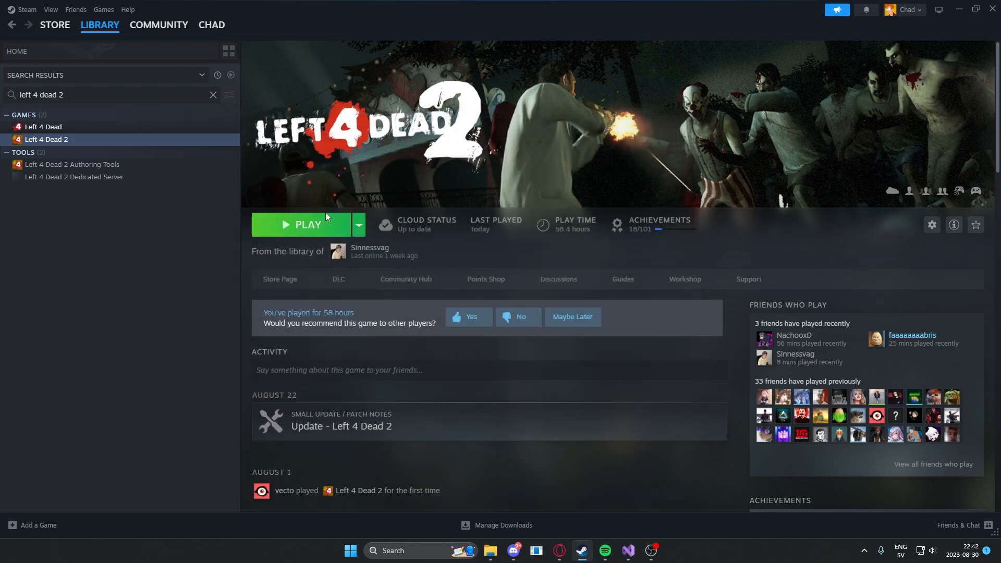
Launch Left 4 Dead 2 from Steam and reposition its developer console window
{"action": "left_click", "coordinate": [307, 226]}
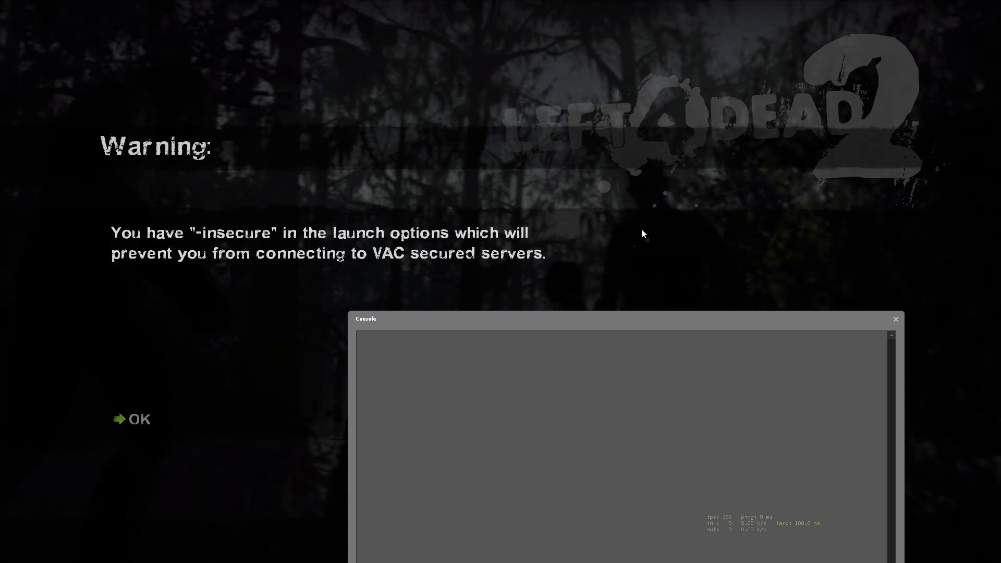
{"action": "left_click_drag", "start_coordinate": [638, 319], "coordinate": [699, 39]}
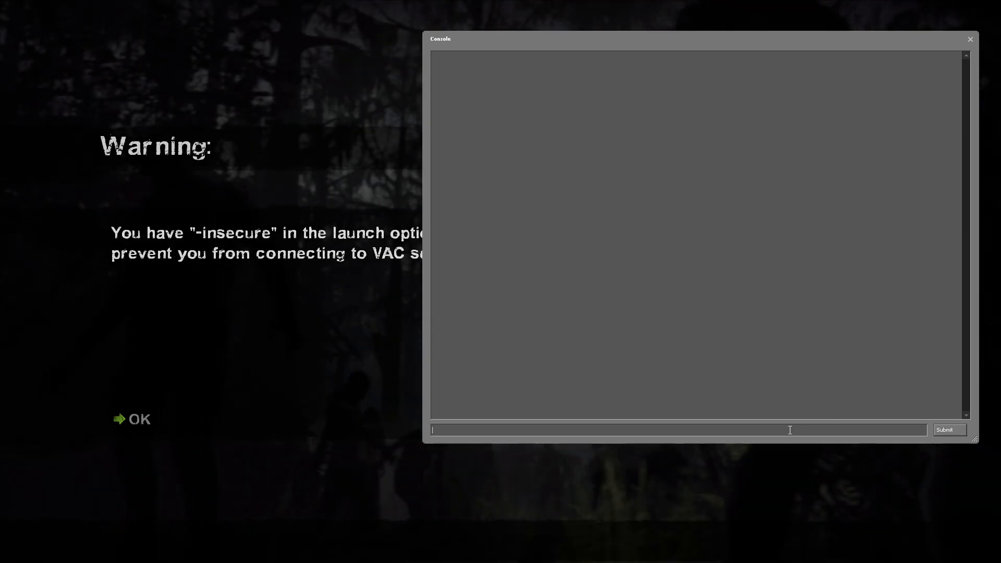
Enter bind "F6" "toggleconsole" in the console, correct the key name and submit it
{"action": "type", "text": "bind \""}
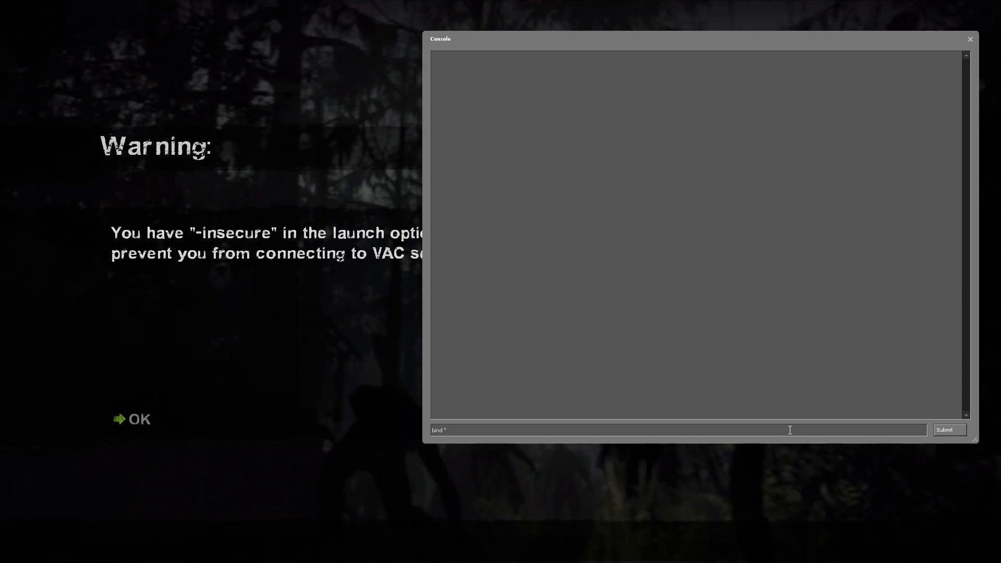
{"action": "type", "text": "F1\" \""}
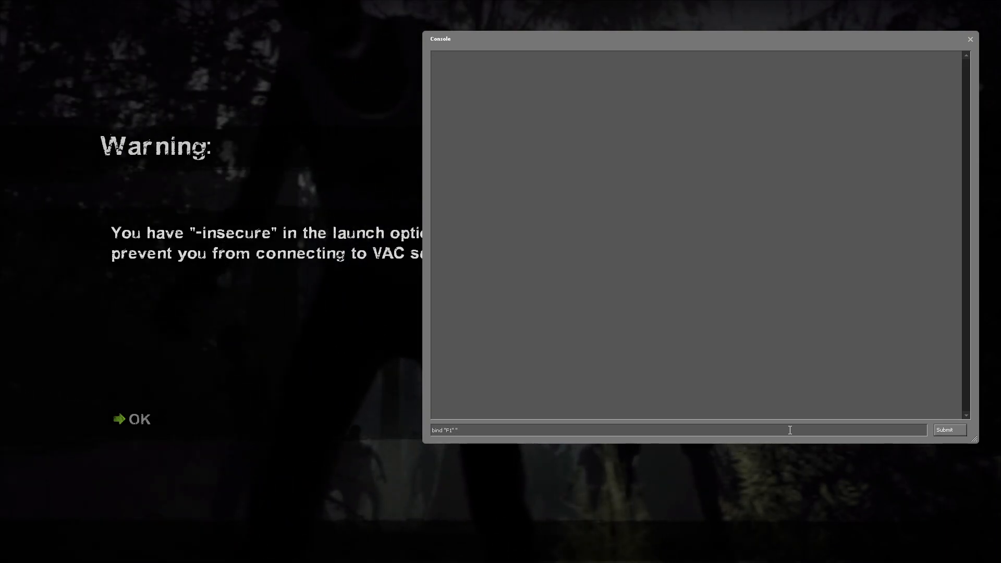
{"action": "type", "text": "toggleconsole"}
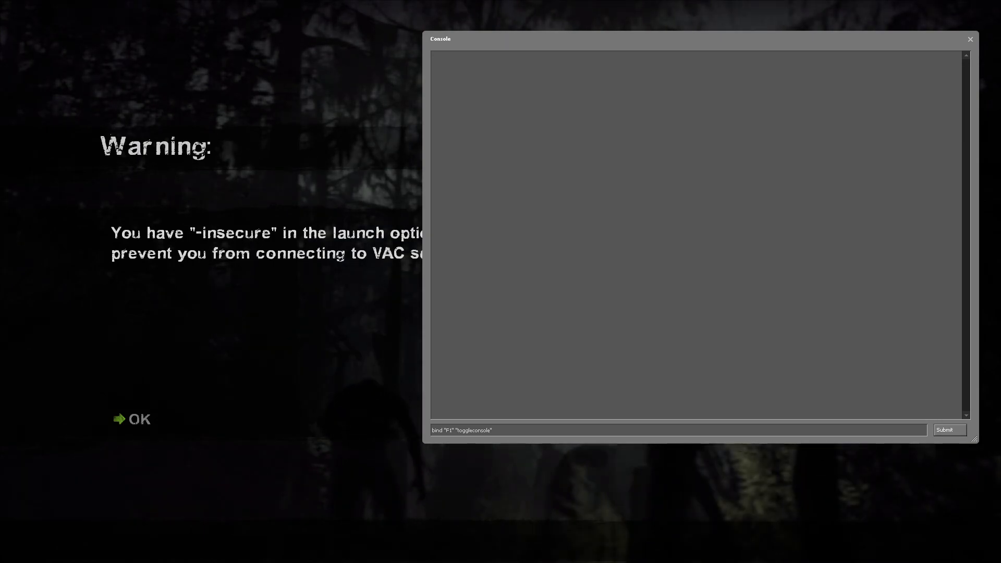
{"action": "left_click", "coordinate": [464, 430]}
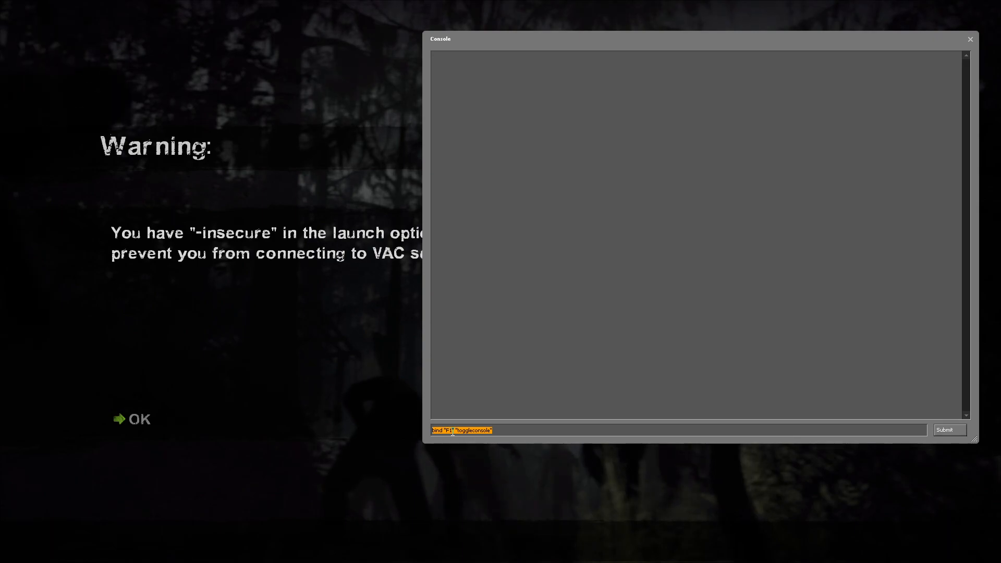
{"action": "left_click", "coordinate": [507, 430]}
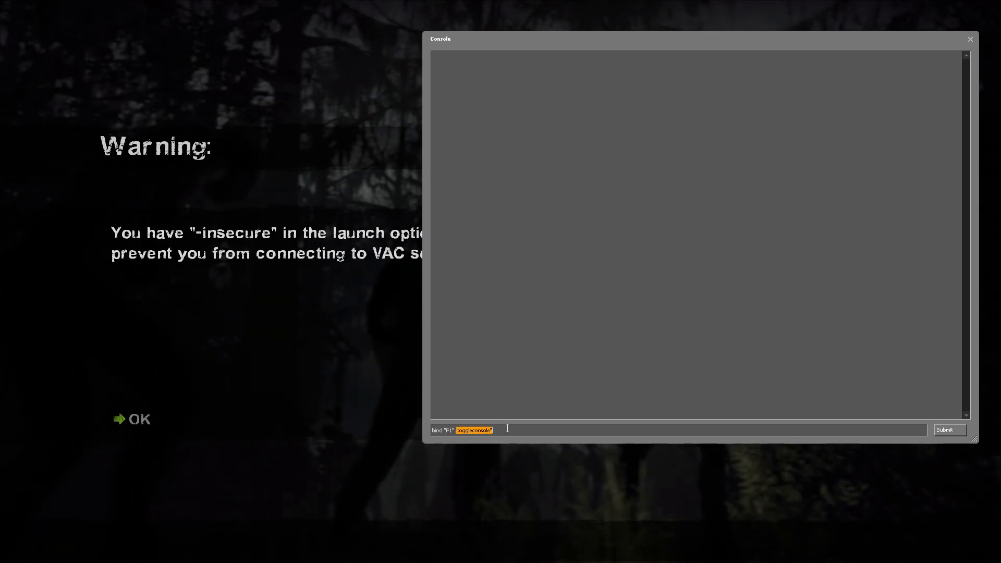
{"action": "left_click", "coordinate": [466, 430]}
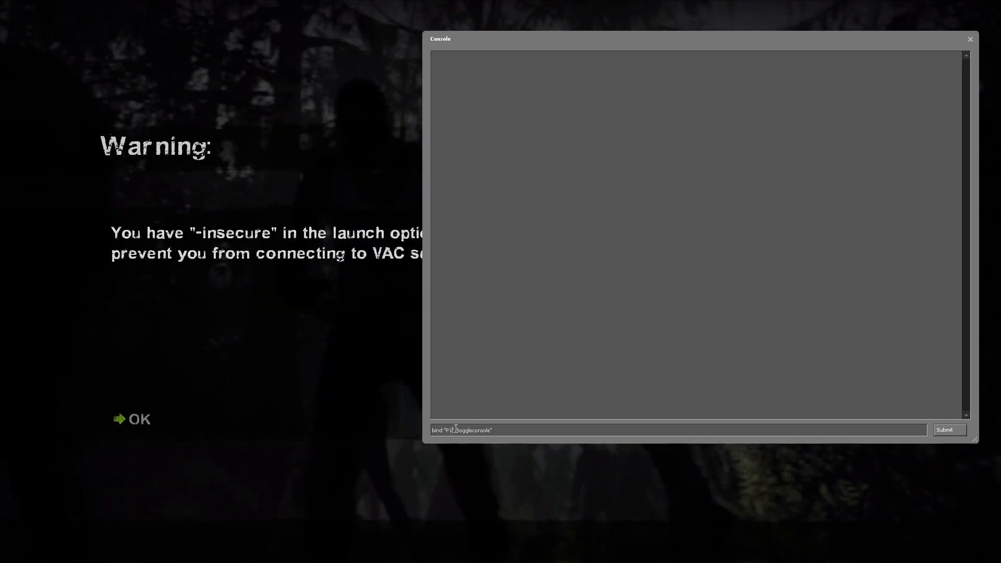
{"action": "left_click", "coordinate": [949, 430]}
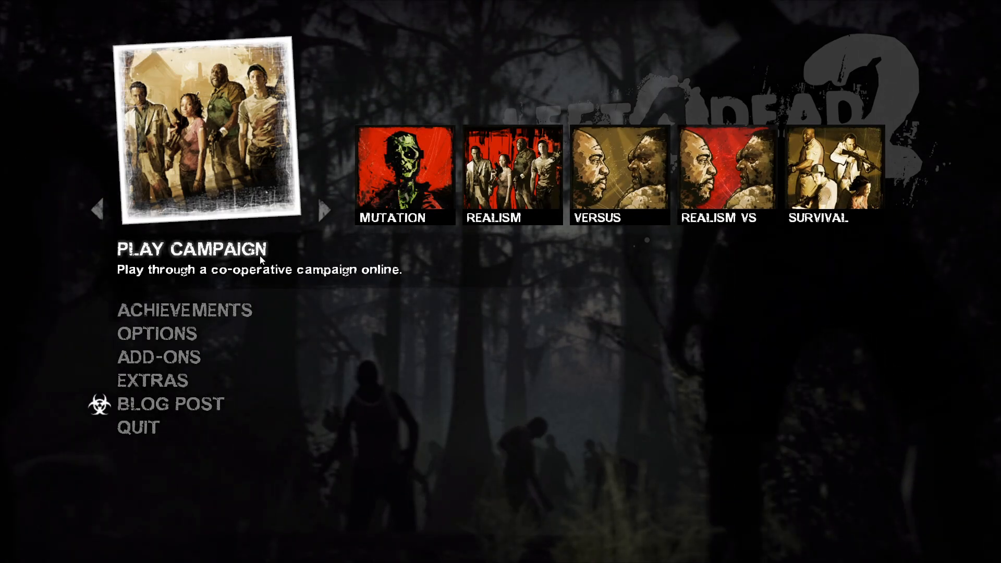
{"action": "left_click", "coordinate": [191, 249]}
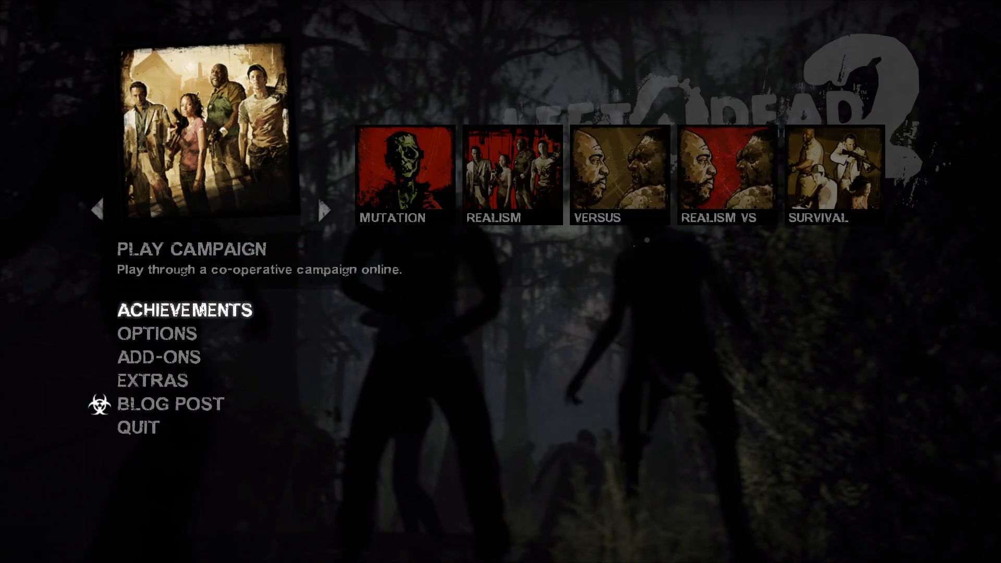
{"action": "key", "text": "F6"}
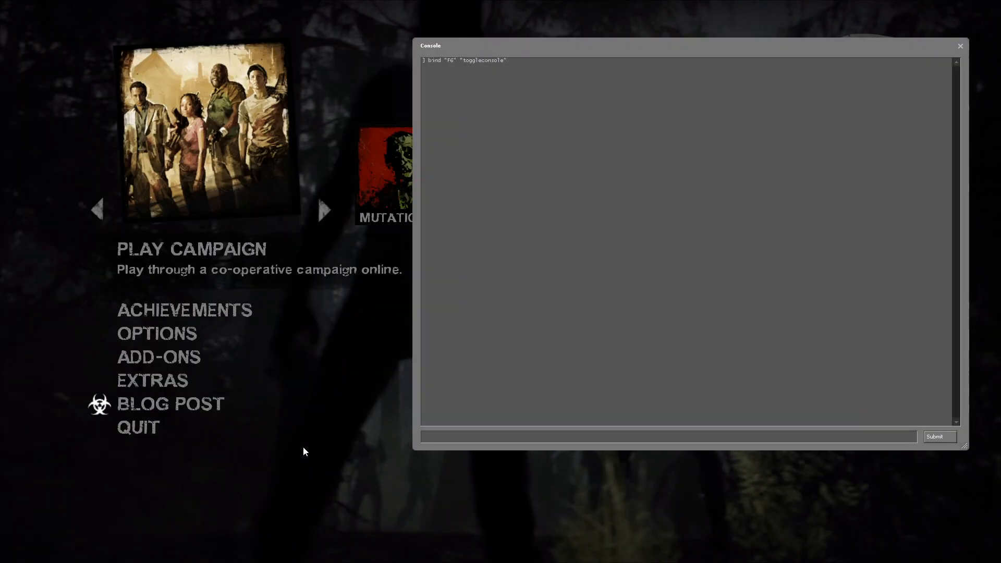
{"action": "mouse_move", "coordinate": [184, 311]}
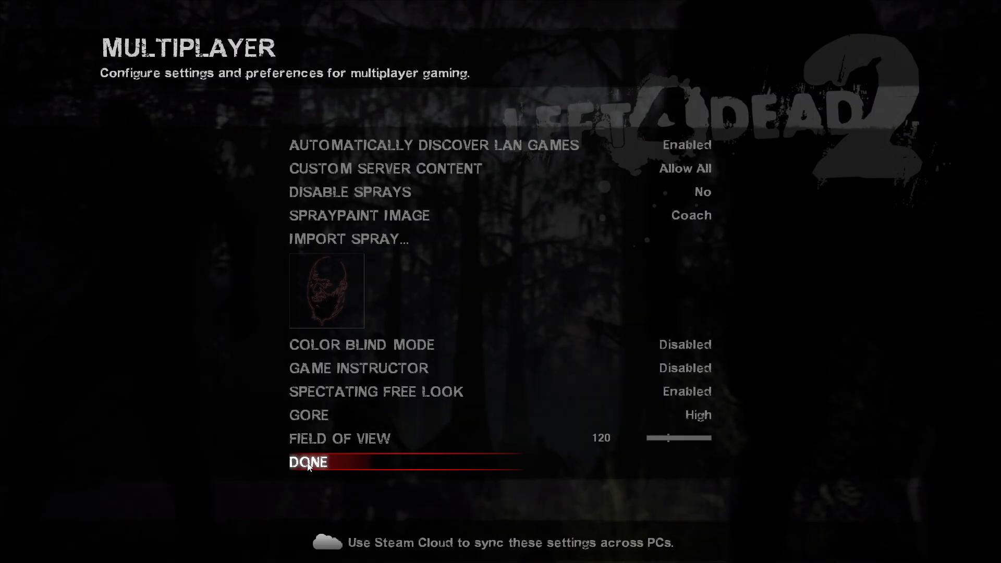
{"action": "left_click", "coordinate": [306, 462]}
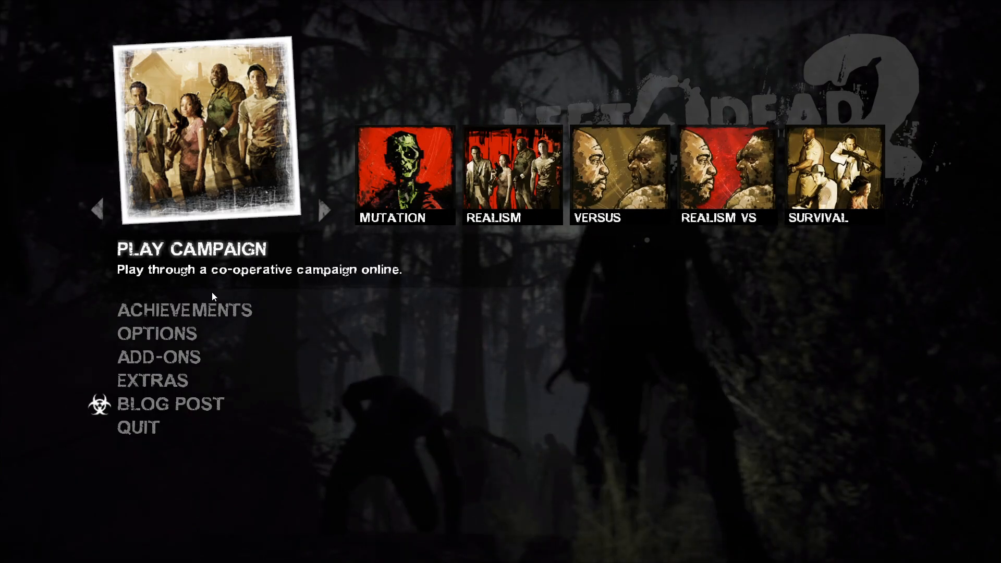
{"action": "key", "text": "f6"}
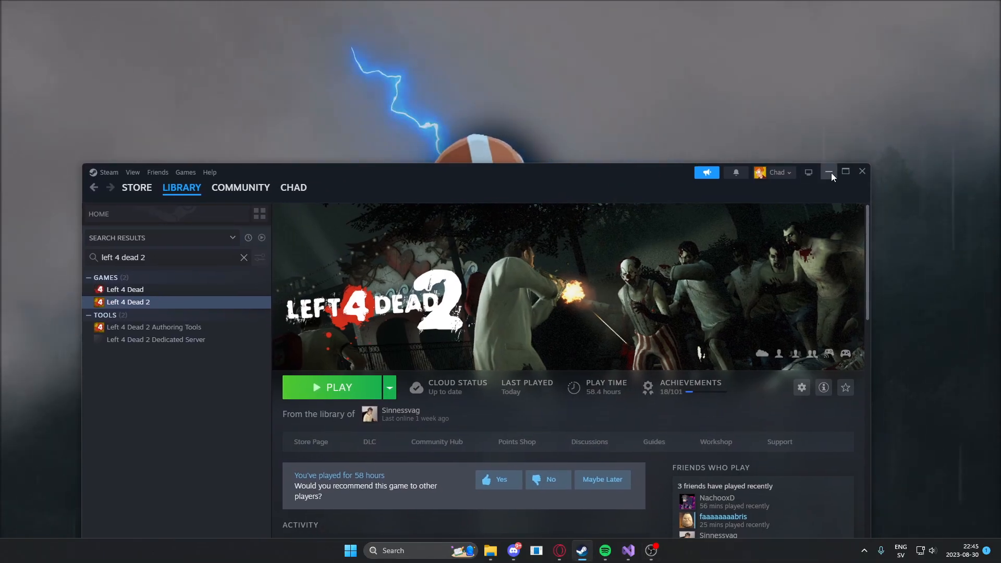
Minimize the Steam library window so Visual Studio's start screen shows
{"action": "left_click", "coordinate": [830, 171]}
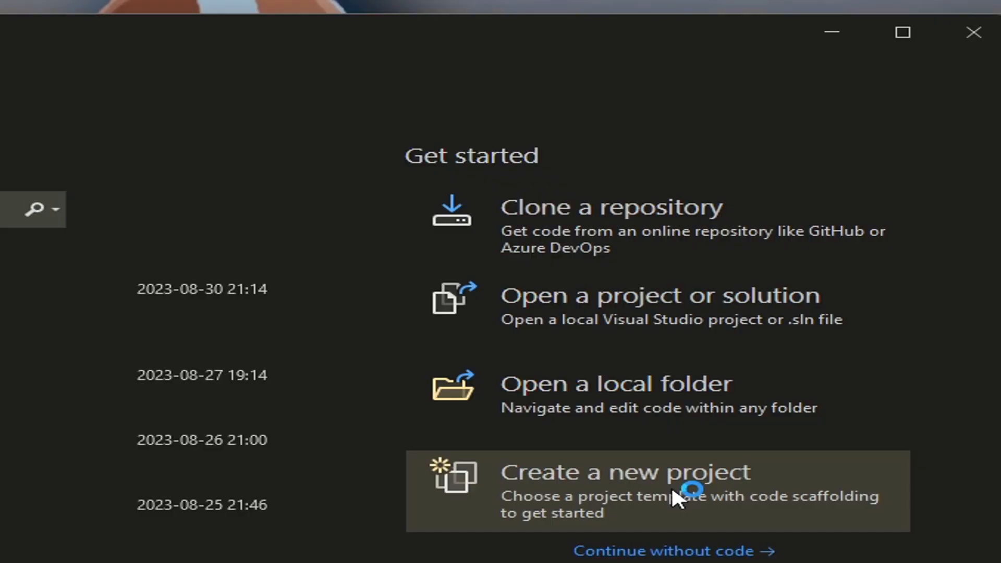
Create a C# Console App project named L4D2Multi in D:\projects
{"action": "left_click", "coordinate": [626, 472]}
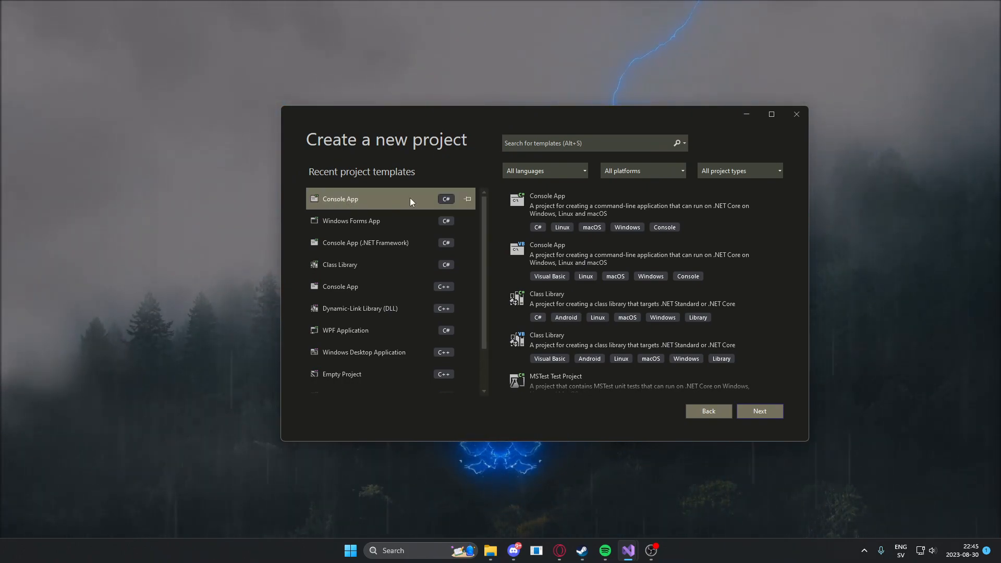
{"action": "left_click", "coordinate": [758, 411]}
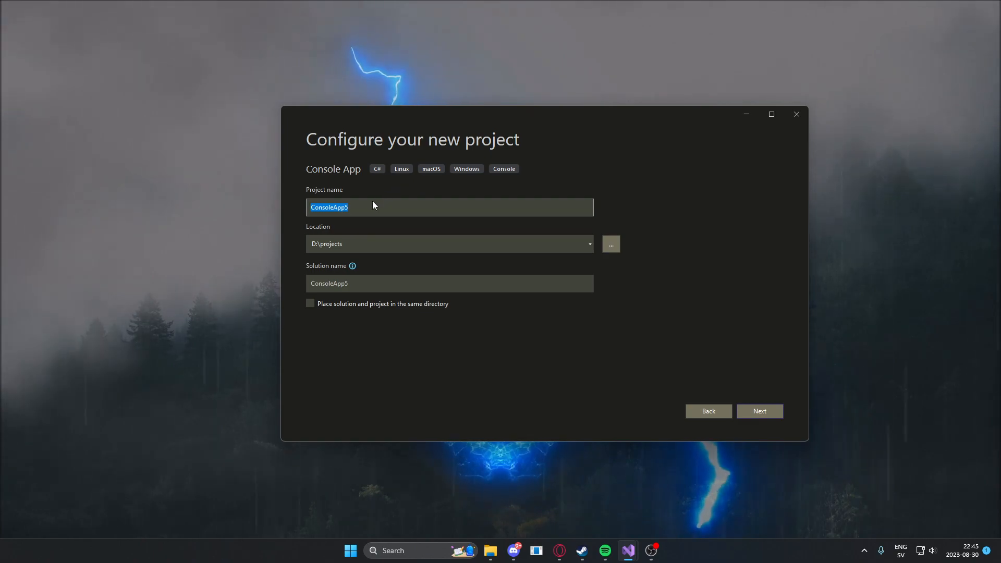
{"action": "mouse_move", "coordinate": [360, 192]}
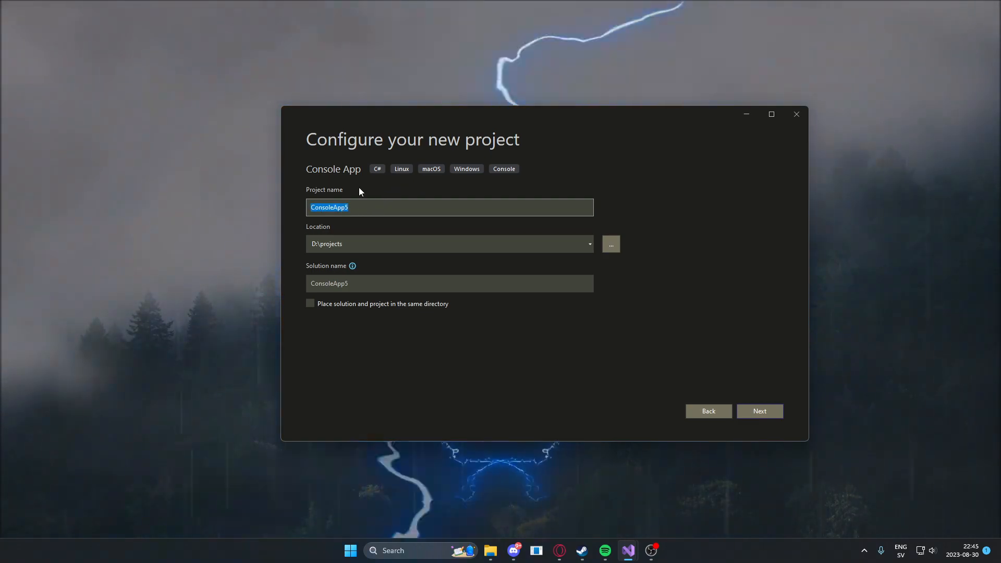
{"action": "type", "text": "L4D2Mult"}
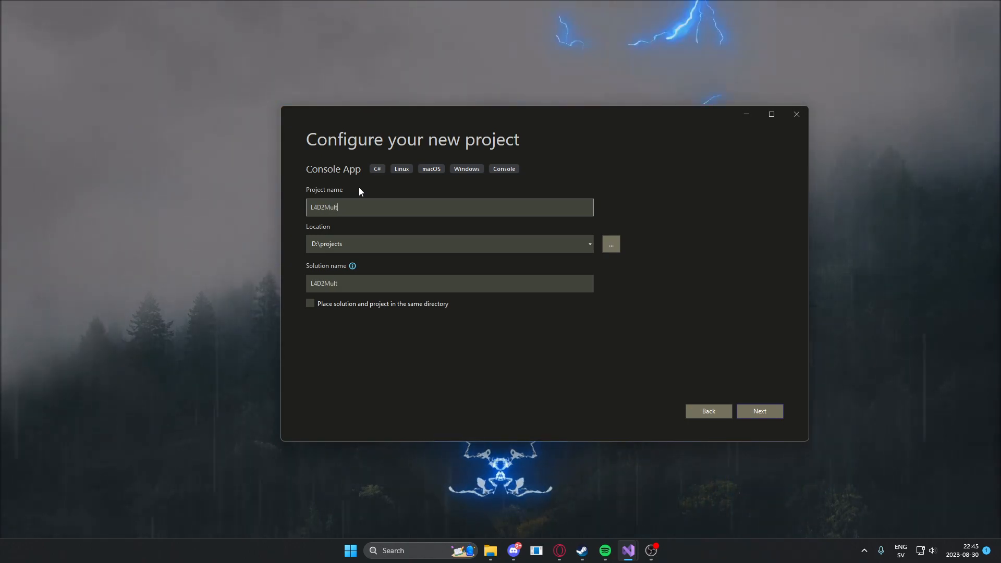
{"action": "type", "text": "i"}
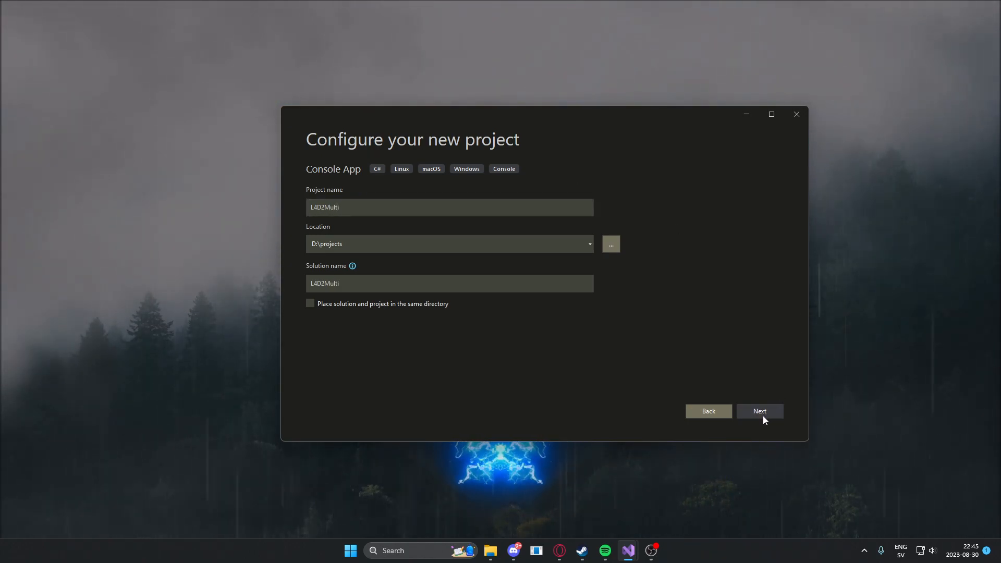
{"action": "left_click", "coordinate": [760, 411]}
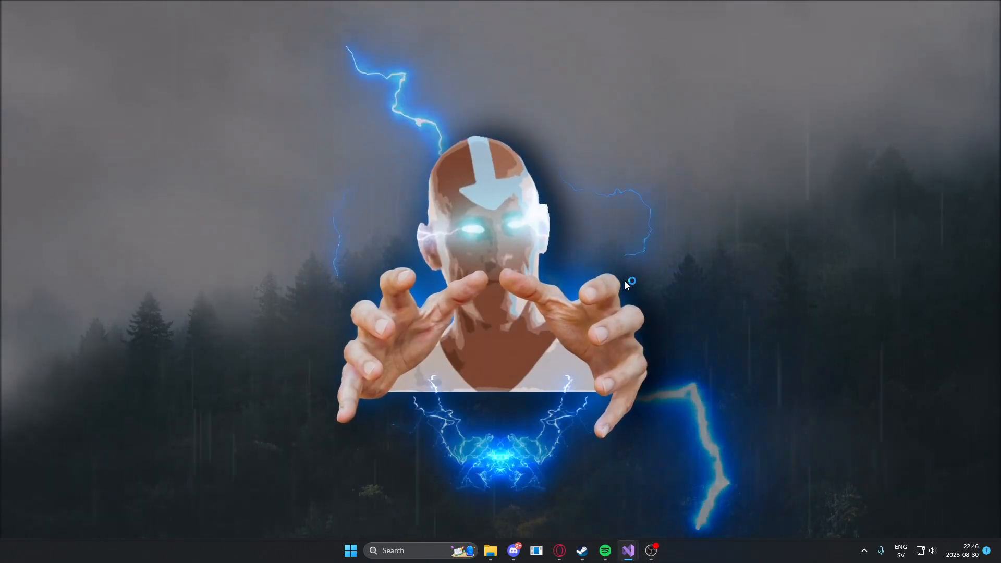
Maximize the IDE and bring up Manage NuGet Packages for the L4D2Multi project
{"action": "left_click", "coordinate": [627, 550]}
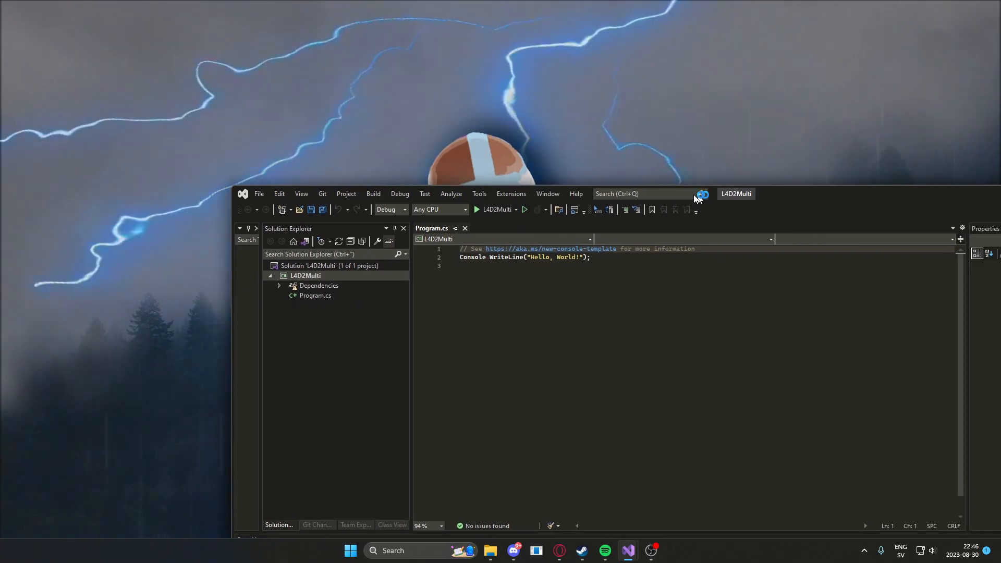
{"action": "left_click", "coordinate": [702, 195]}
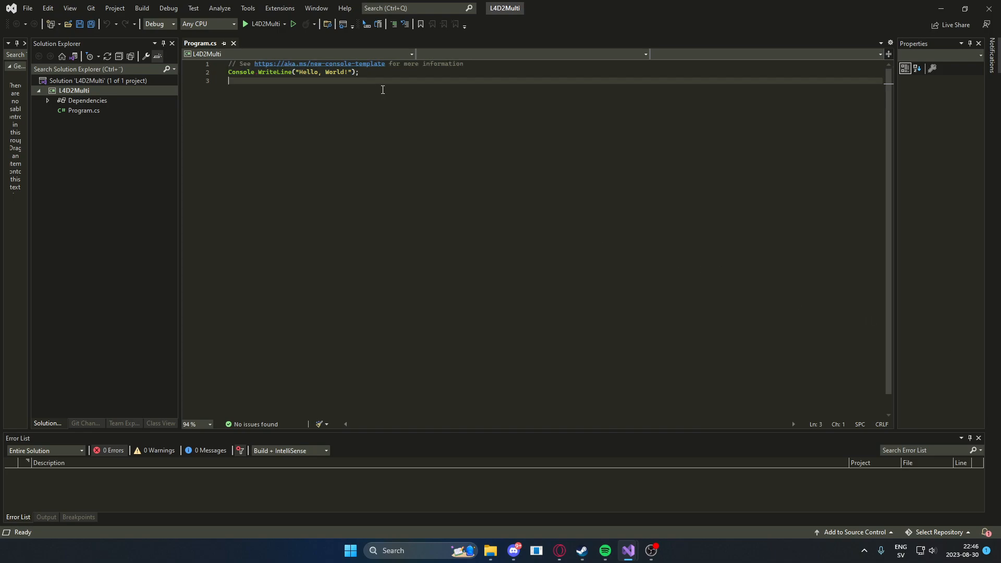
{"action": "key", "text": "ctrl+a"}
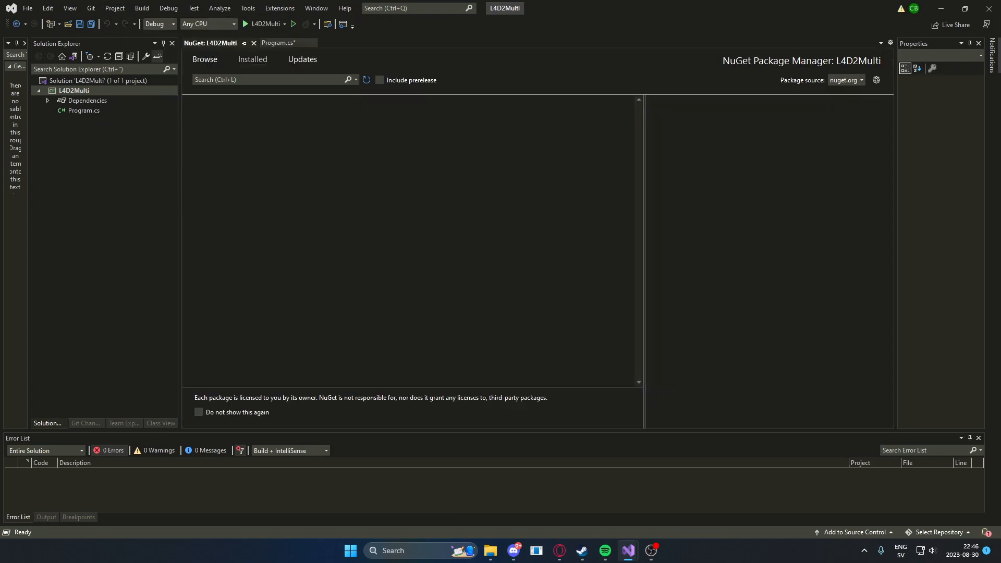
Search Browse for IMGUI and install ImGui.NET 1.89.7.1, confirming the preview changes
{"action": "left_click", "coordinate": [252, 58]}
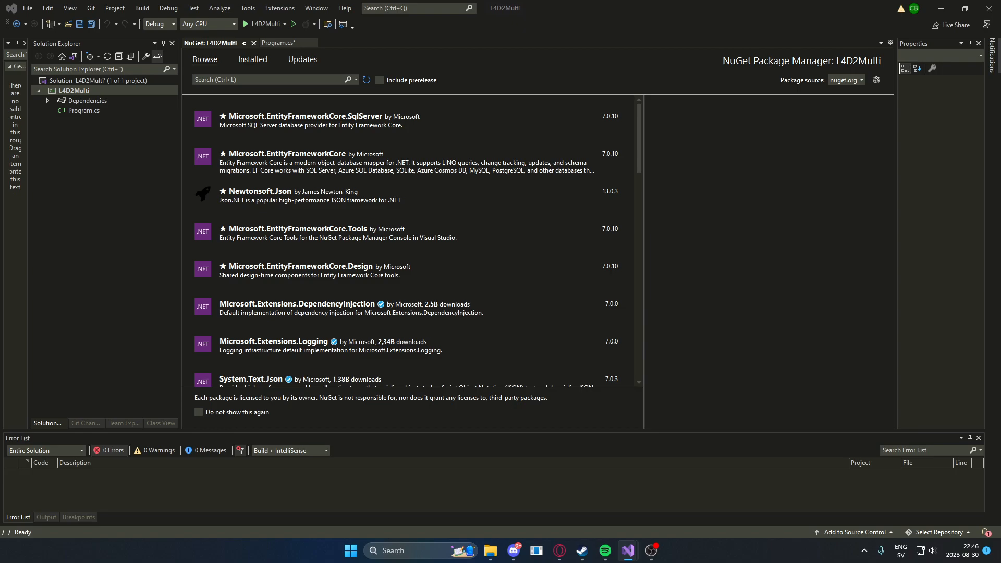
{"action": "left_click", "coordinate": [268, 79]}
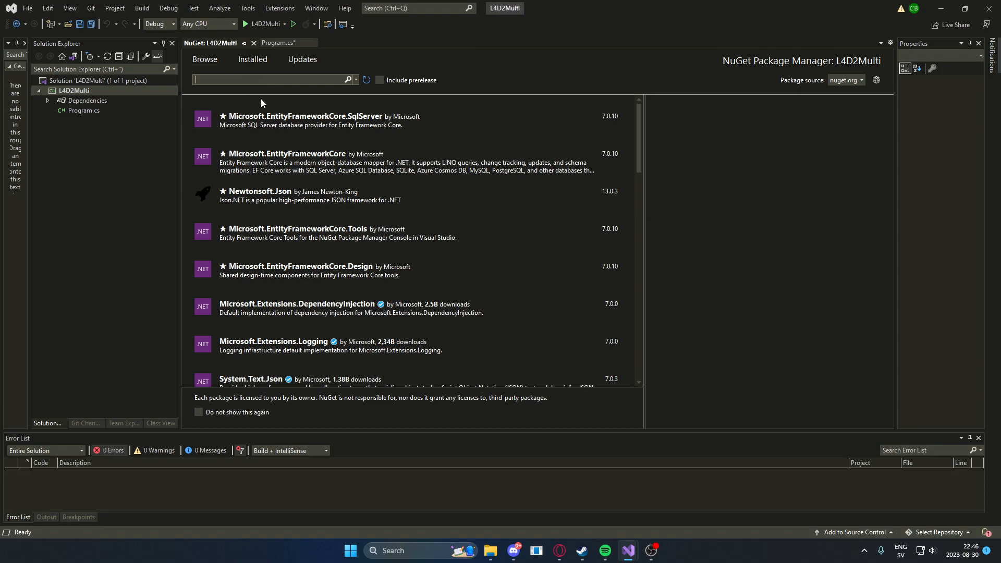
{"action": "mouse_move", "coordinate": [450, 215]}
{"action": "type", "text": "IMGUI"}
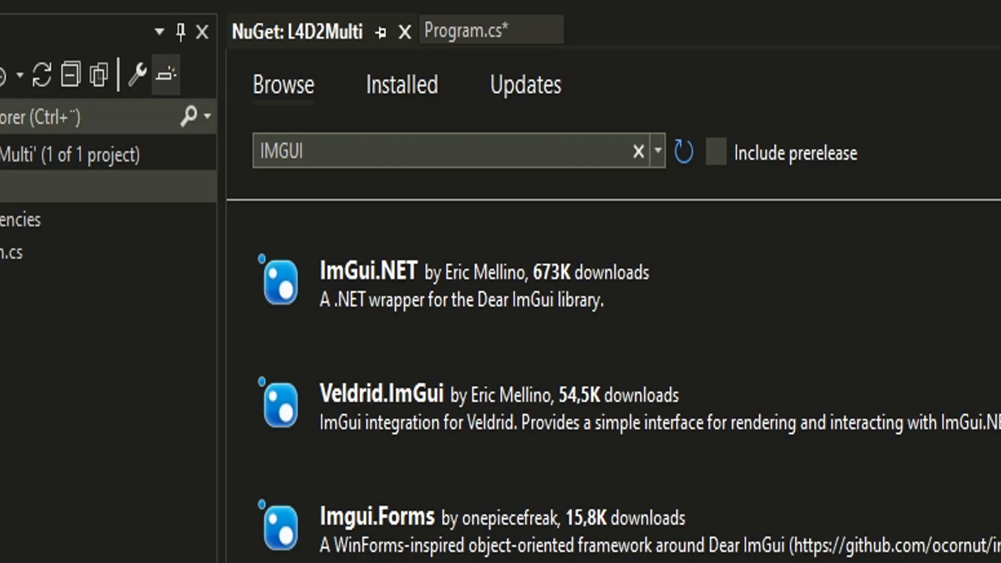
{"action": "left_click", "coordinate": [854, 136]}
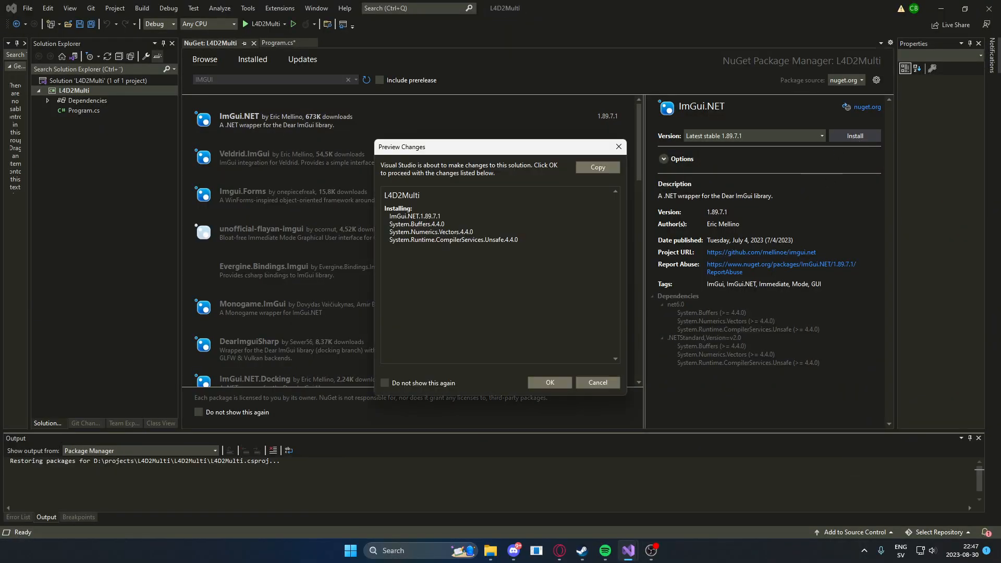
{"action": "left_click", "coordinate": [548, 382]}
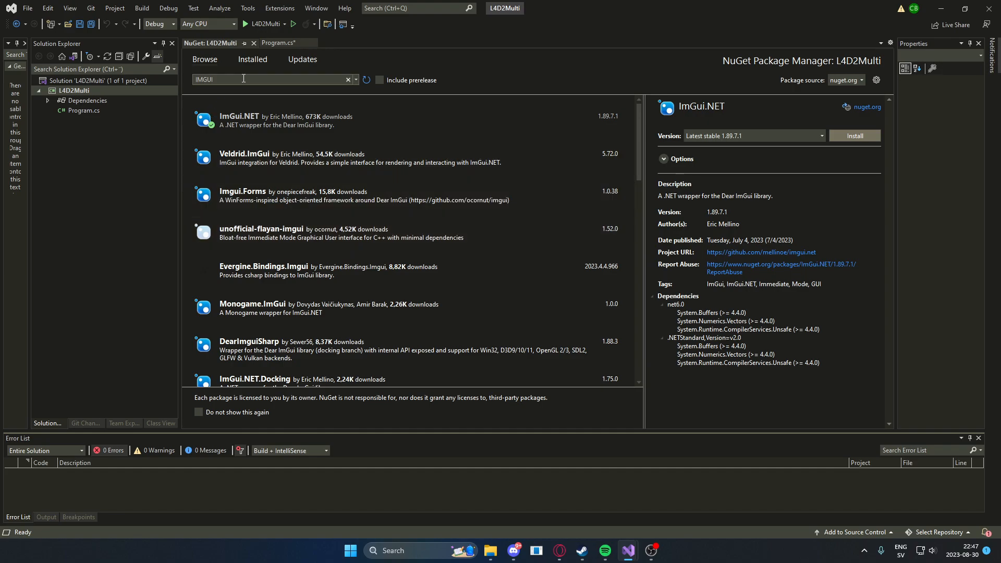
Search for sixlabor and install SixLabors.ImageSharp 3.0.2 into the project
{"action": "left_click", "coordinate": [239, 116]}
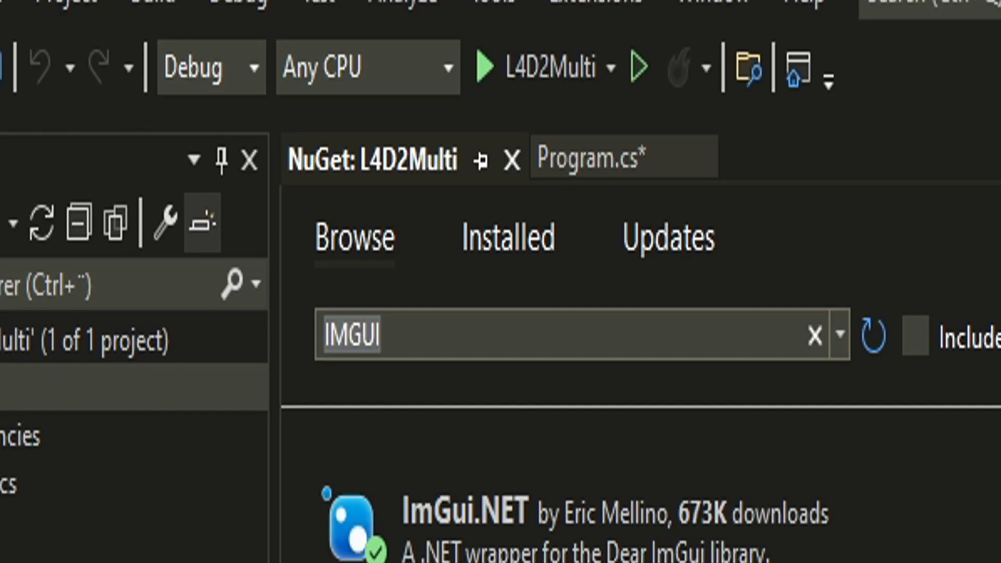
{"action": "type", "text": "Six"}
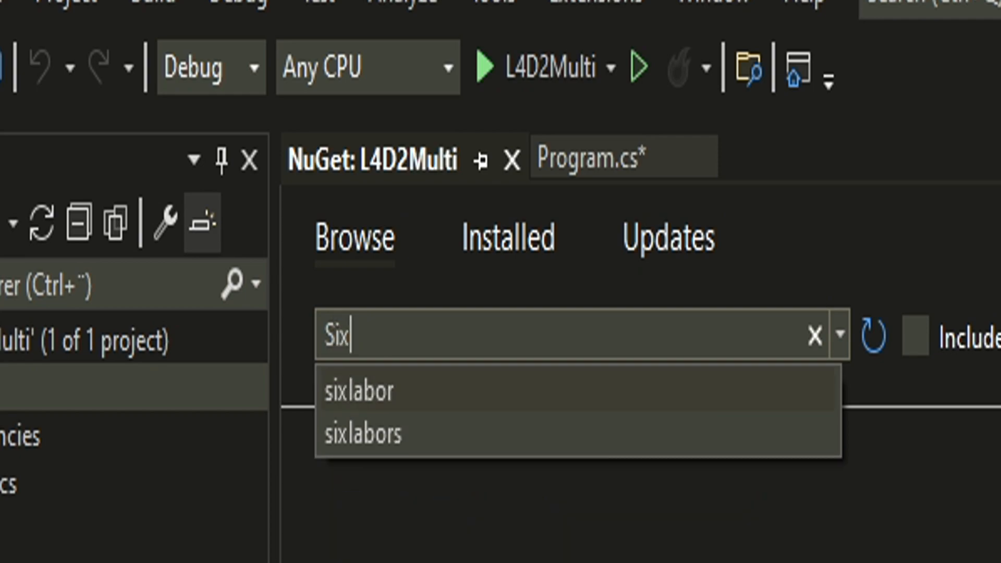
{"action": "left_click", "coordinate": [357, 390]}
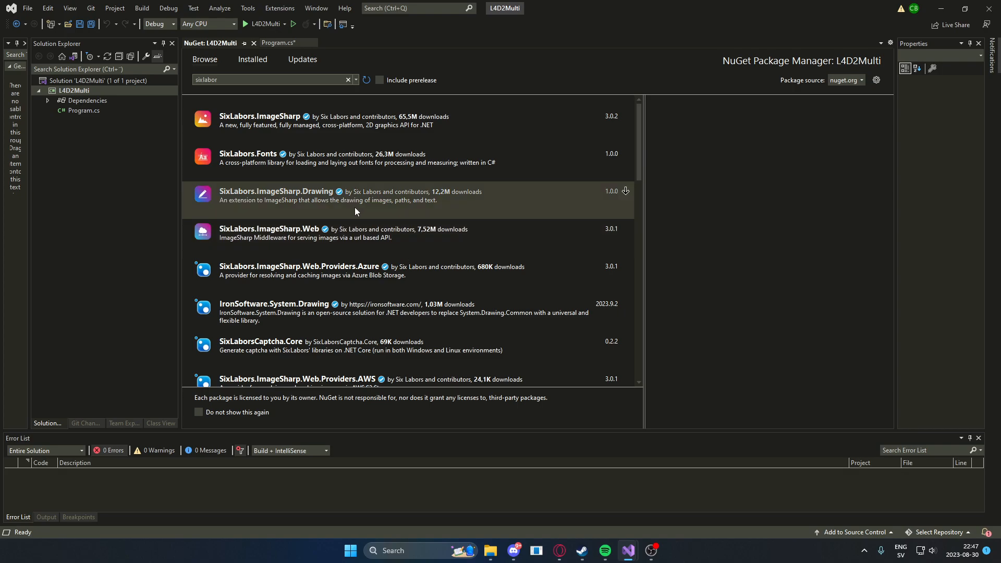
{"action": "left_click", "coordinate": [287, 120]}
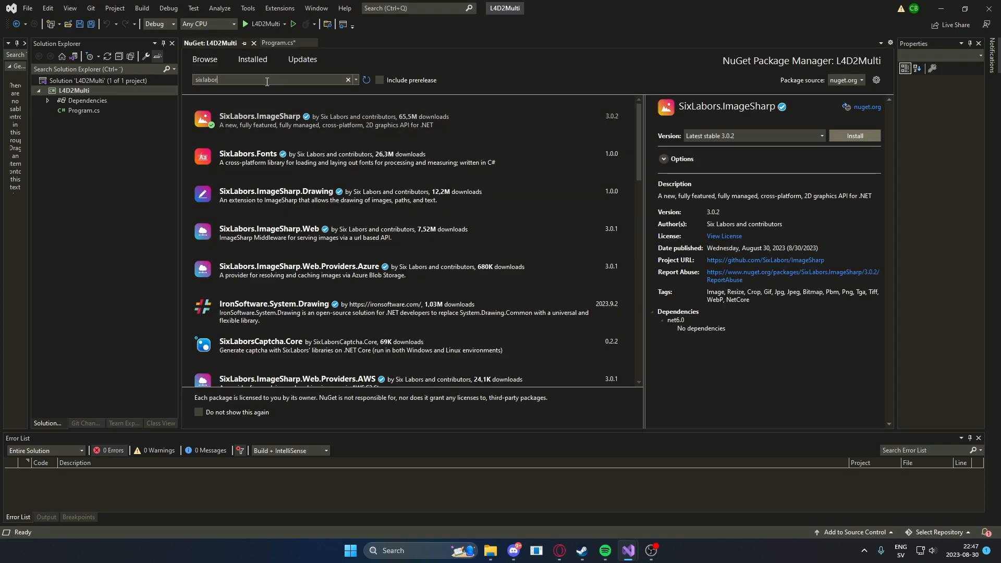
{"action": "left_click", "coordinate": [854, 136]}
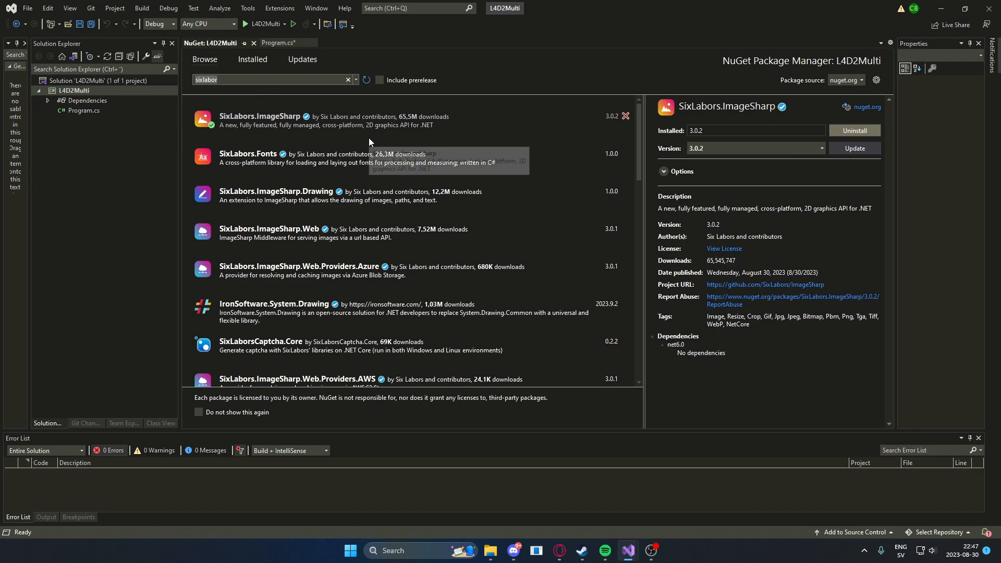
{"action": "mouse_move", "coordinate": [429, 165]}
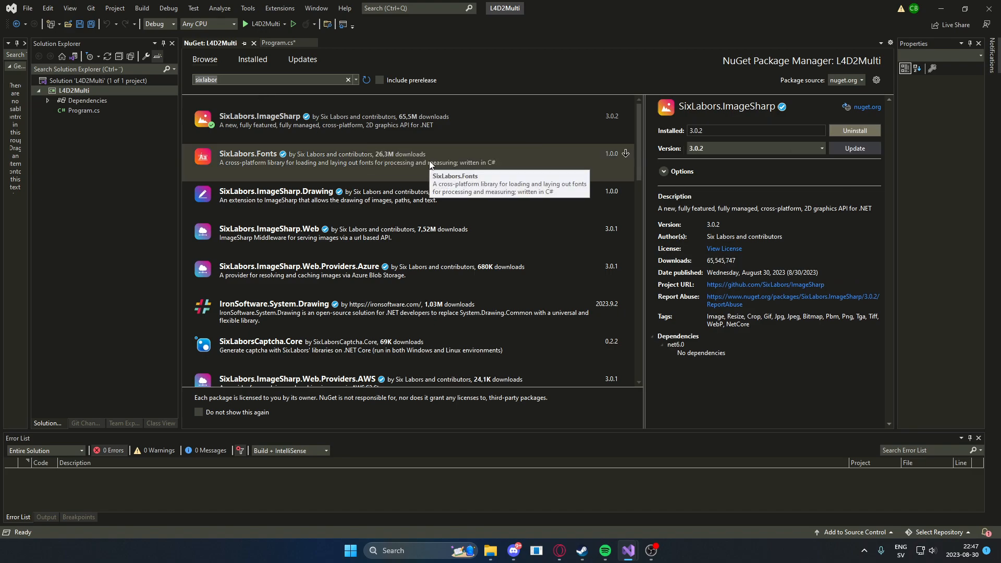
Search veldrid.imgui and install Veldrid.ImGui 5.72.0, accepting the dependency licences
{"action": "type", "text": "Veldrid"}
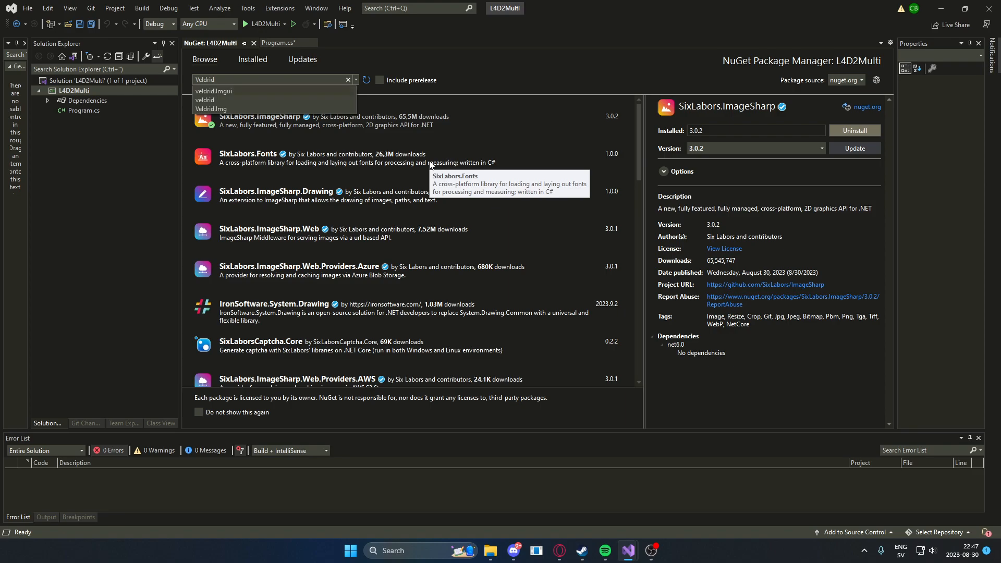
{"action": "left_click", "coordinate": [213, 90]}
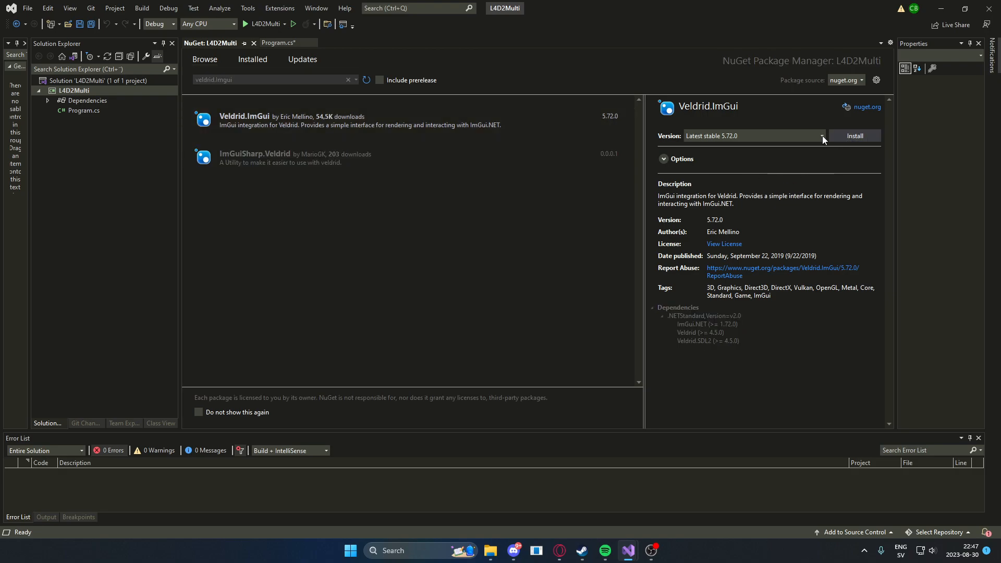
{"action": "mouse_move", "coordinate": [372, 210]}
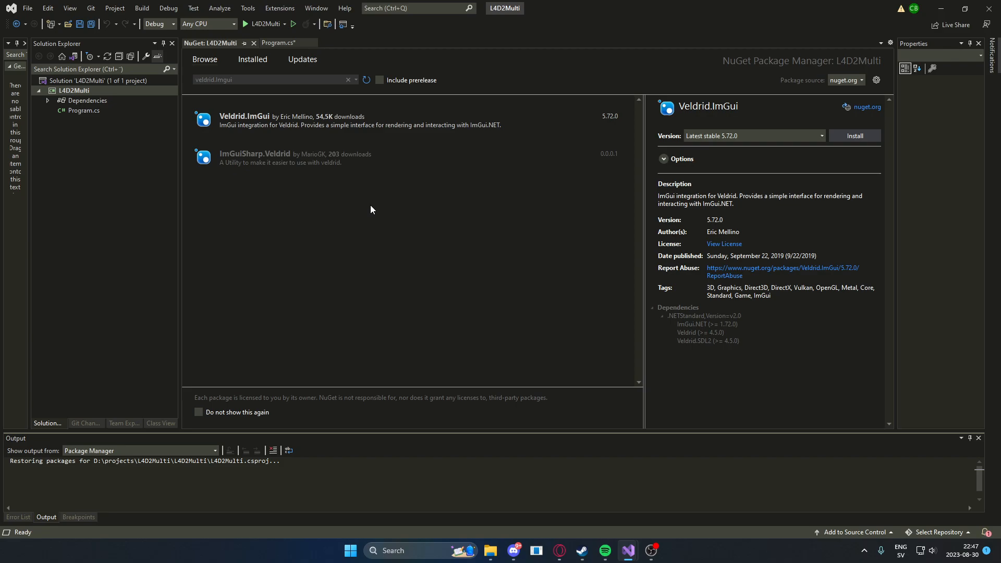
{"action": "left_click", "coordinate": [854, 135]}
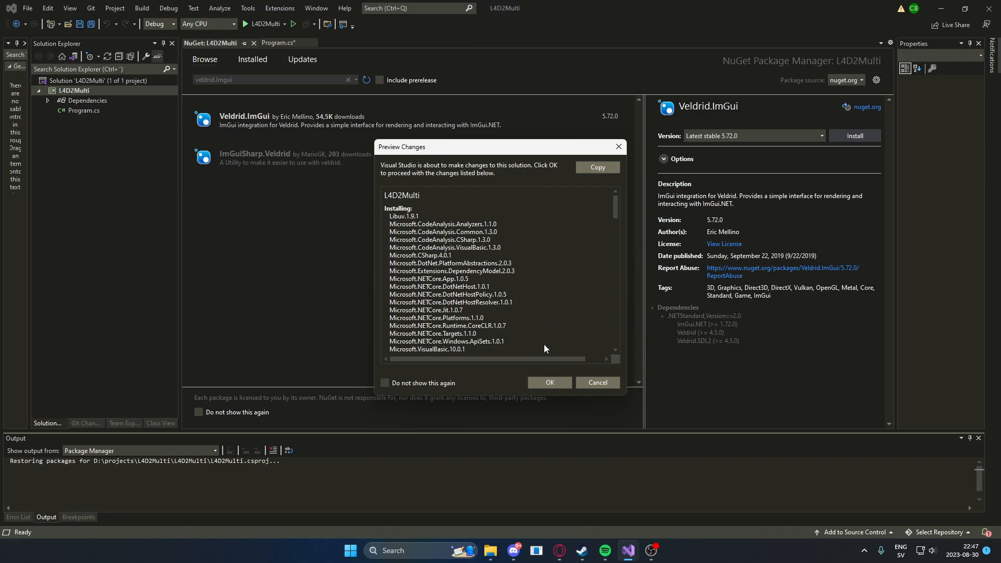
{"action": "left_click", "coordinate": [547, 382]}
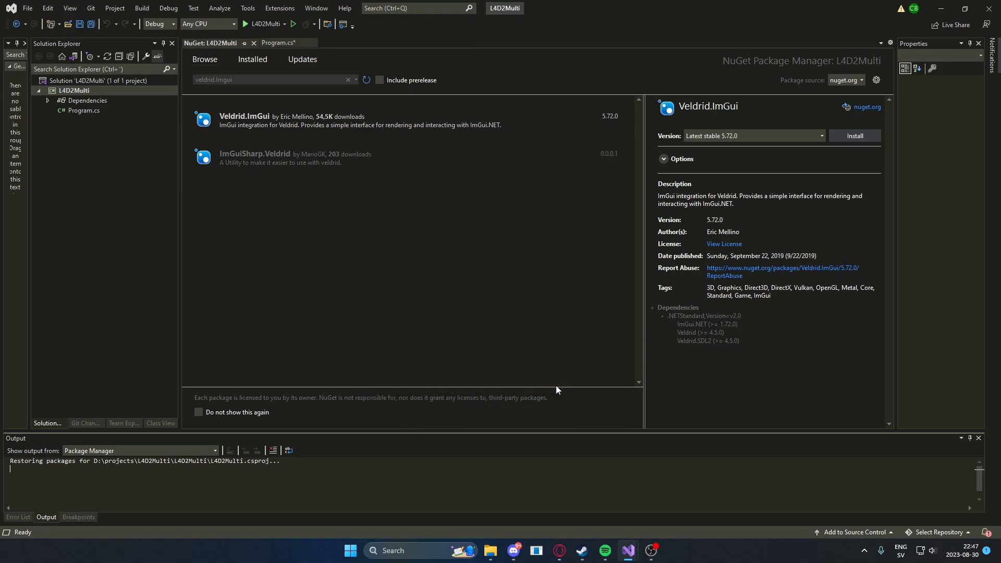
{"action": "left_click", "coordinate": [854, 136]}
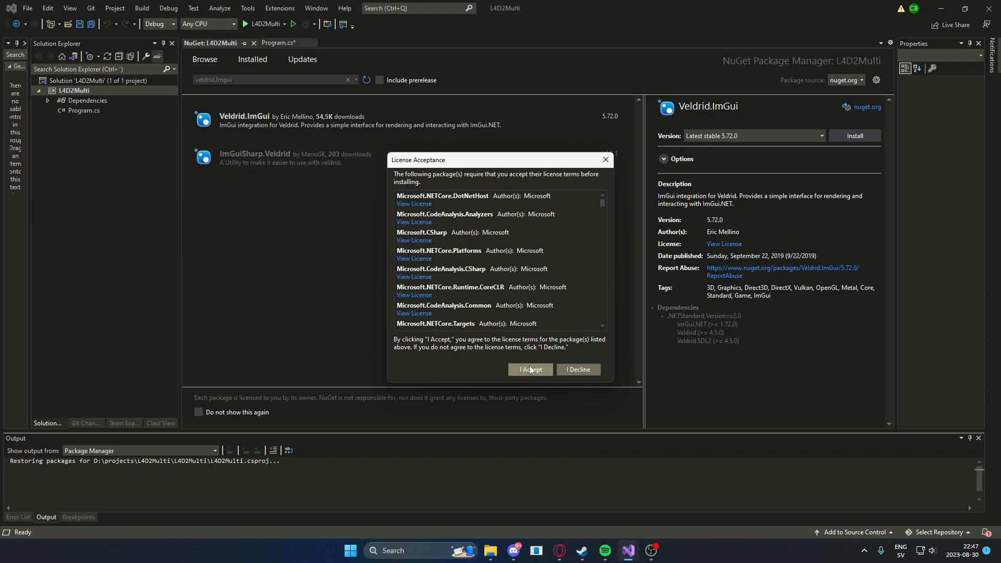
{"action": "left_click", "coordinate": [530, 369]}
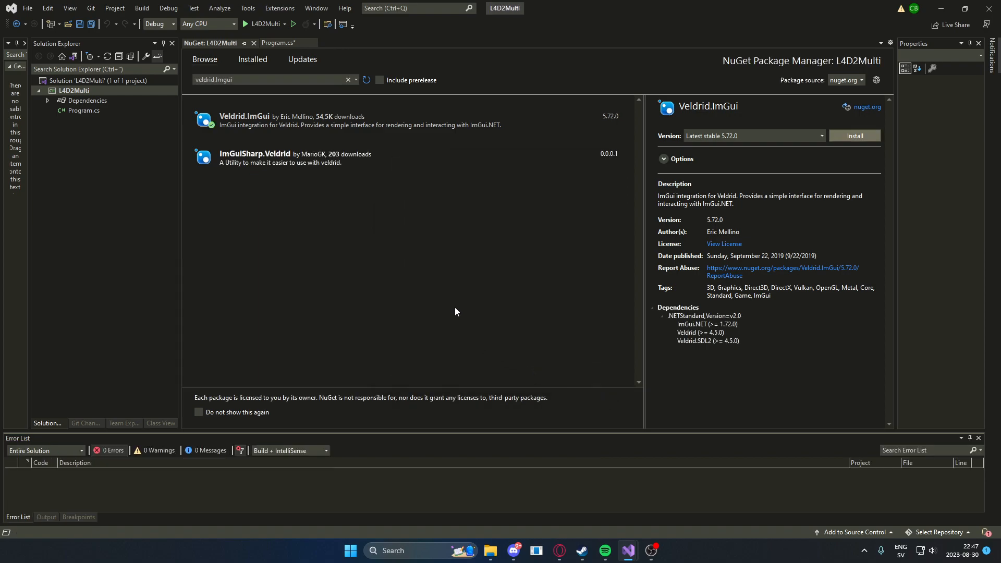
{"action": "left_click", "coordinate": [855, 136]}
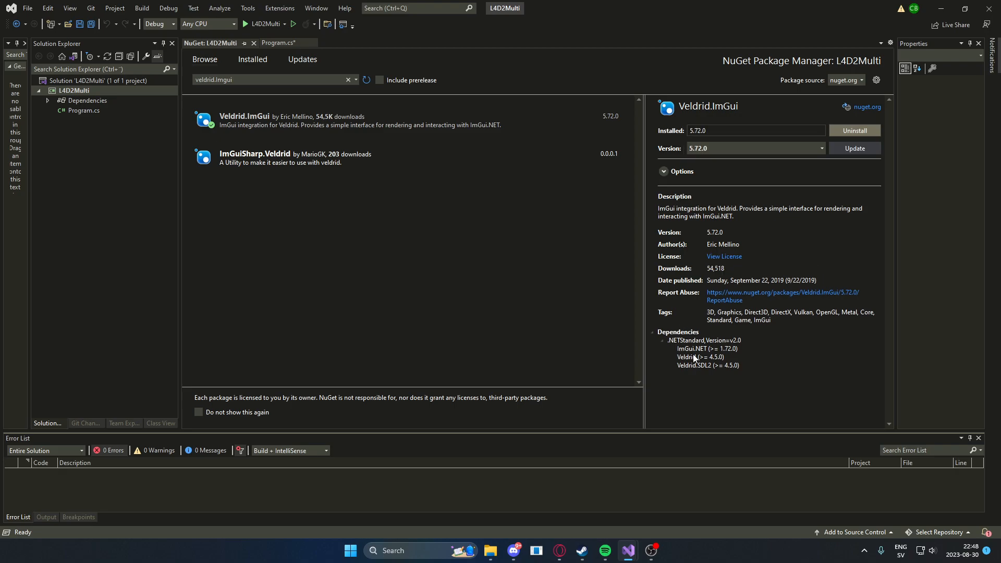
{"action": "mouse_move", "coordinate": [516, 294]}
{"action": "type", "text": "V"}
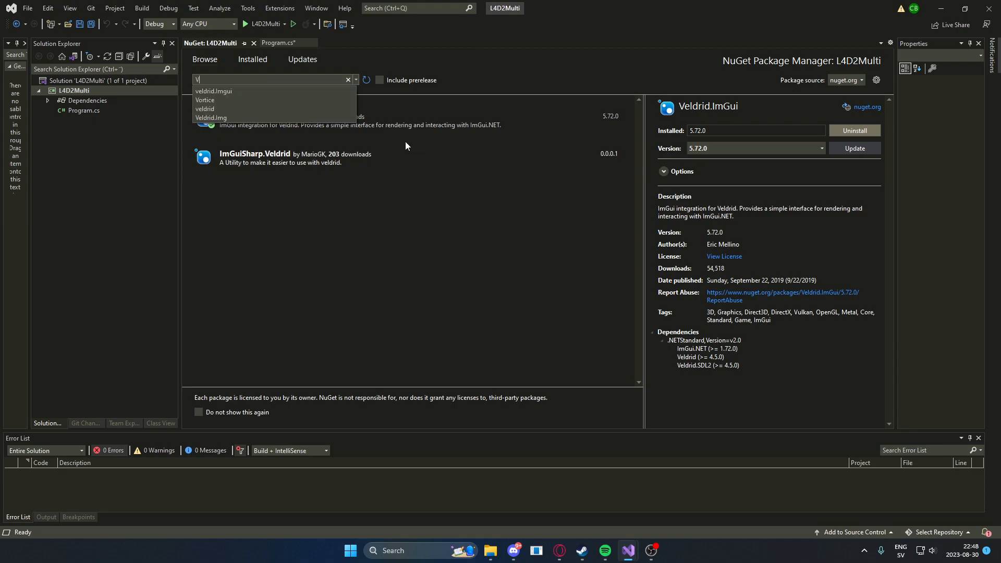
Search Vortice and install Vortice.Mathematics version 1.6.2, confirming the preview
{"action": "left_click", "coordinate": [205, 100]}
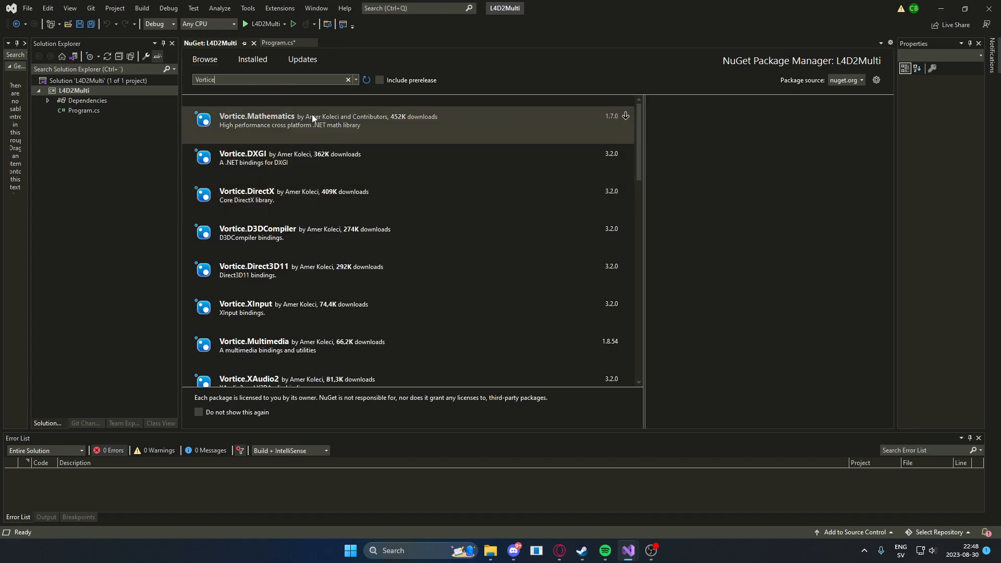
{"action": "left_click", "coordinate": [257, 119]}
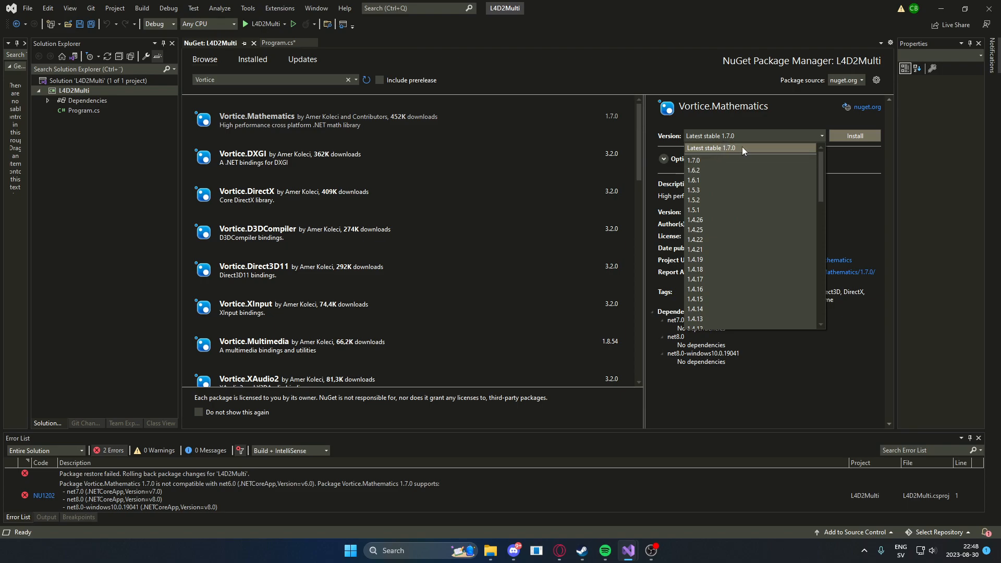
{"action": "mouse_move", "coordinate": [734, 153]}
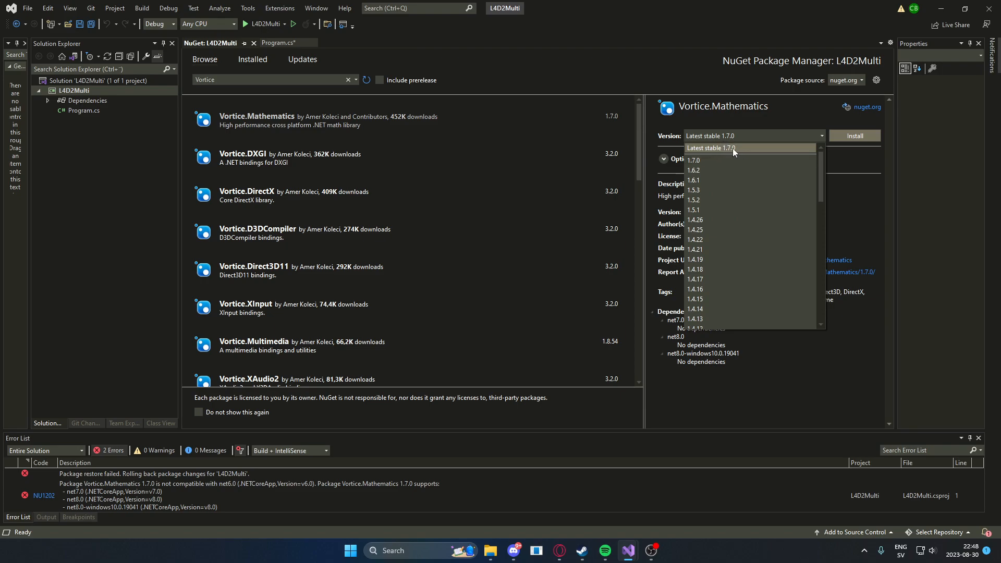
{"action": "left_click", "coordinate": [693, 170]}
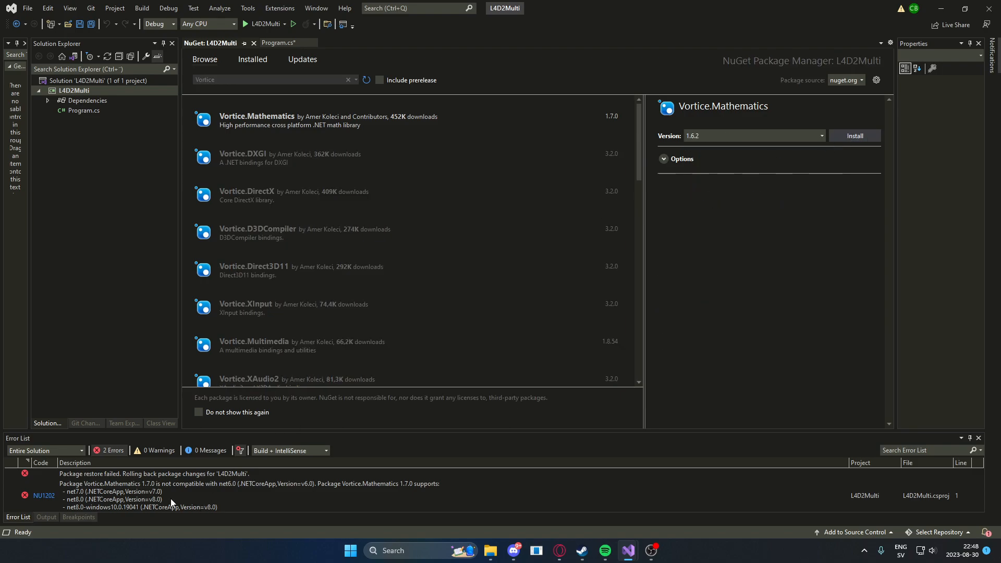
{"action": "left_click", "coordinate": [45, 517]}
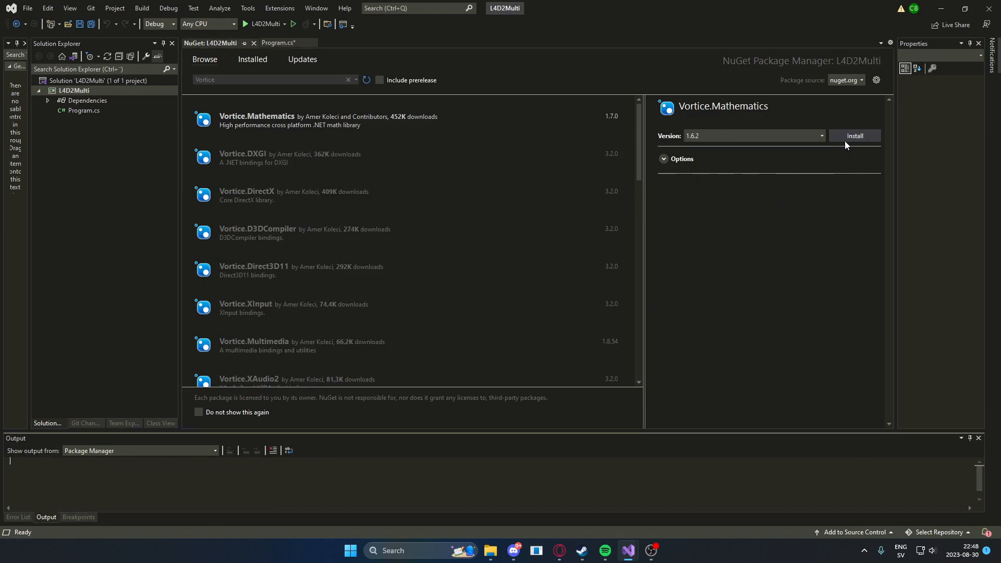
{"action": "left_click", "coordinate": [854, 135]}
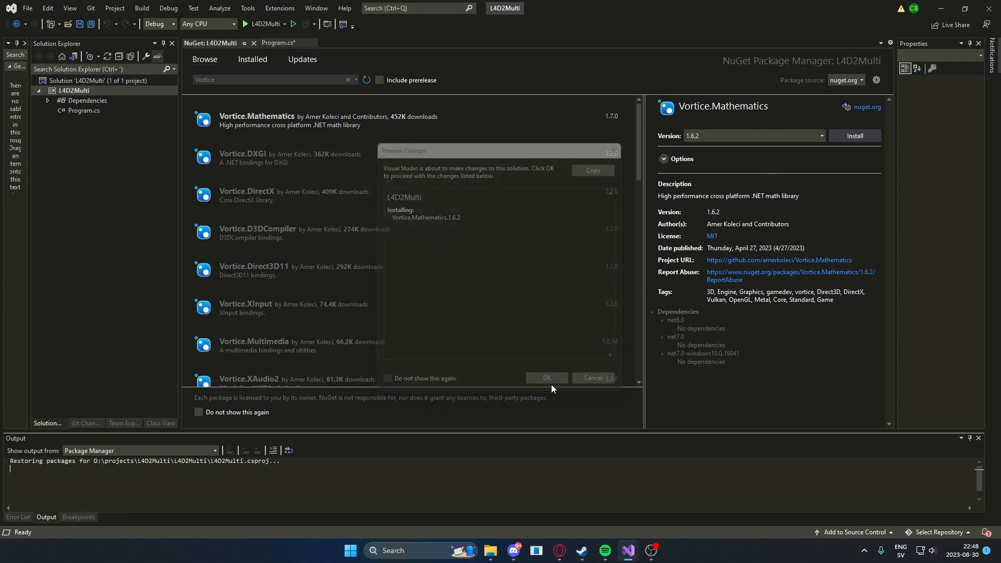
{"action": "left_click", "coordinate": [546, 378]}
{"action": "type", "text": "clickable"}
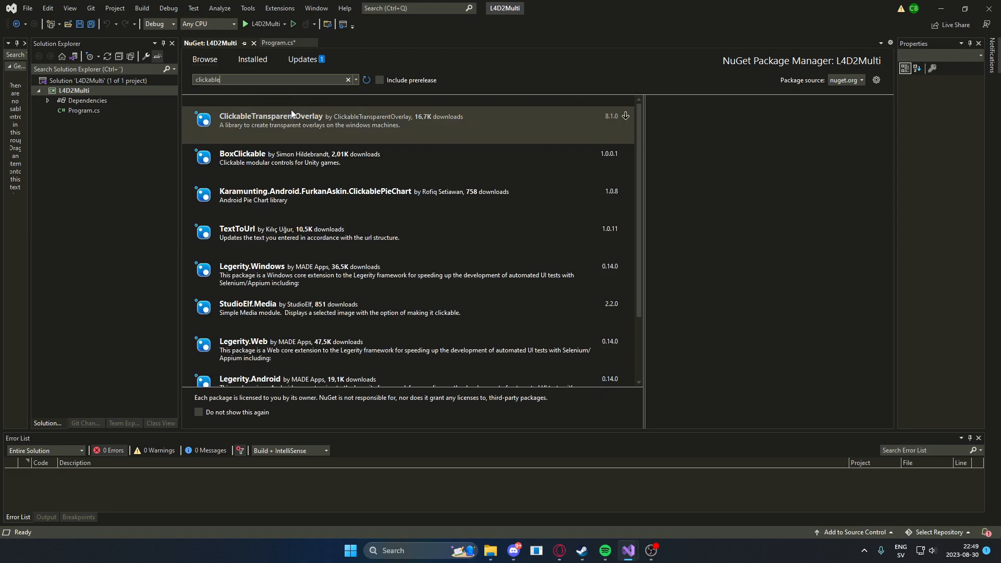
Attempt to install ClickableTransparentOverlay 8.1.0, which fails as incompatible with net6.0
{"action": "left_click", "coordinate": [295, 119]}
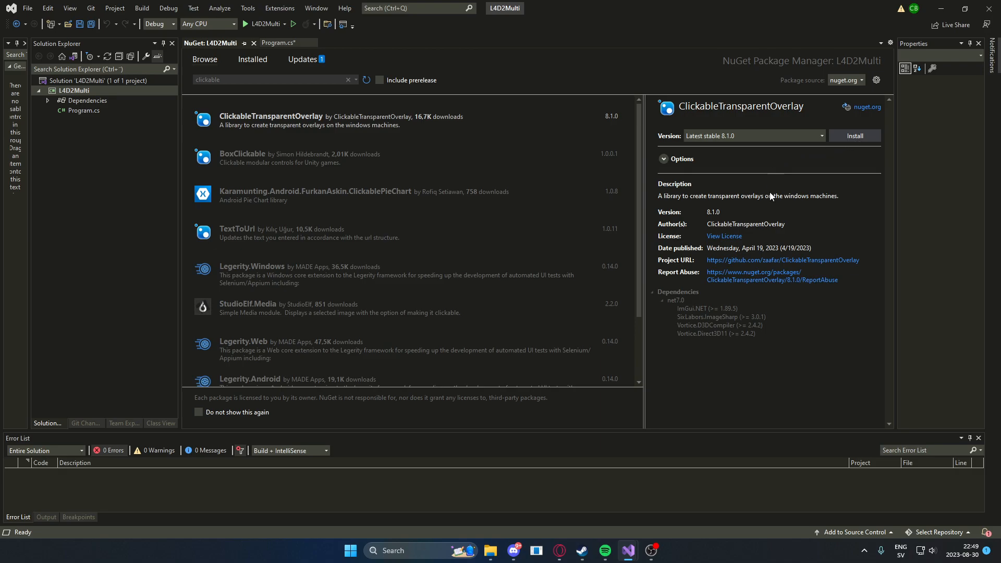
{"action": "mouse_move", "coordinate": [651, 186]}
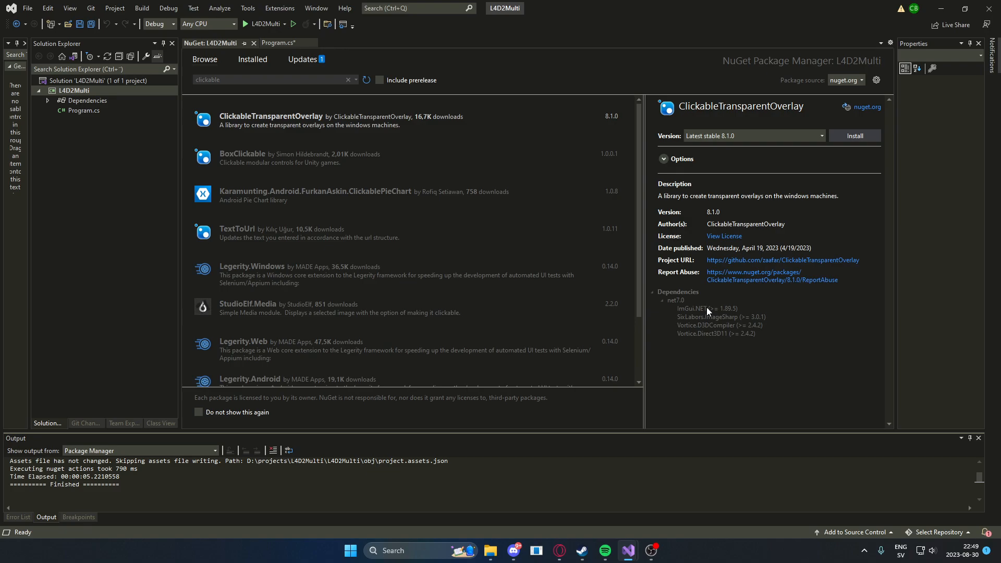
{"action": "left_click", "coordinate": [854, 135]}
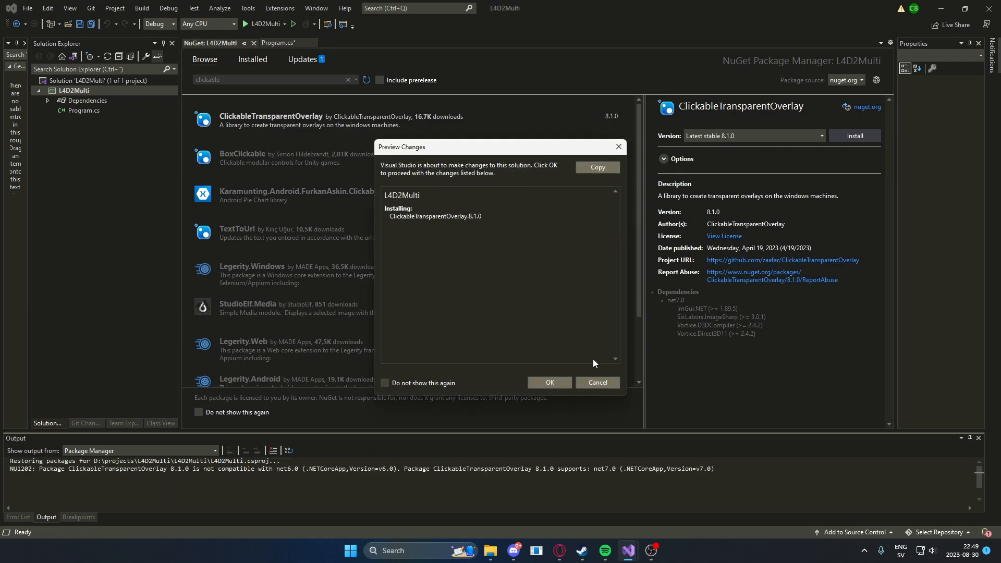
{"action": "left_click", "coordinate": [547, 383]}
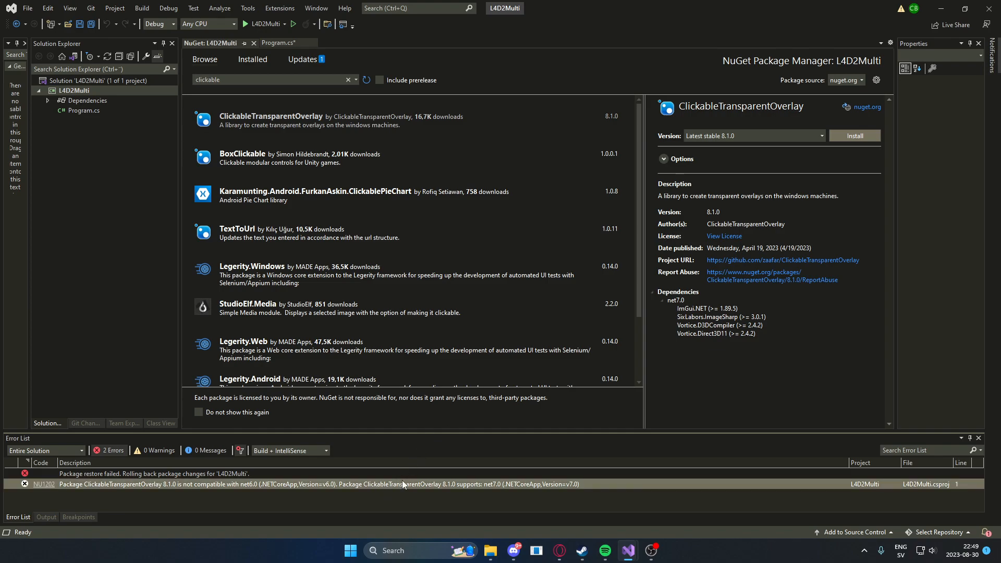
Install ClickableTransparentOverlay version 6.2.1 instead, accepting its licence, and return to Program.cs
{"action": "left_click", "coordinate": [822, 136]}
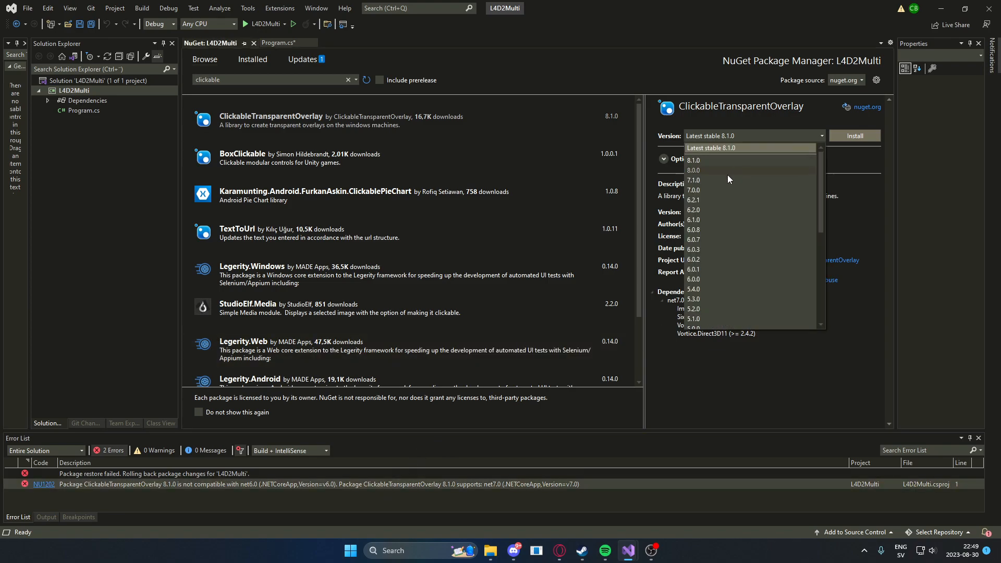
{"action": "left_click", "coordinate": [693, 201]}
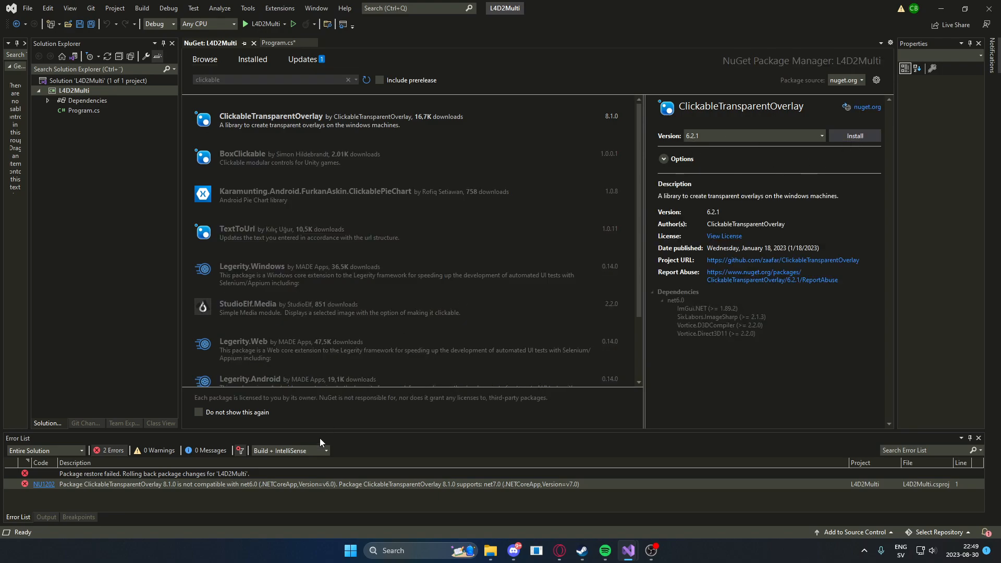
{"action": "left_click", "coordinate": [45, 517]}
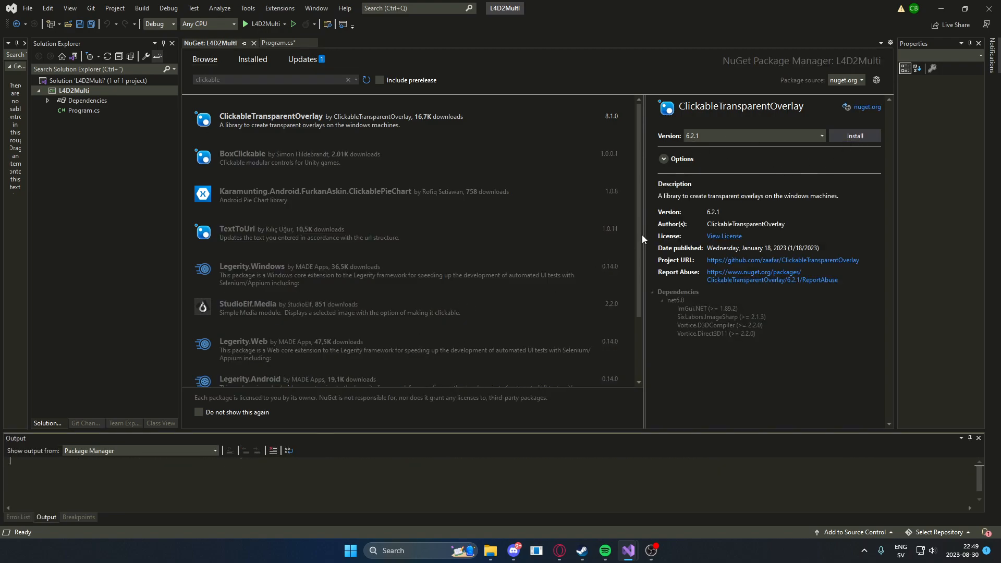
{"action": "left_click", "coordinate": [854, 136]}
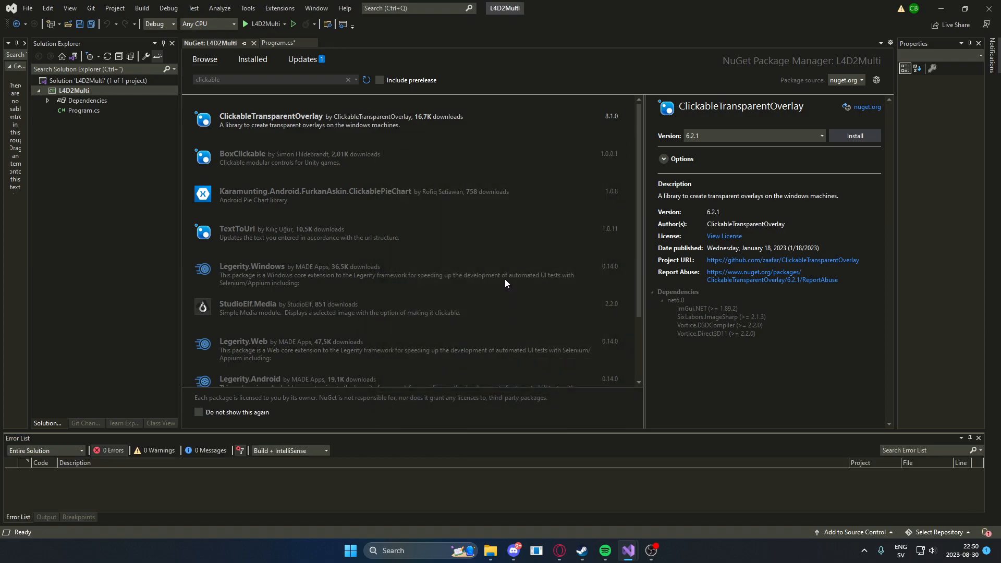
{"action": "left_click", "coordinate": [854, 135]}
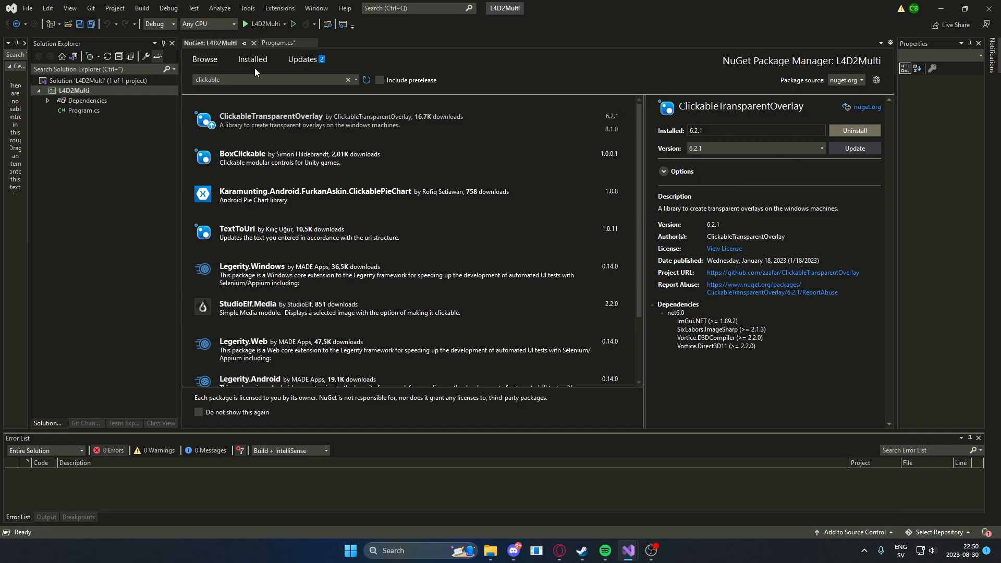
{"action": "left_click", "coordinate": [275, 43]}
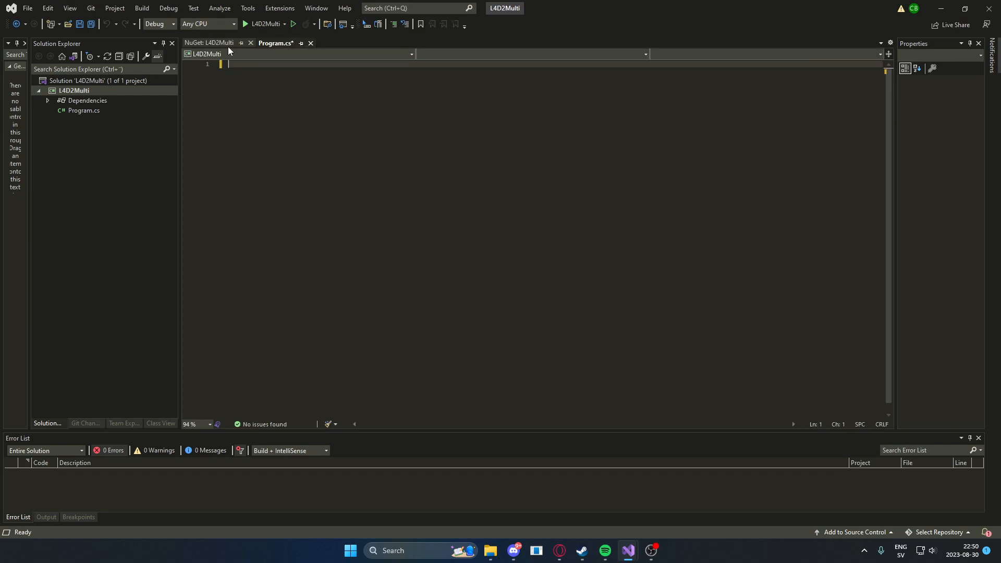
Start a using line in Program.cs, then return to NuGet Browse with the search cleared
{"action": "type", "text": "usi"}
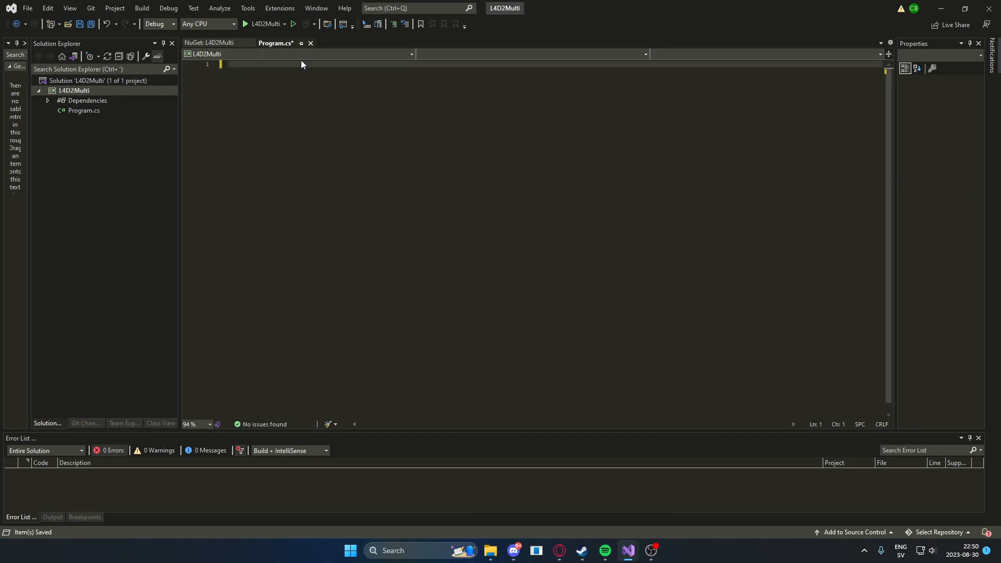
{"action": "left_click", "coordinate": [209, 43]}
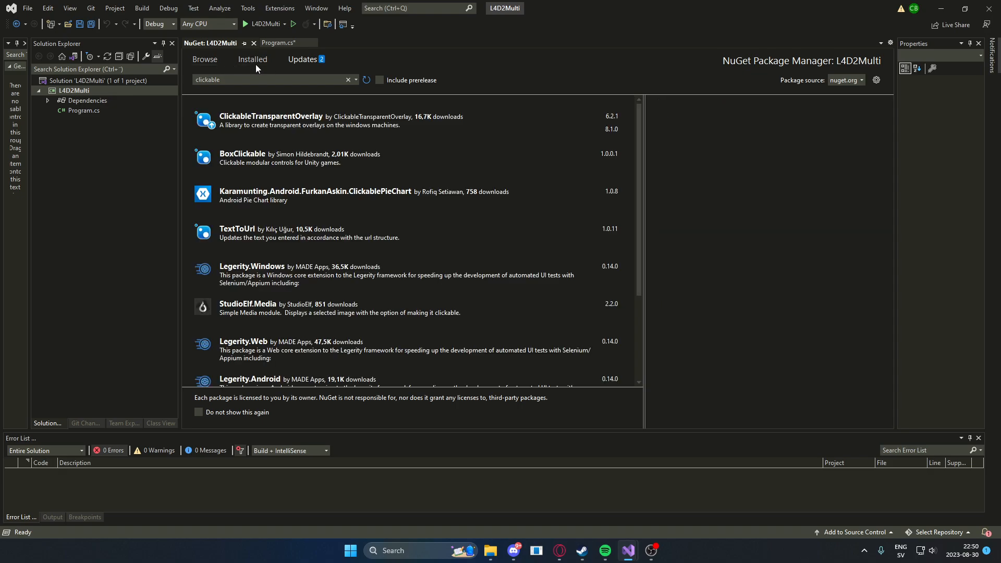
{"action": "left_click", "coordinate": [272, 119]}
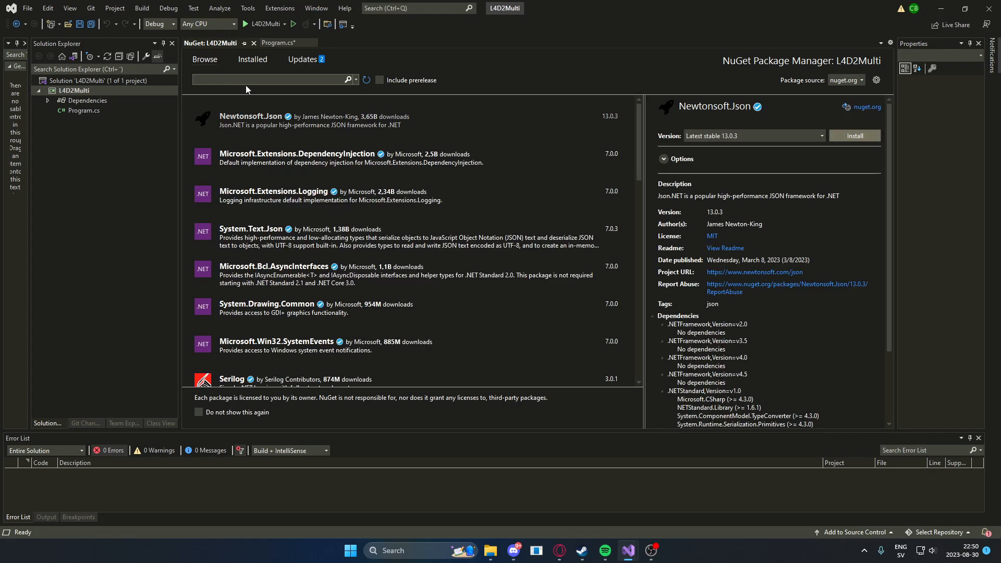
Search NuGet Browse for 'Swed32' and bring up the Project menu
{"action": "type", "text": "Swed32"}
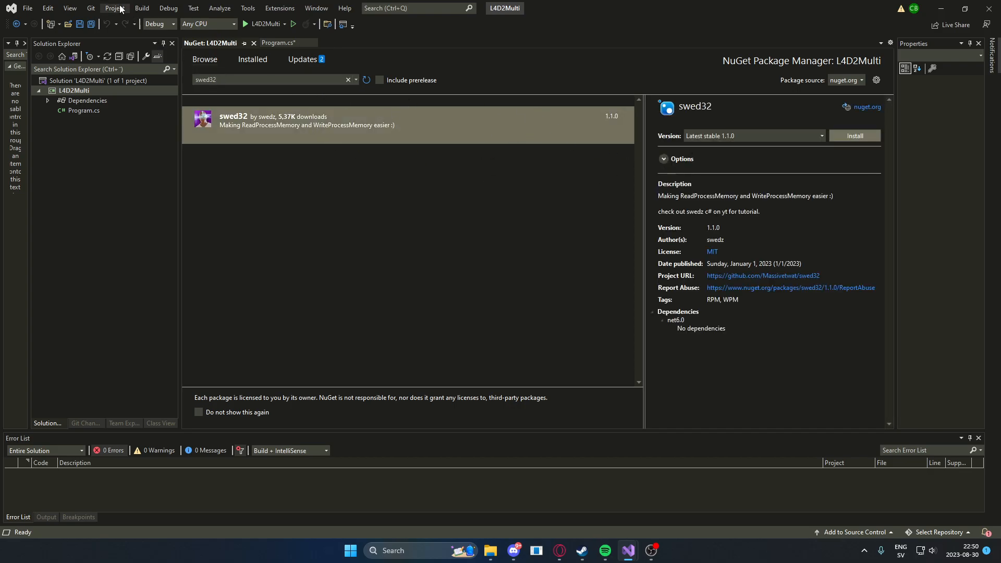
{"action": "left_click", "coordinate": [114, 8]}
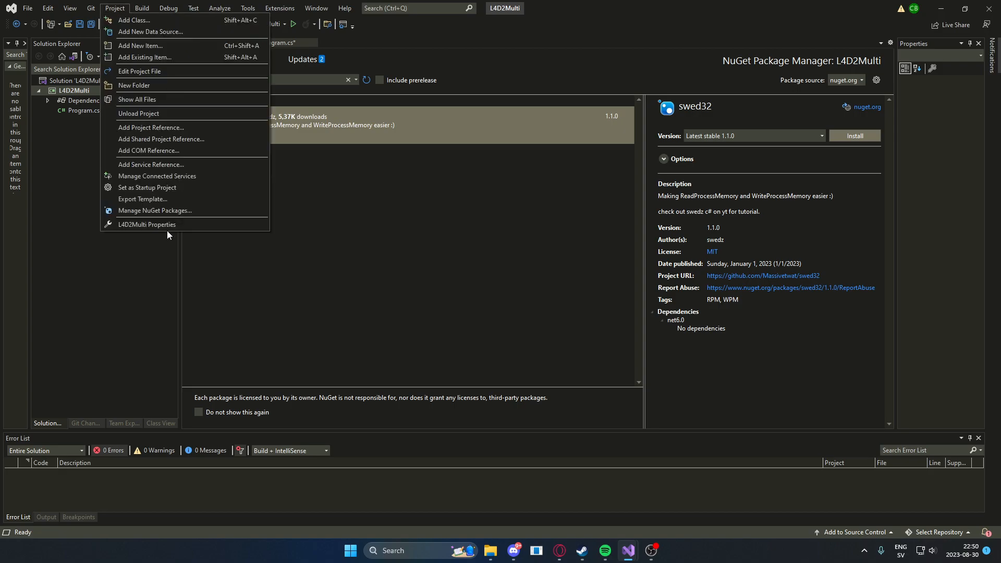
Set L4D2Multi's Build > General platform target to x86, then return to Program.cs
{"action": "left_click", "coordinate": [146, 224]}
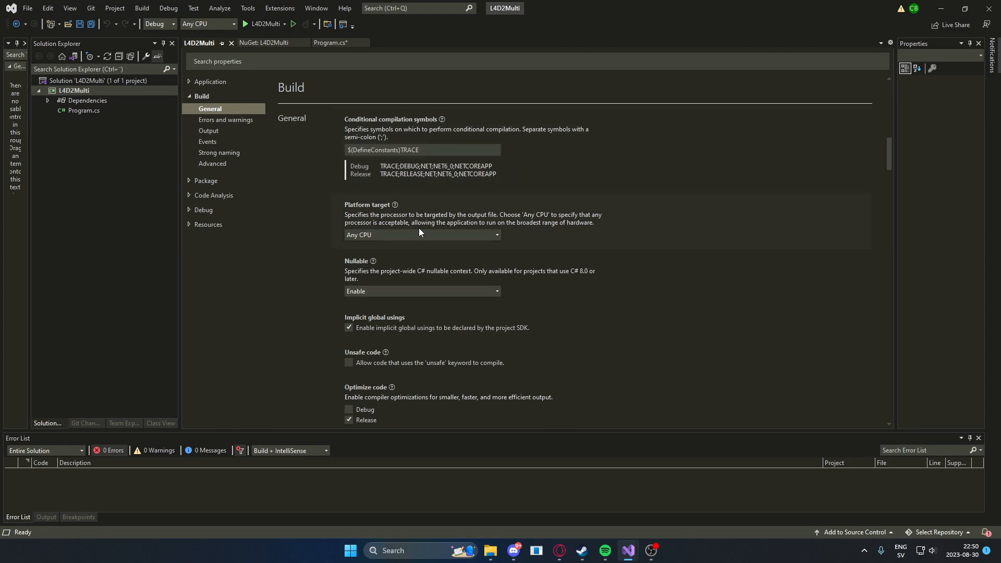
{"action": "mouse_move", "coordinate": [419, 243]}
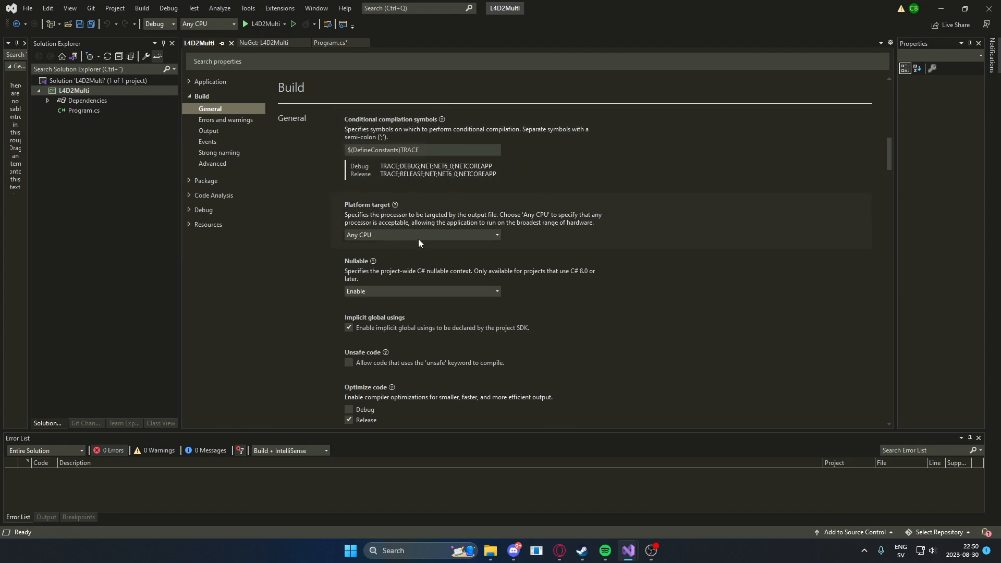
{"action": "left_click", "coordinate": [421, 234]}
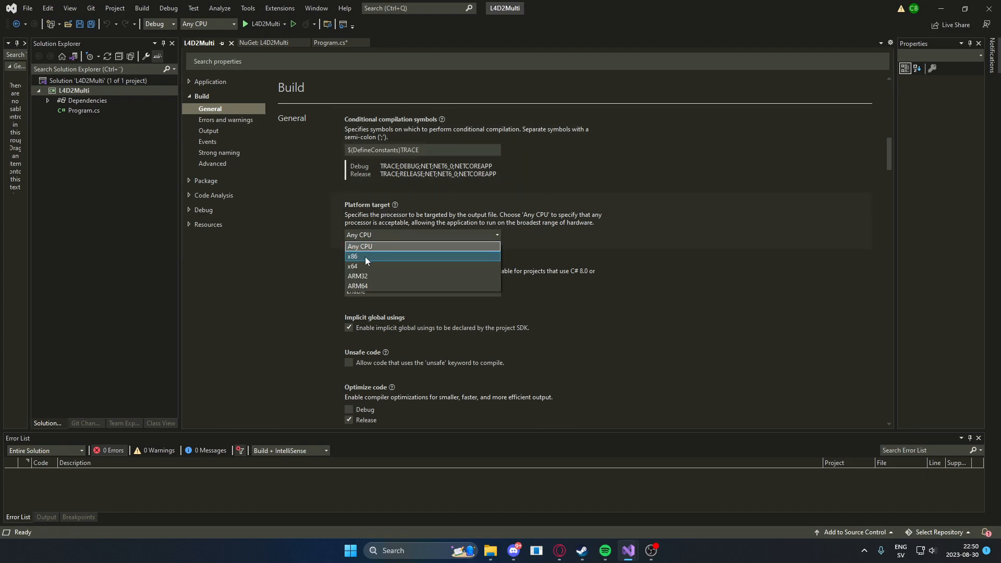
{"action": "left_click", "coordinate": [351, 257]}
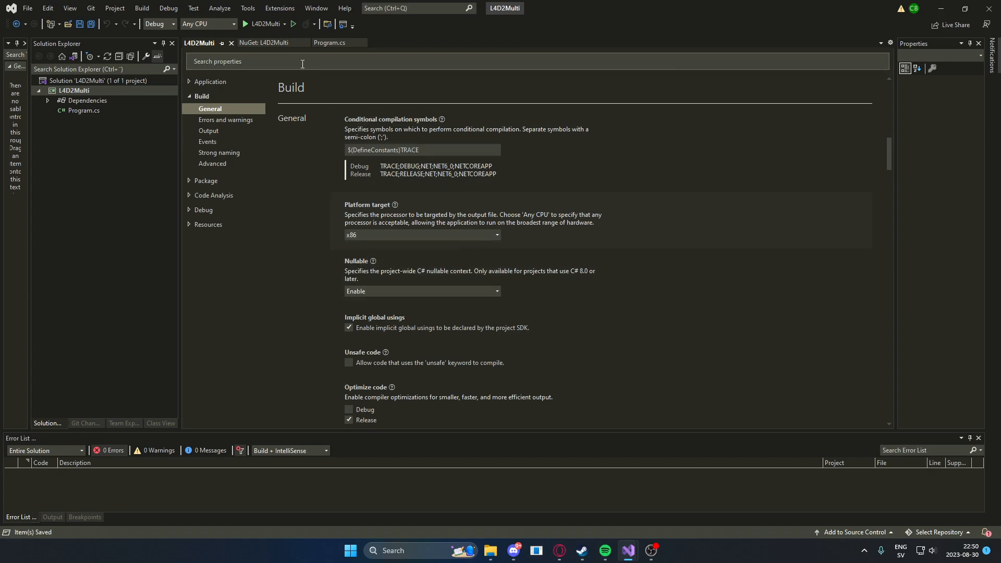
{"action": "left_click", "coordinate": [329, 43]}
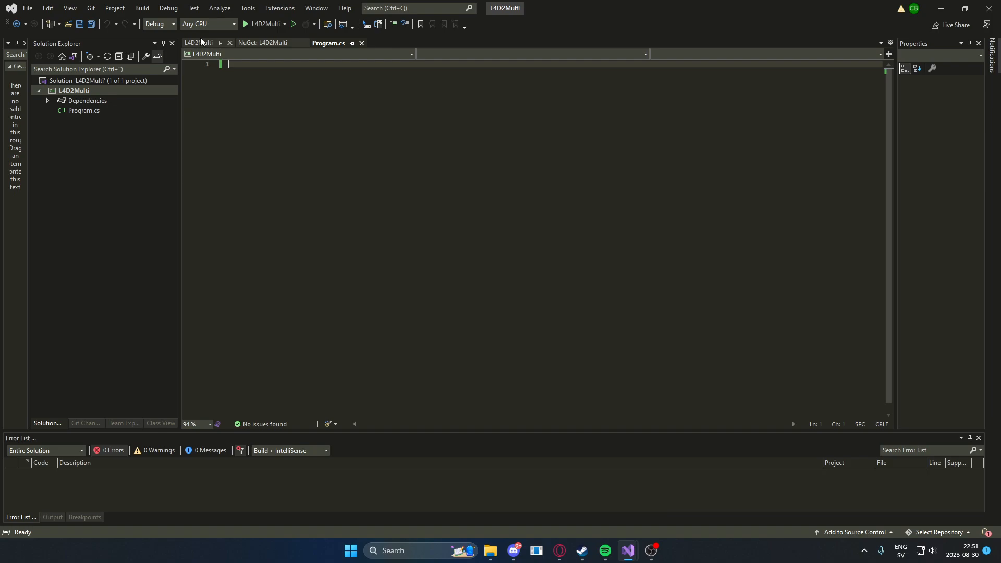
Install swed32 1.1.0 into L4D2Multi, accepting its license, and return to Program.cs
{"action": "left_click", "coordinate": [264, 43]}
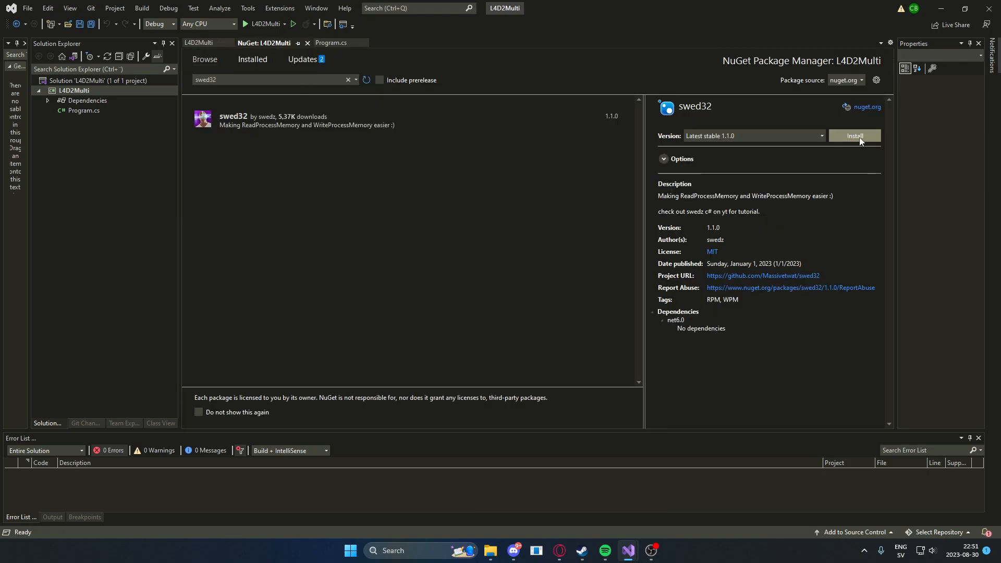
{"action": "left_click", "coordinate": [854, 135]}
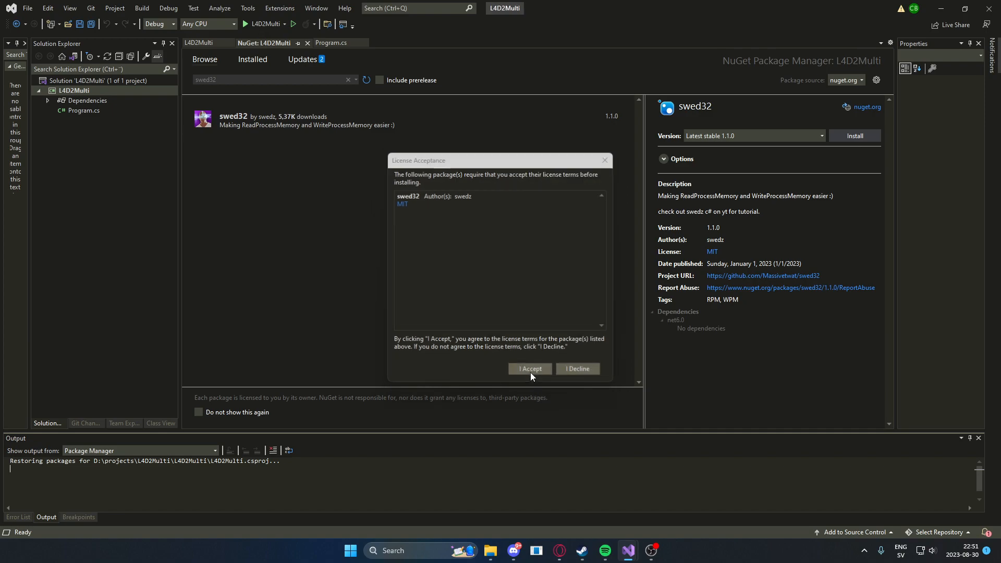
{"action": "left_click", "coordinate": [529, 368]}
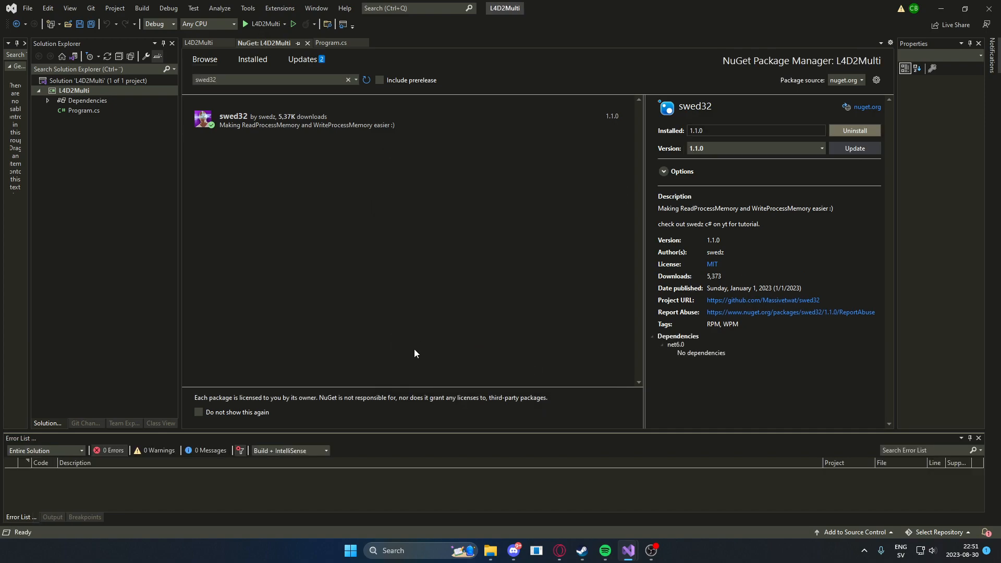
{"action": "mouse_move", "coordinate": [400, 337]}
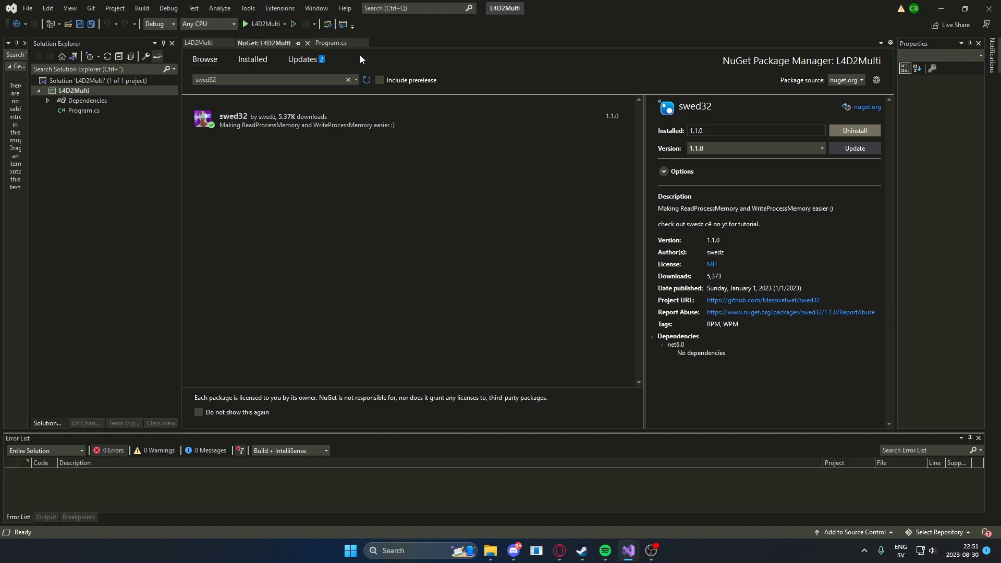
{"action": "left_click", "coordinate": [331, 42]}
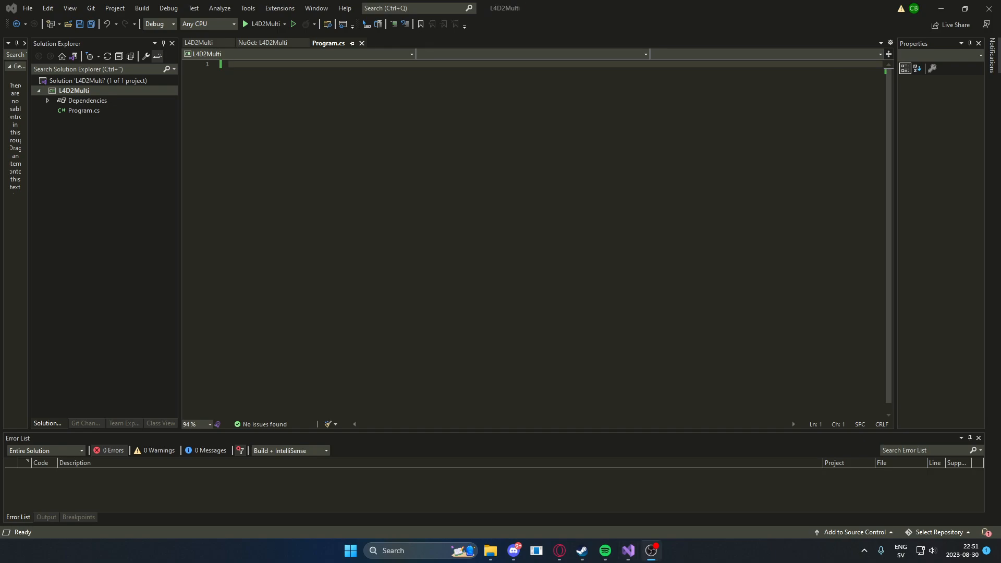